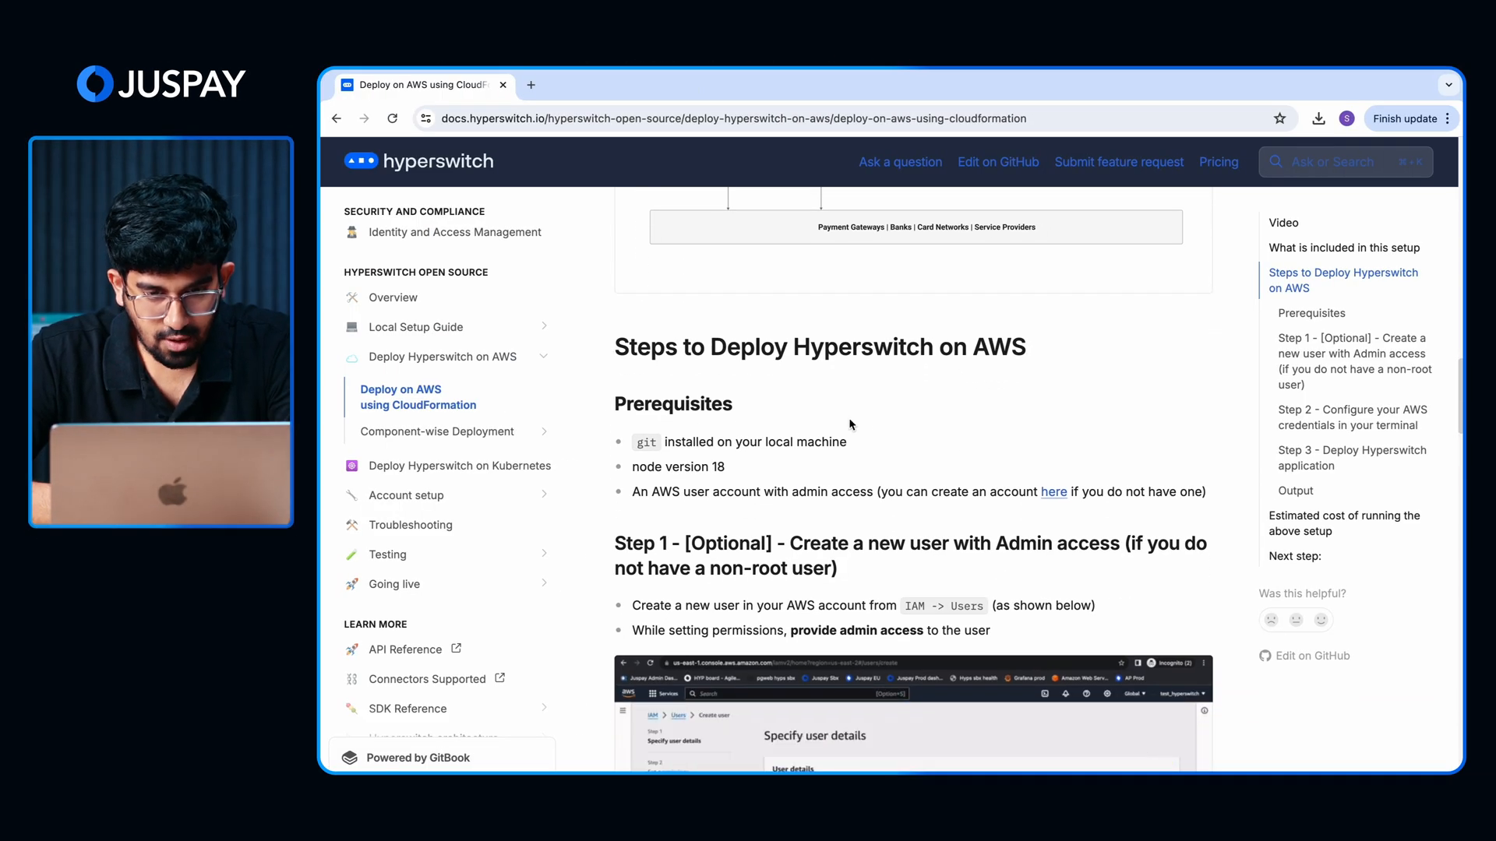
# - Scroll the CloudFormation guide from Prerequisites through Step 1 down to Step 2 on AWS credentials
pyautogui.scroll(-3)
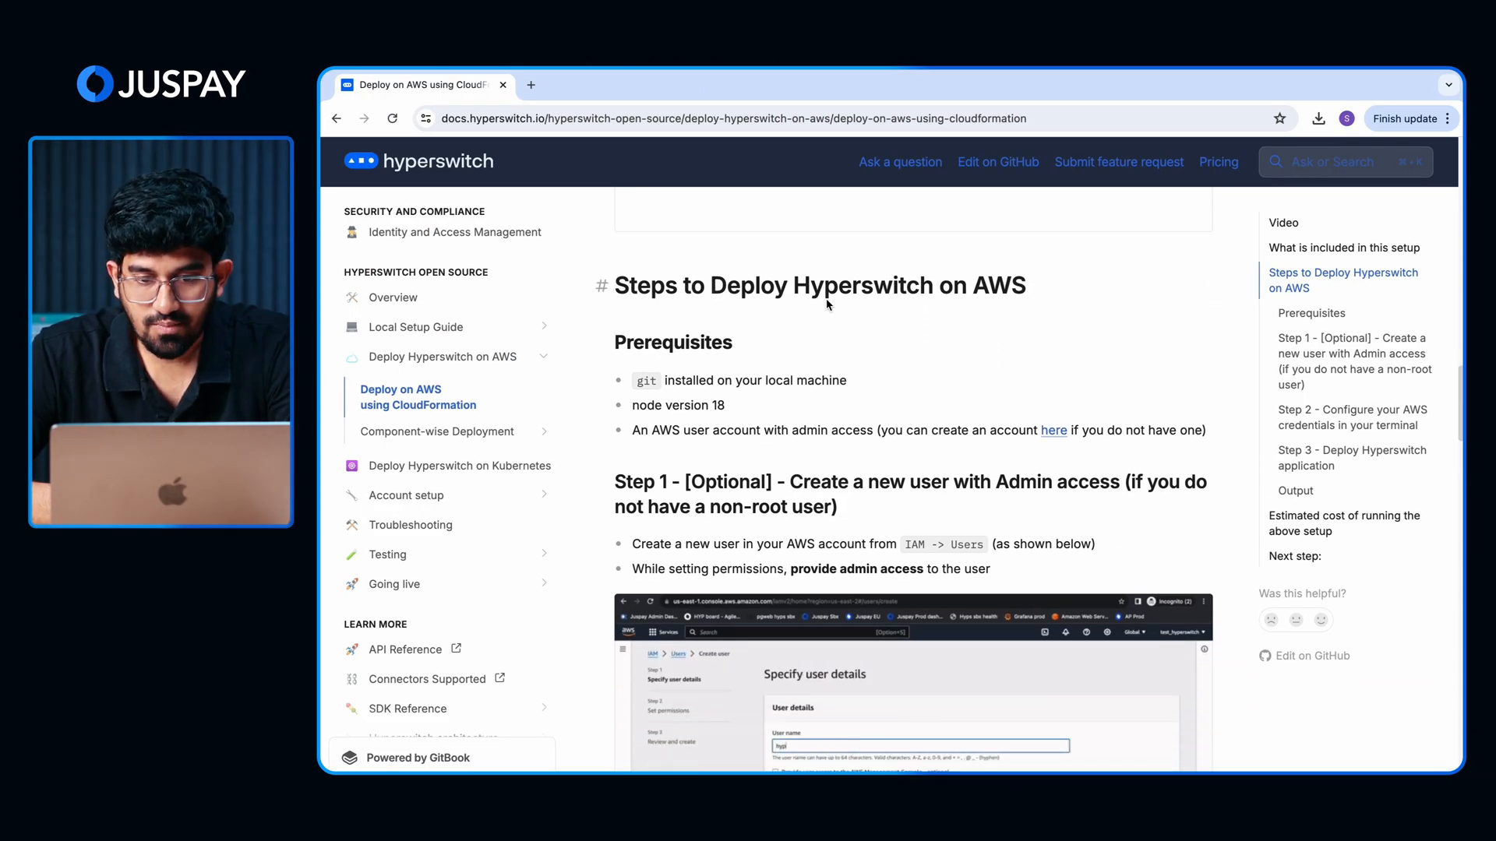
pyautogui.scroll(-3)
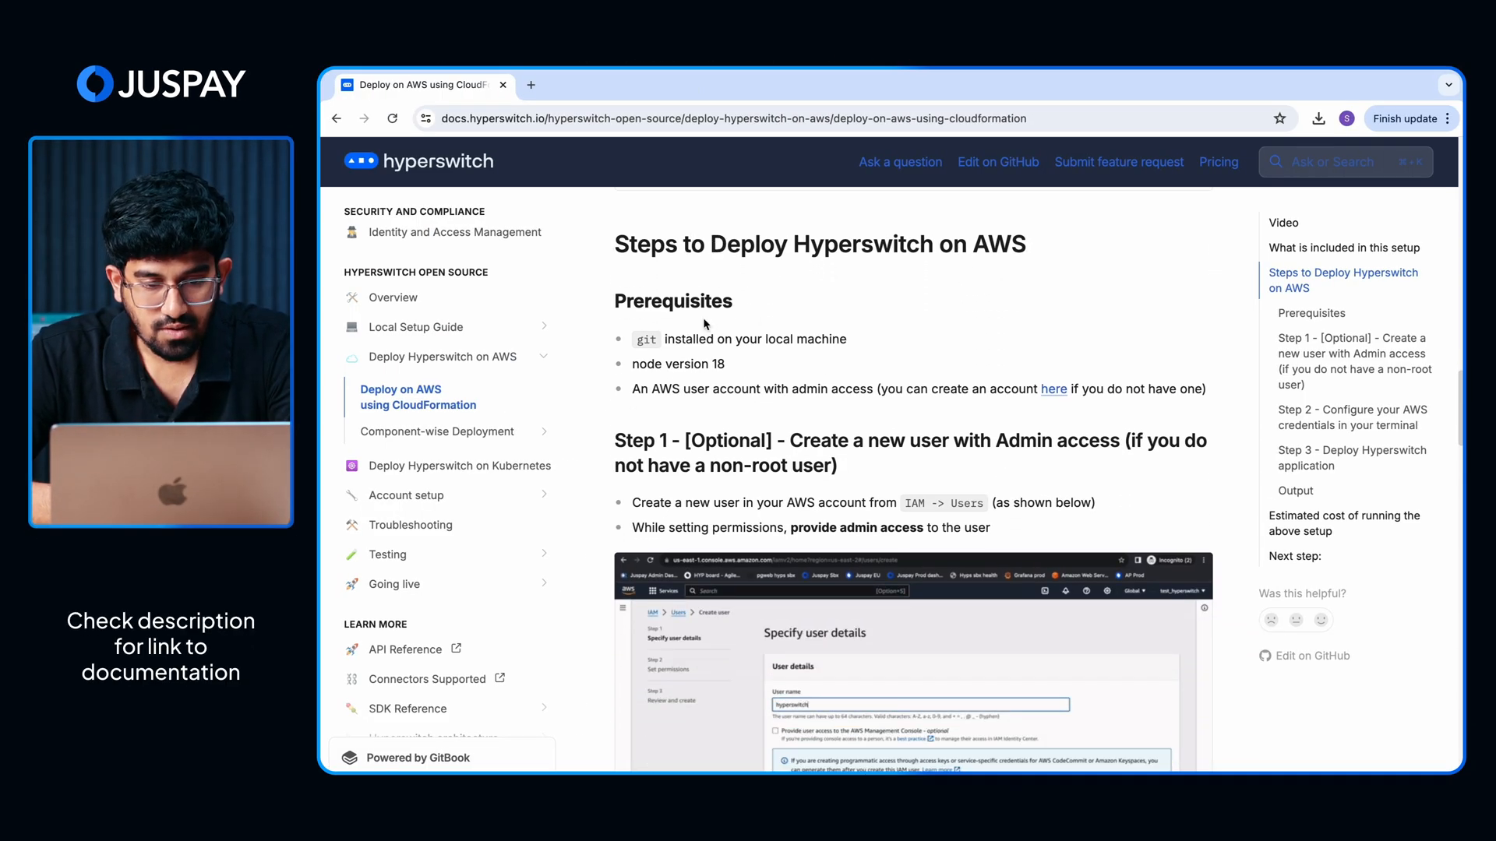
pyautogui.moveTo(804, 346)
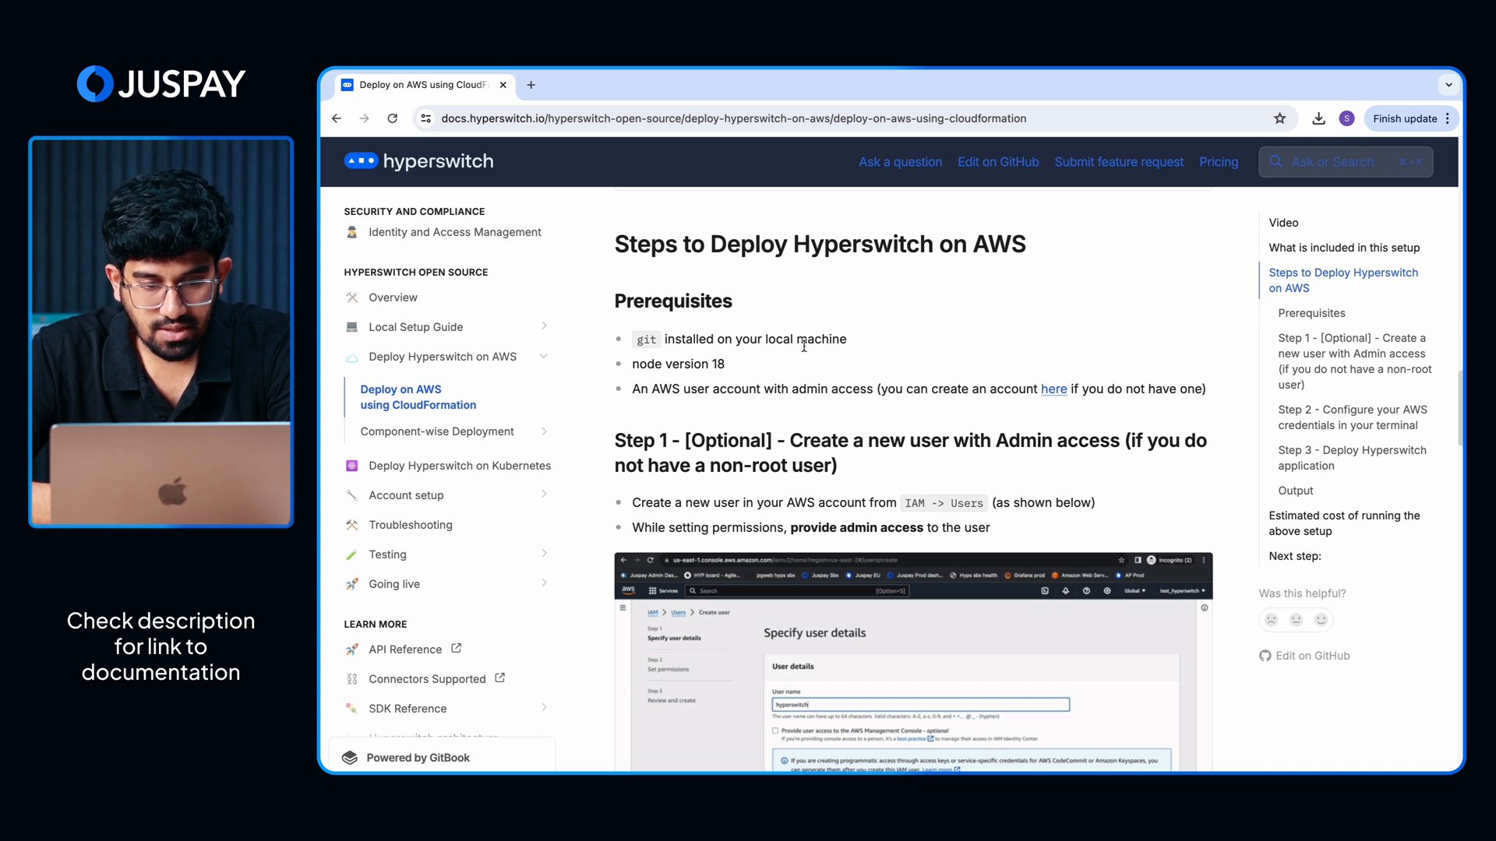
pyautogui.scroll(-3)
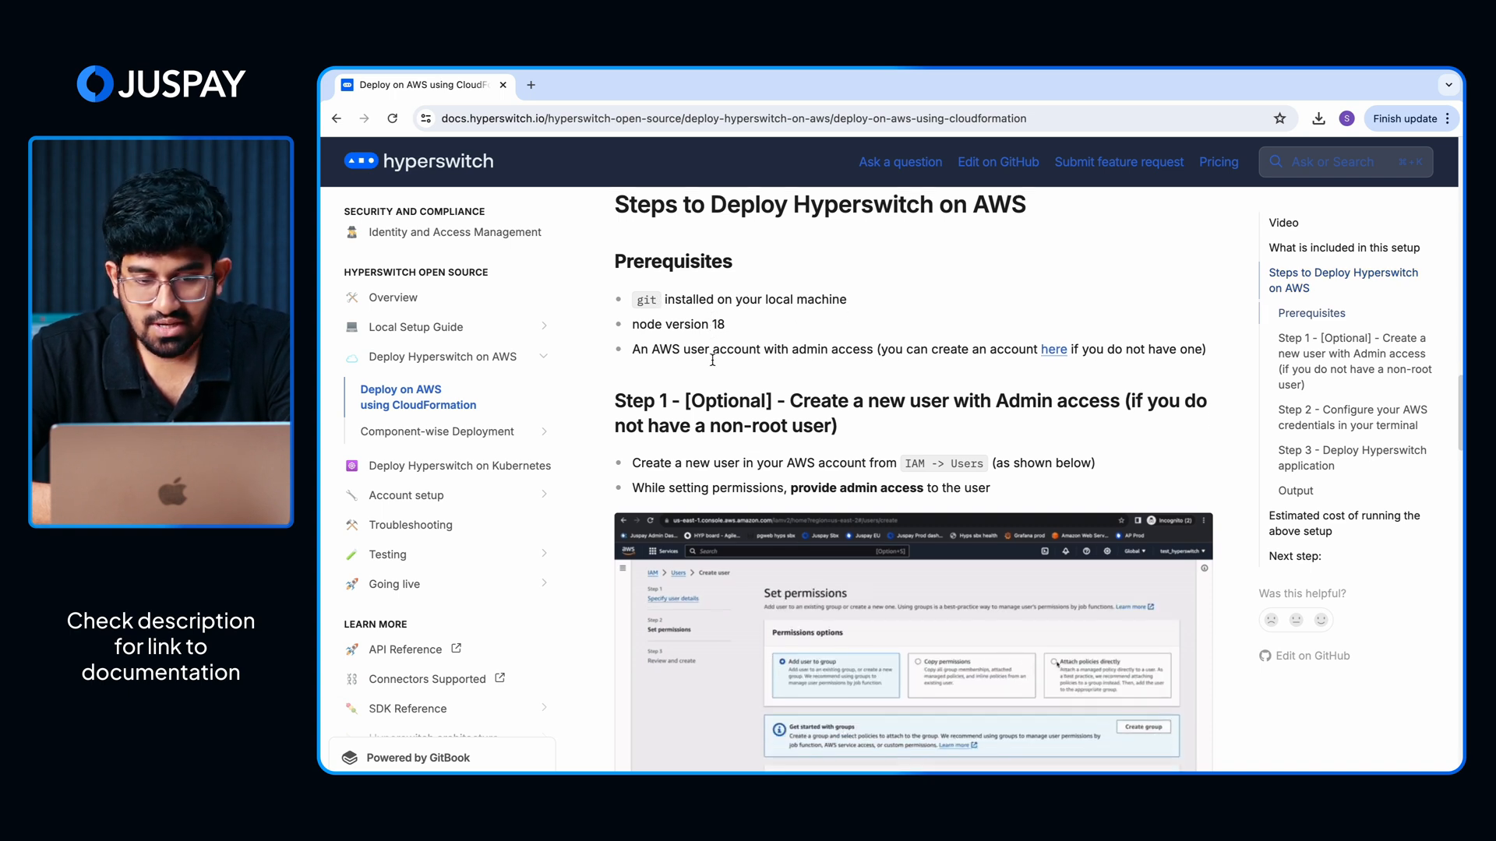
pyautogui.scroll(-3)
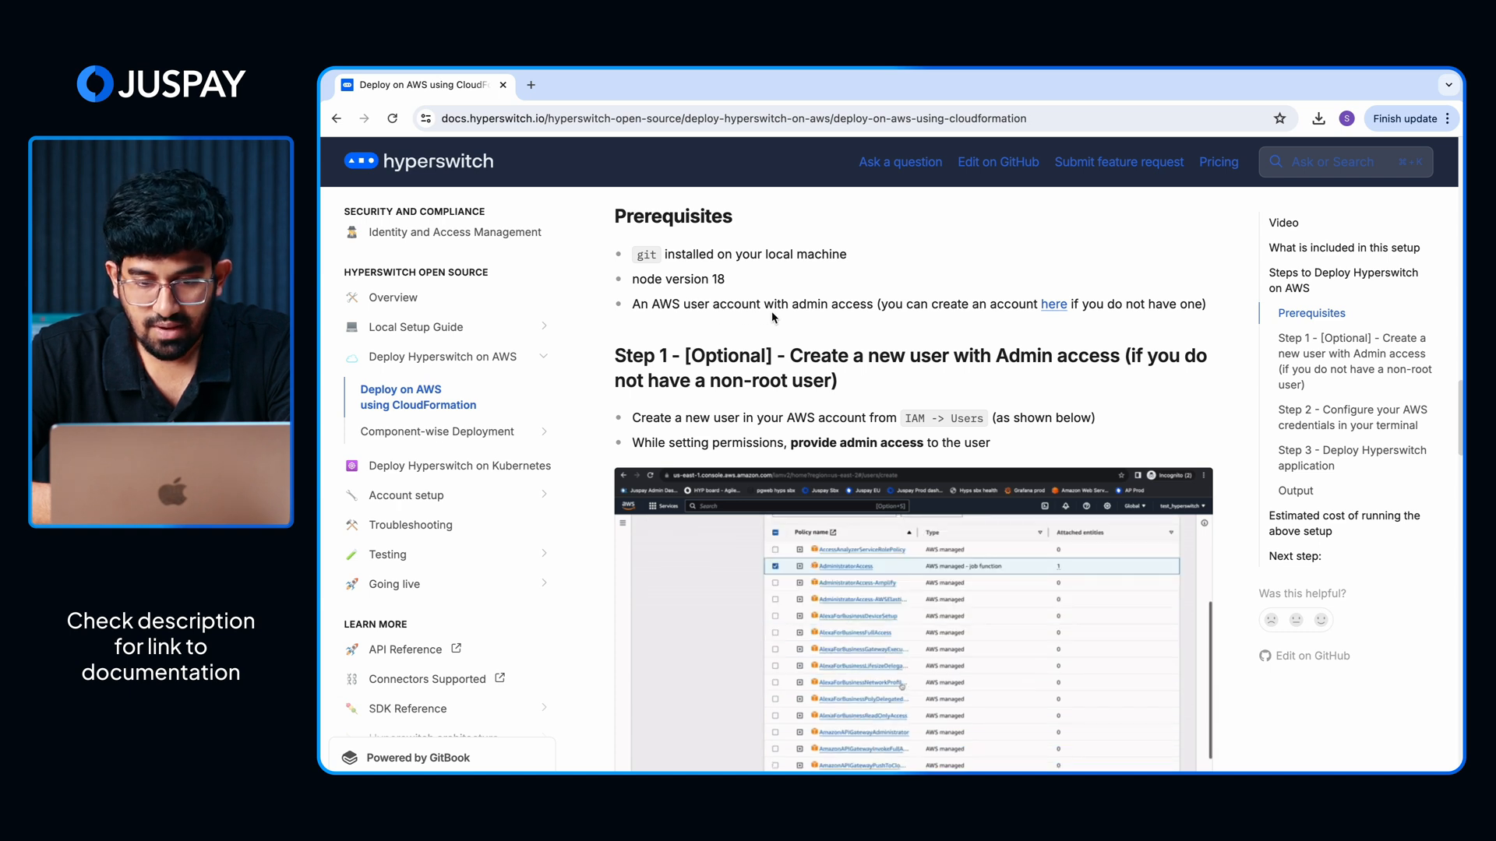
pyautogui.scroll(-3)
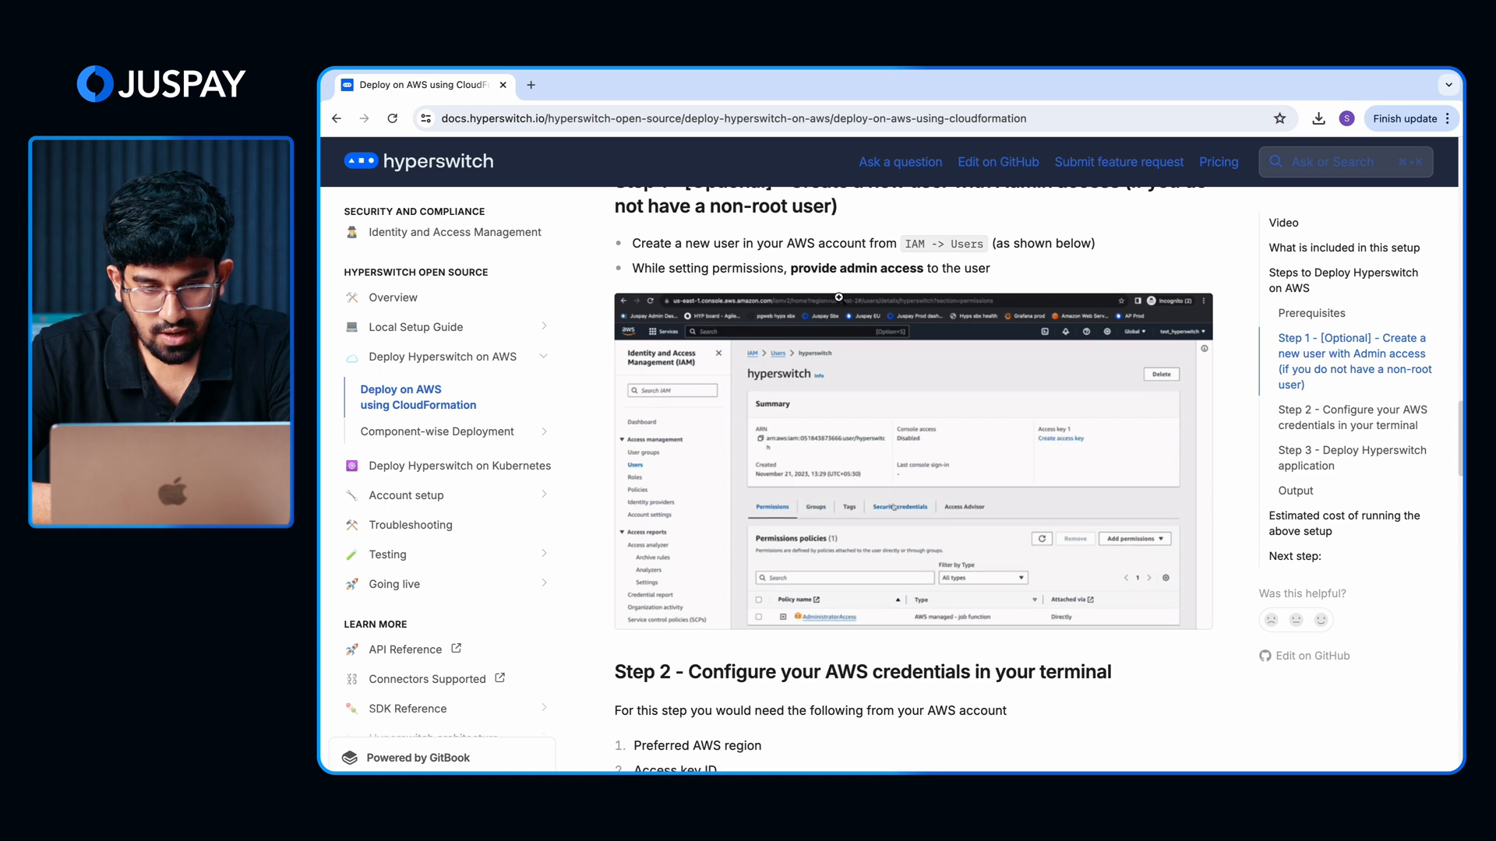
pyautogui.scroll(-3)
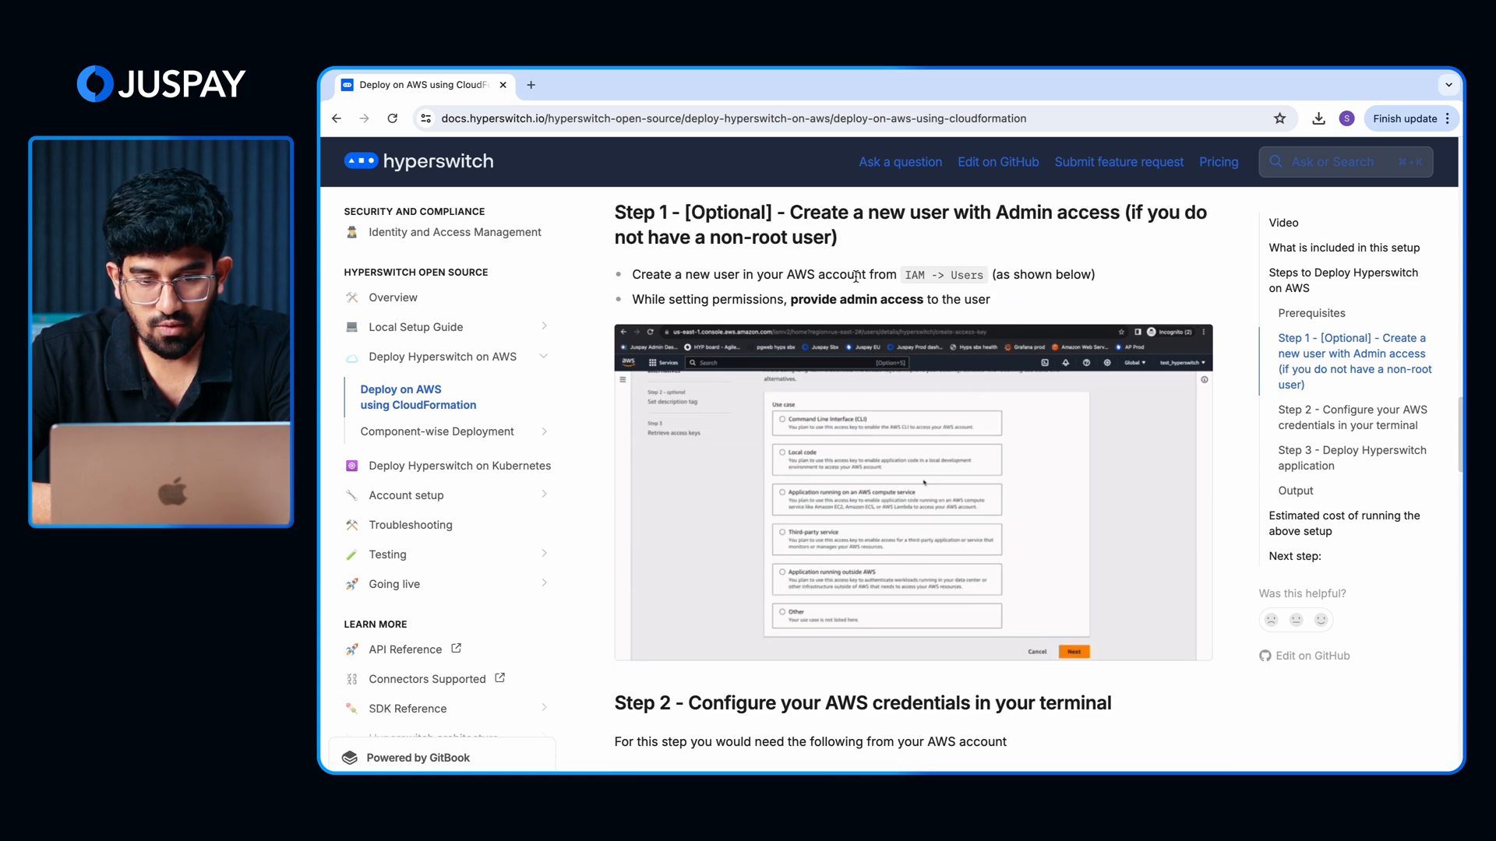
pyautogui.scroll(-3)
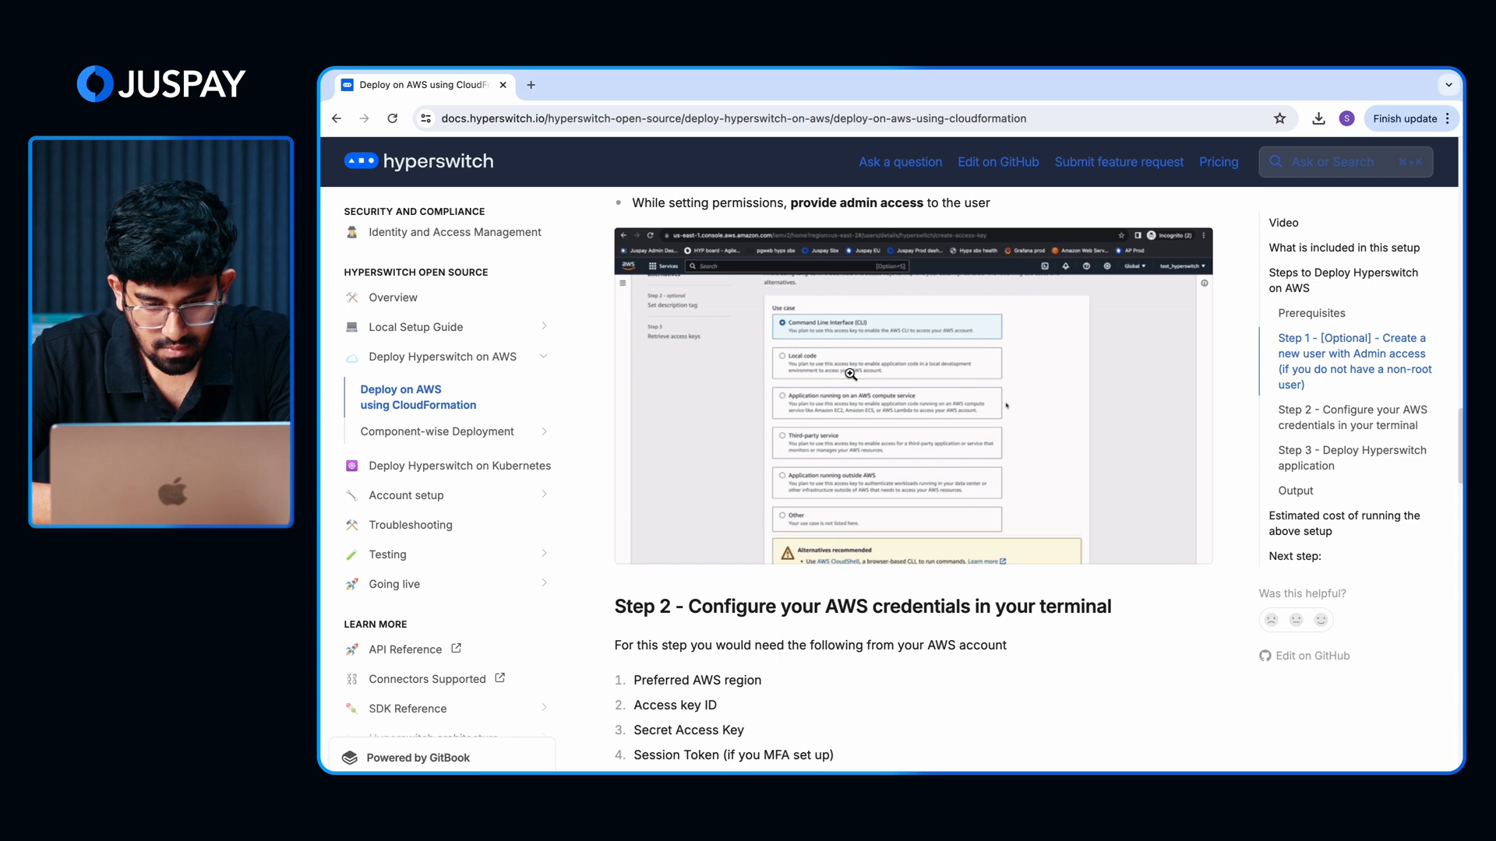
pyautogui.scroll(-3)
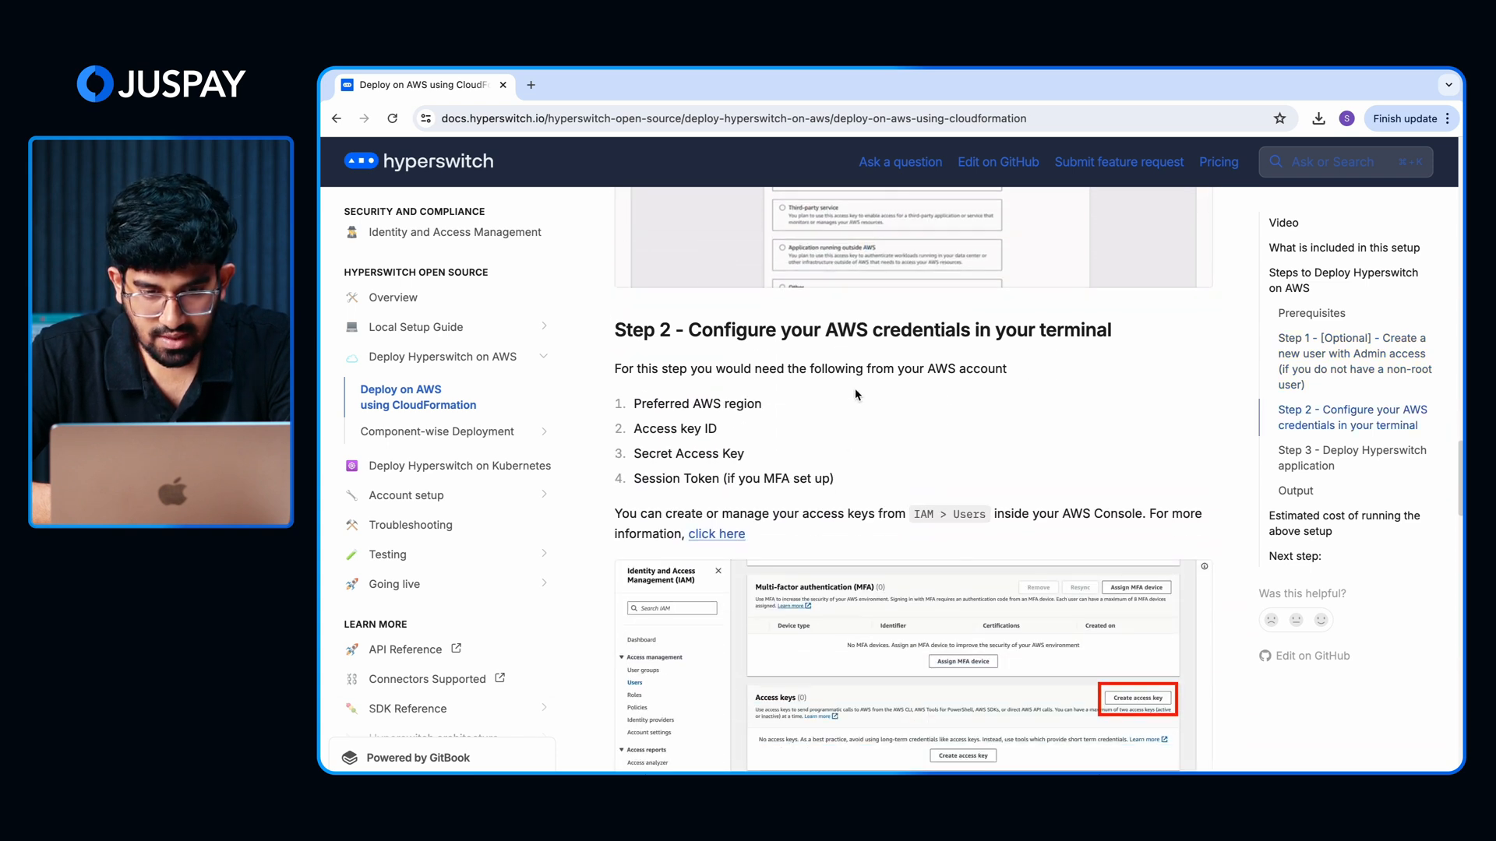
# - Scroll past the credential export commands and copy the Step 3 git clone / cd / bash install.sh block
pyautogui.scroll(-3)
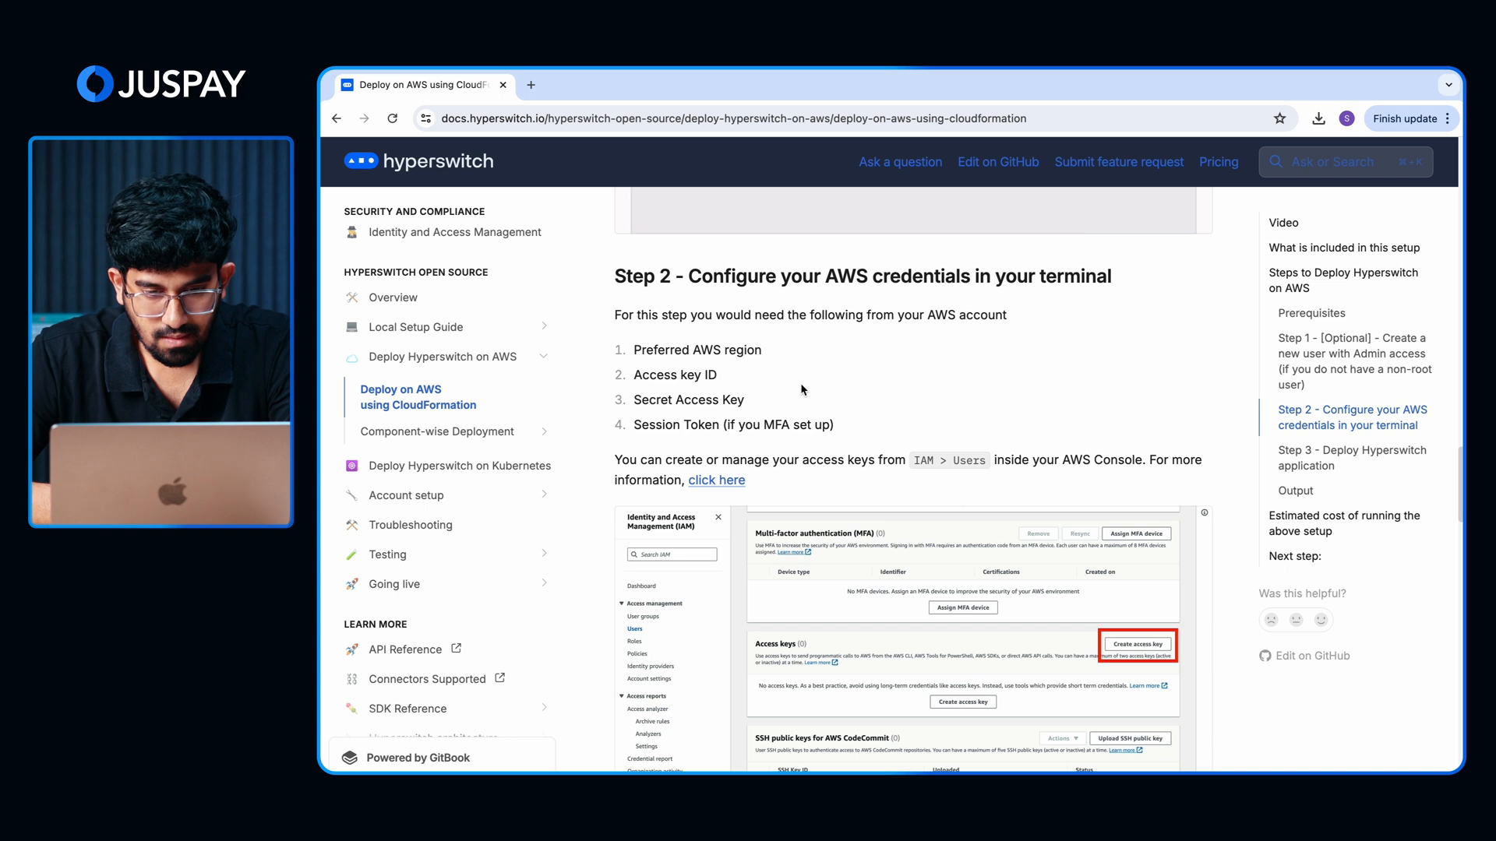
pyautogui.scroll(-3)
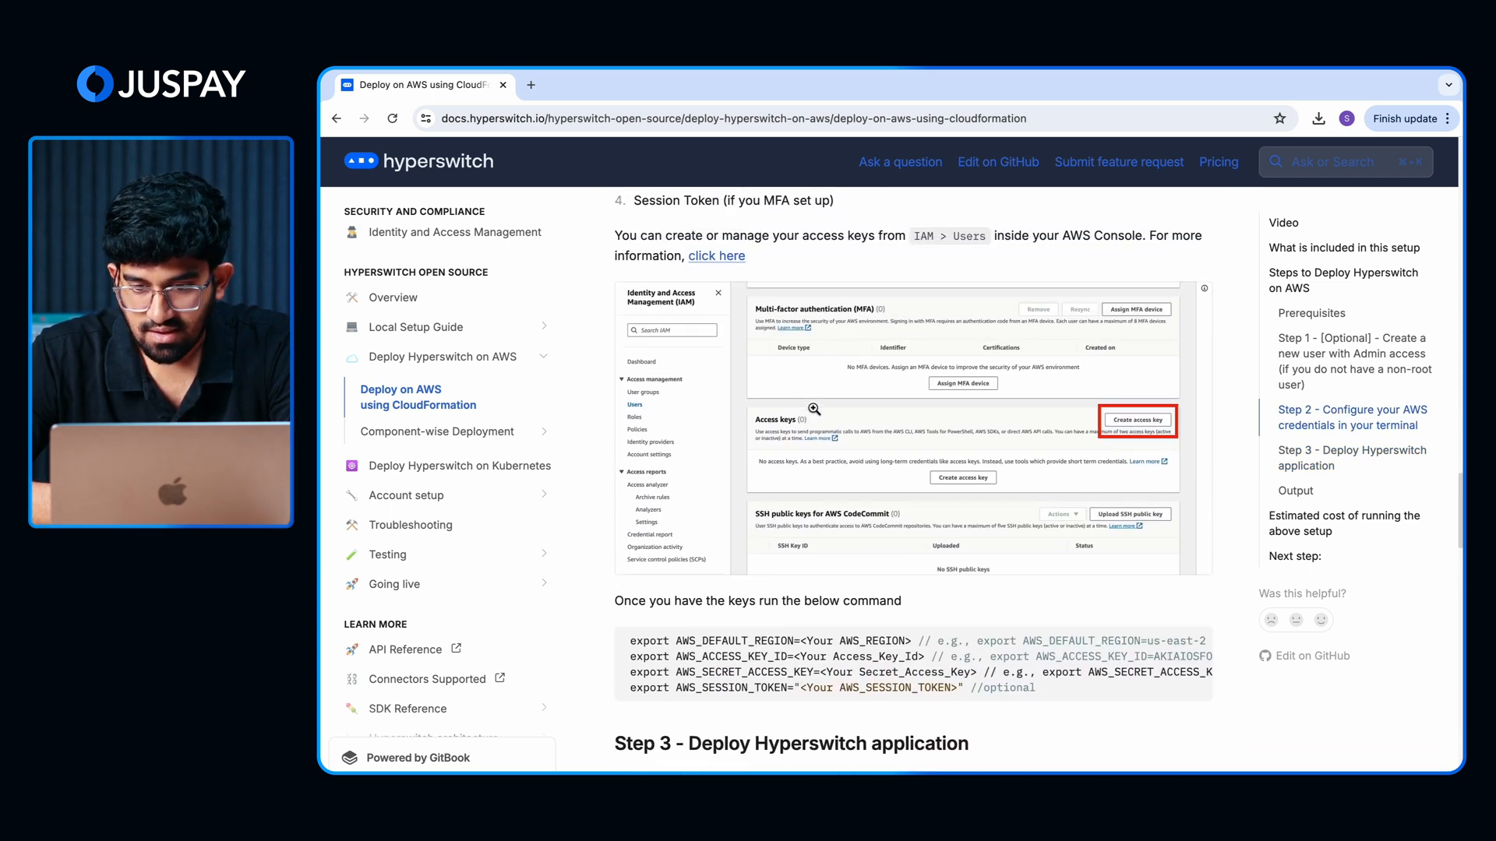
pyautogui.scroll(-3)
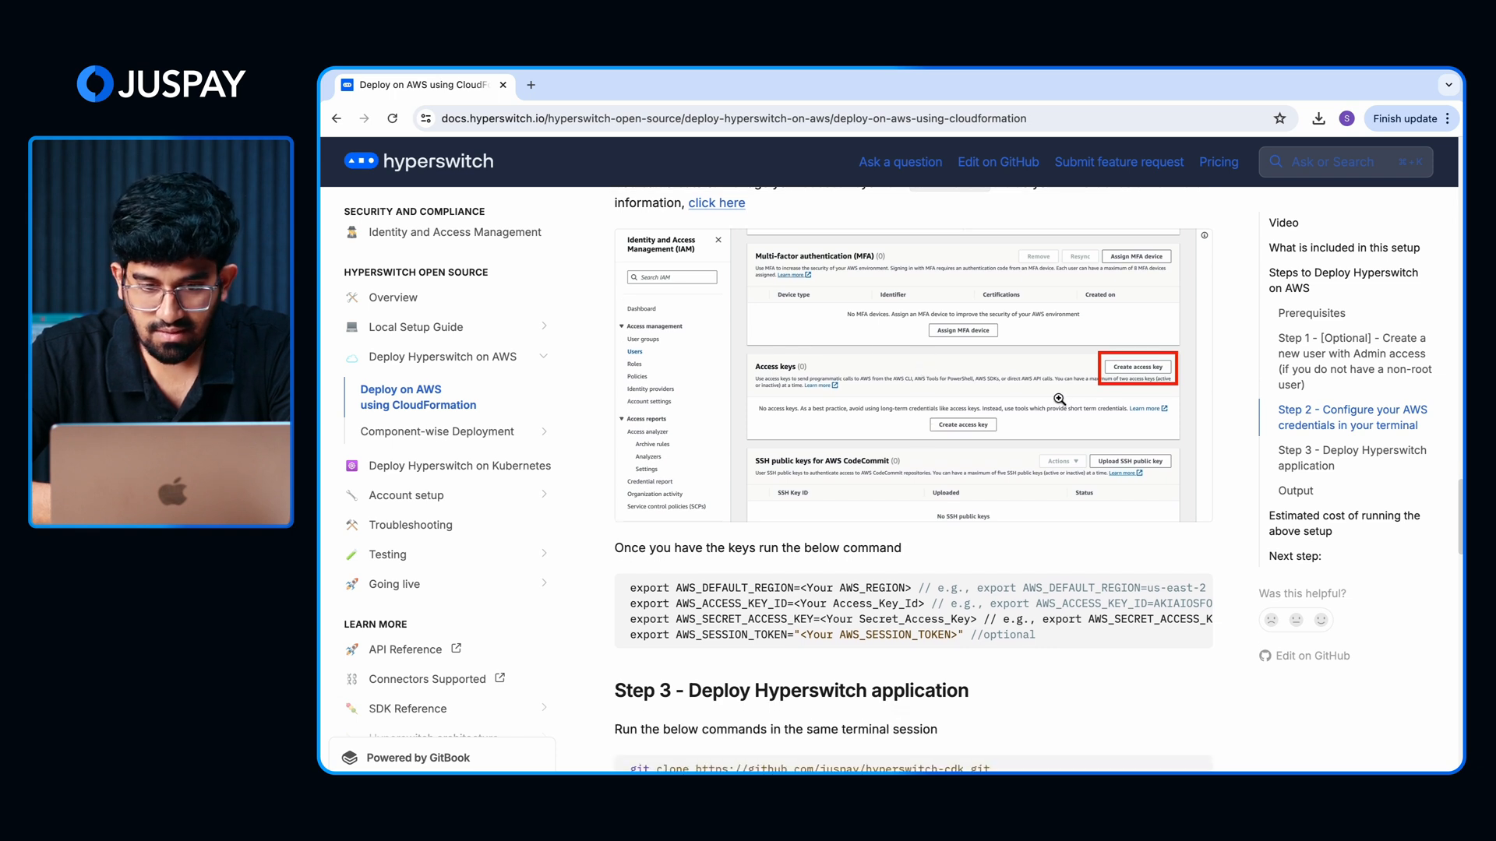
pyautogui.scroll(-3)
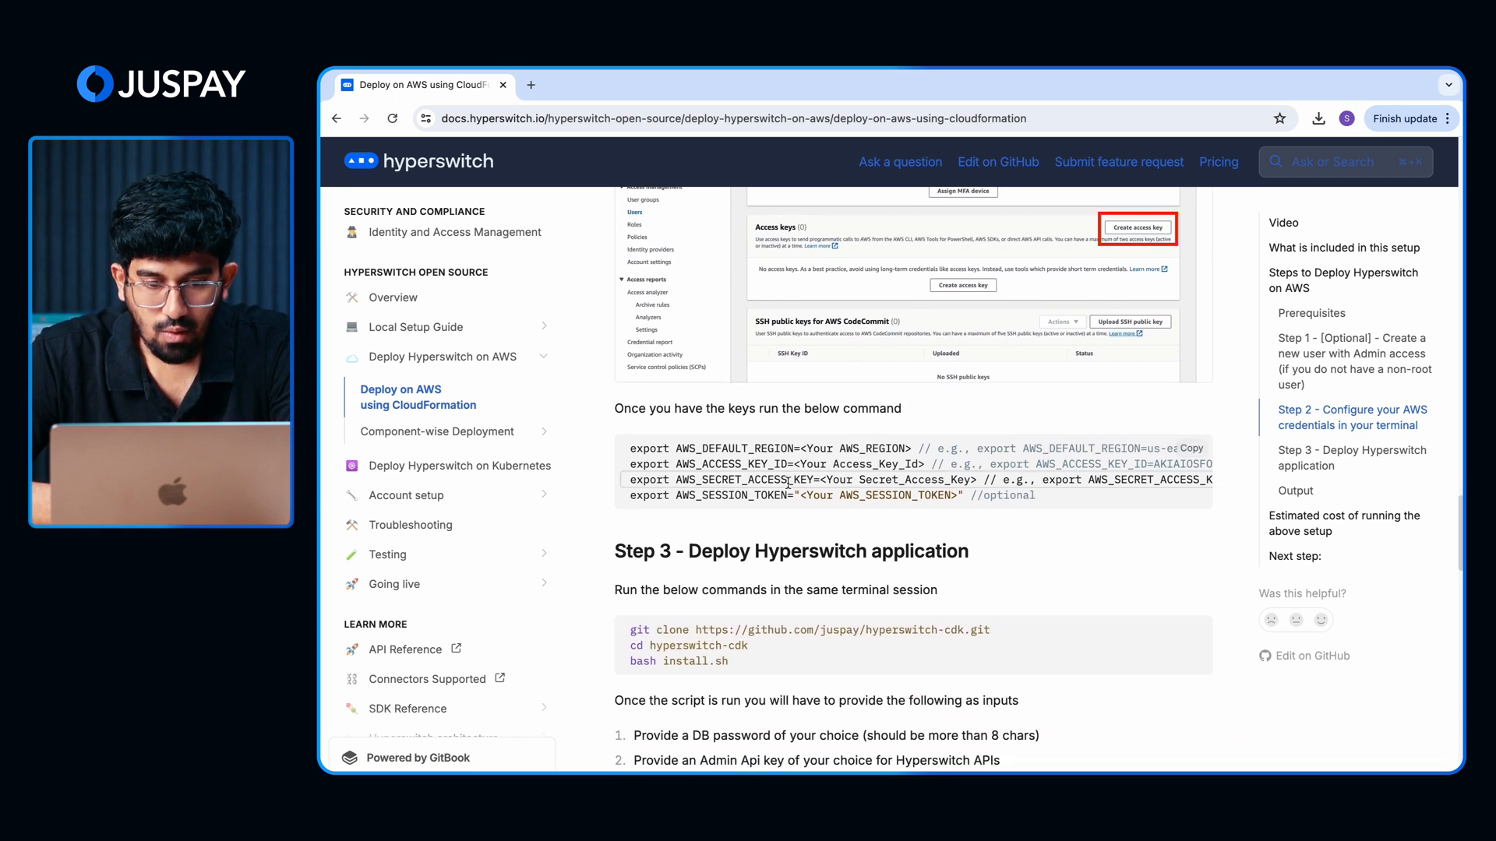
pyautogui.scroll(-3)
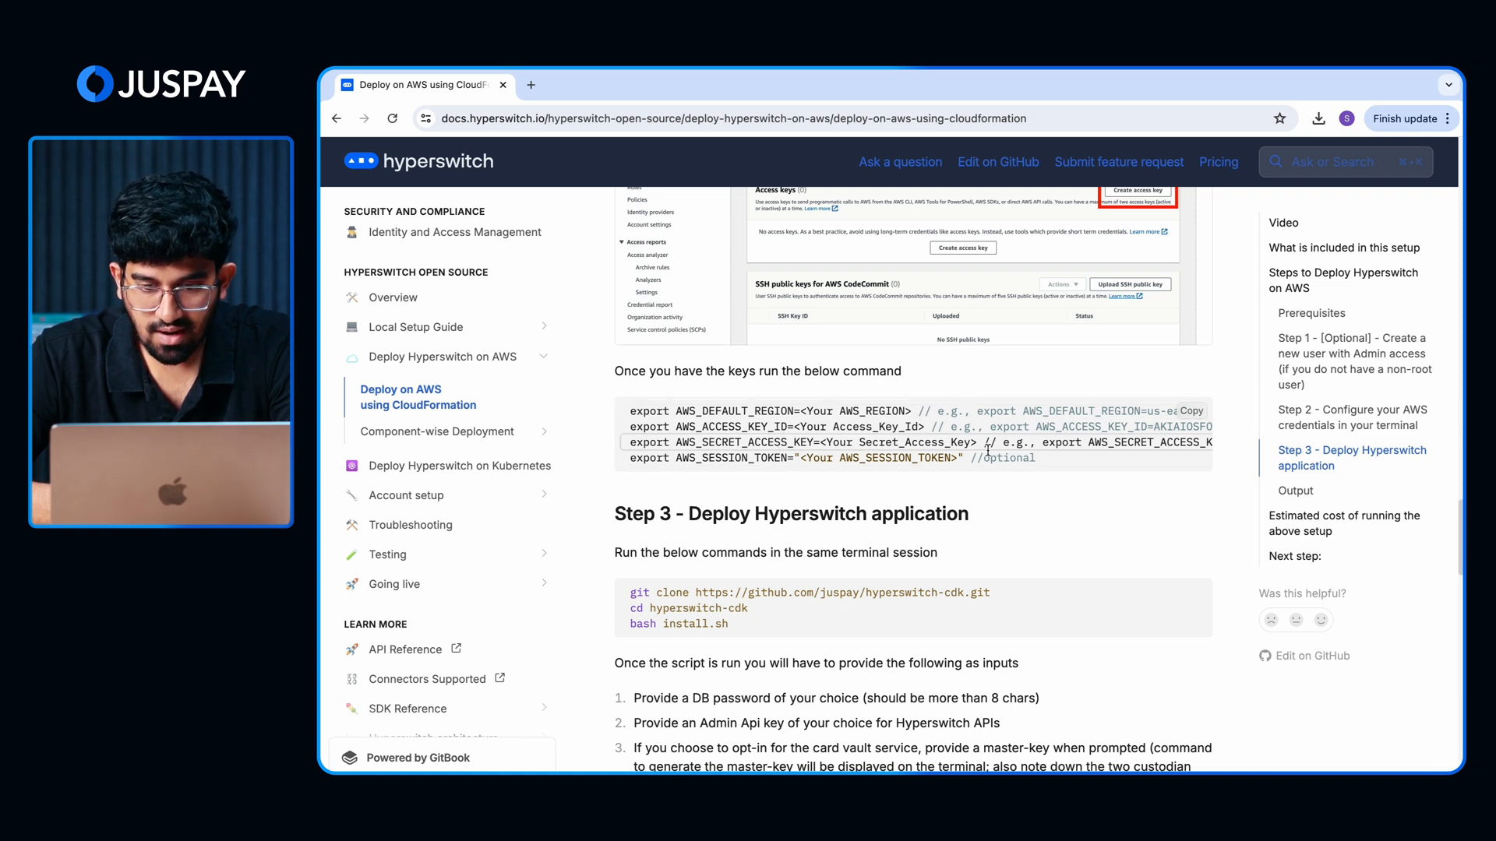
pyautogui.scroll(-3)
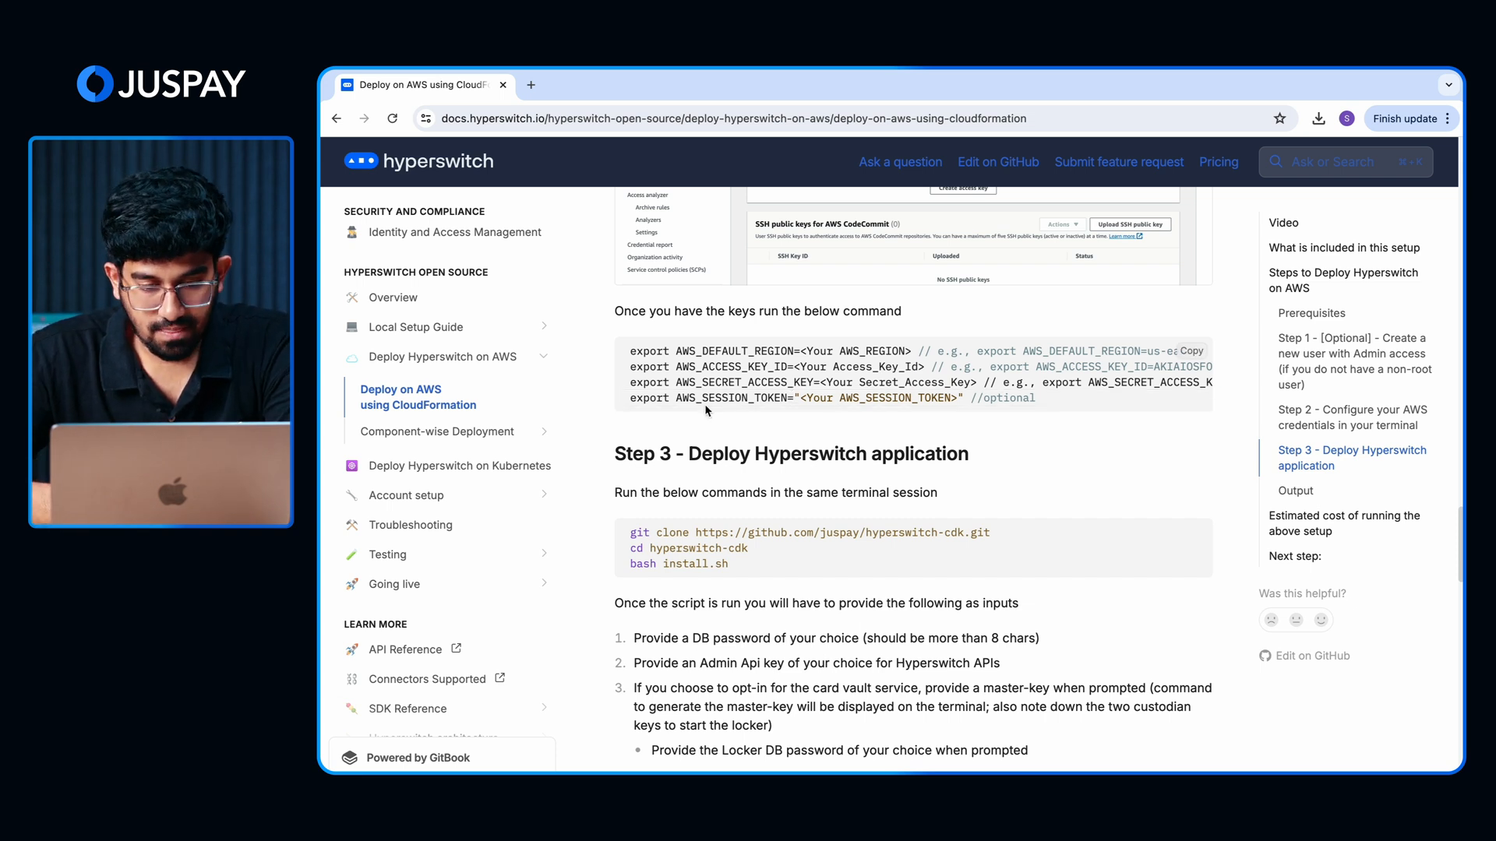
pyautogui.scroll(-3)
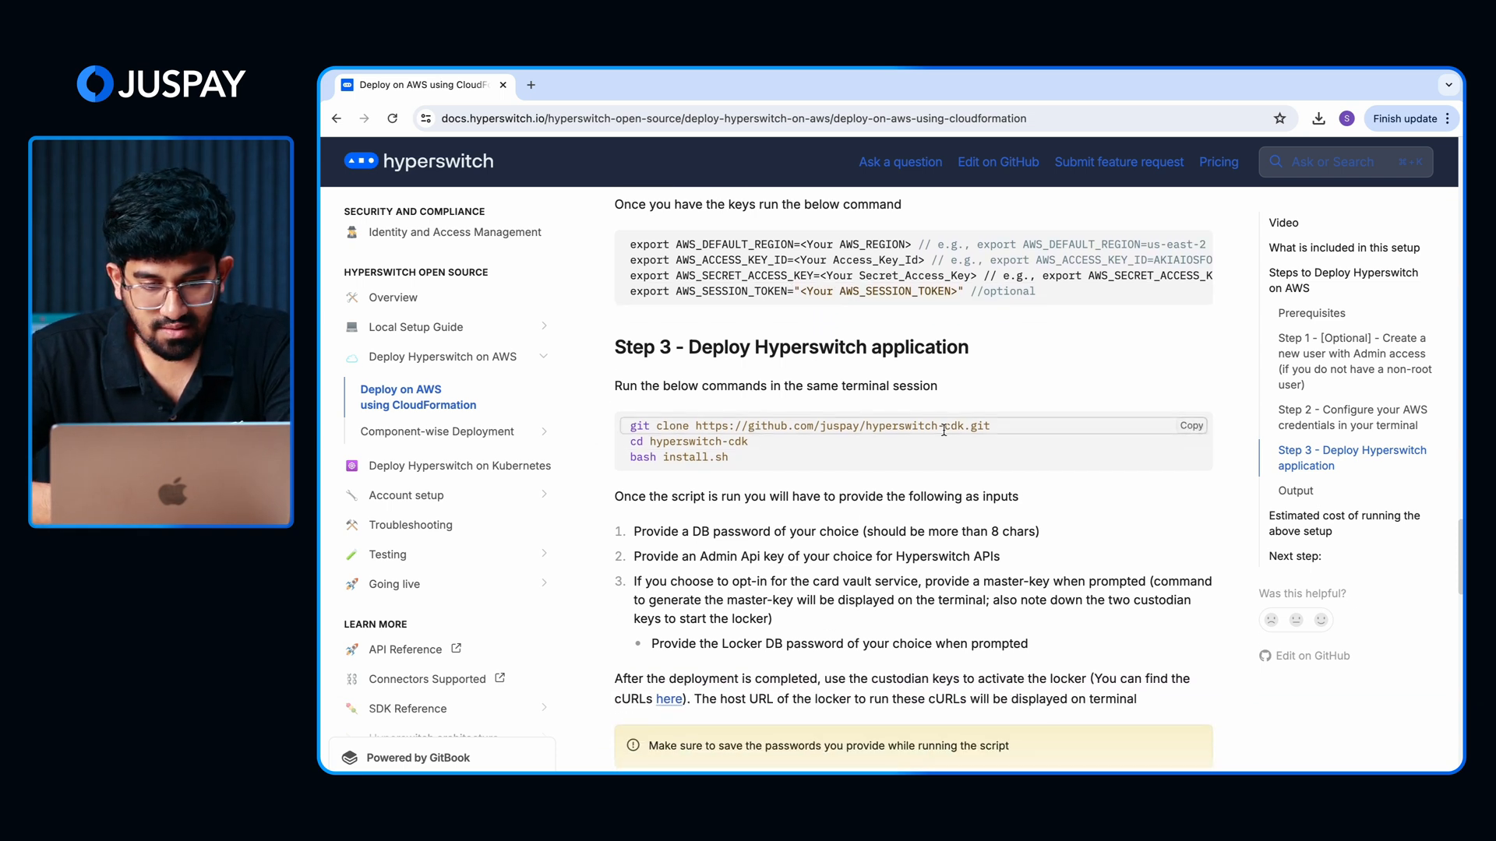
pyautogui.scroll(-3)
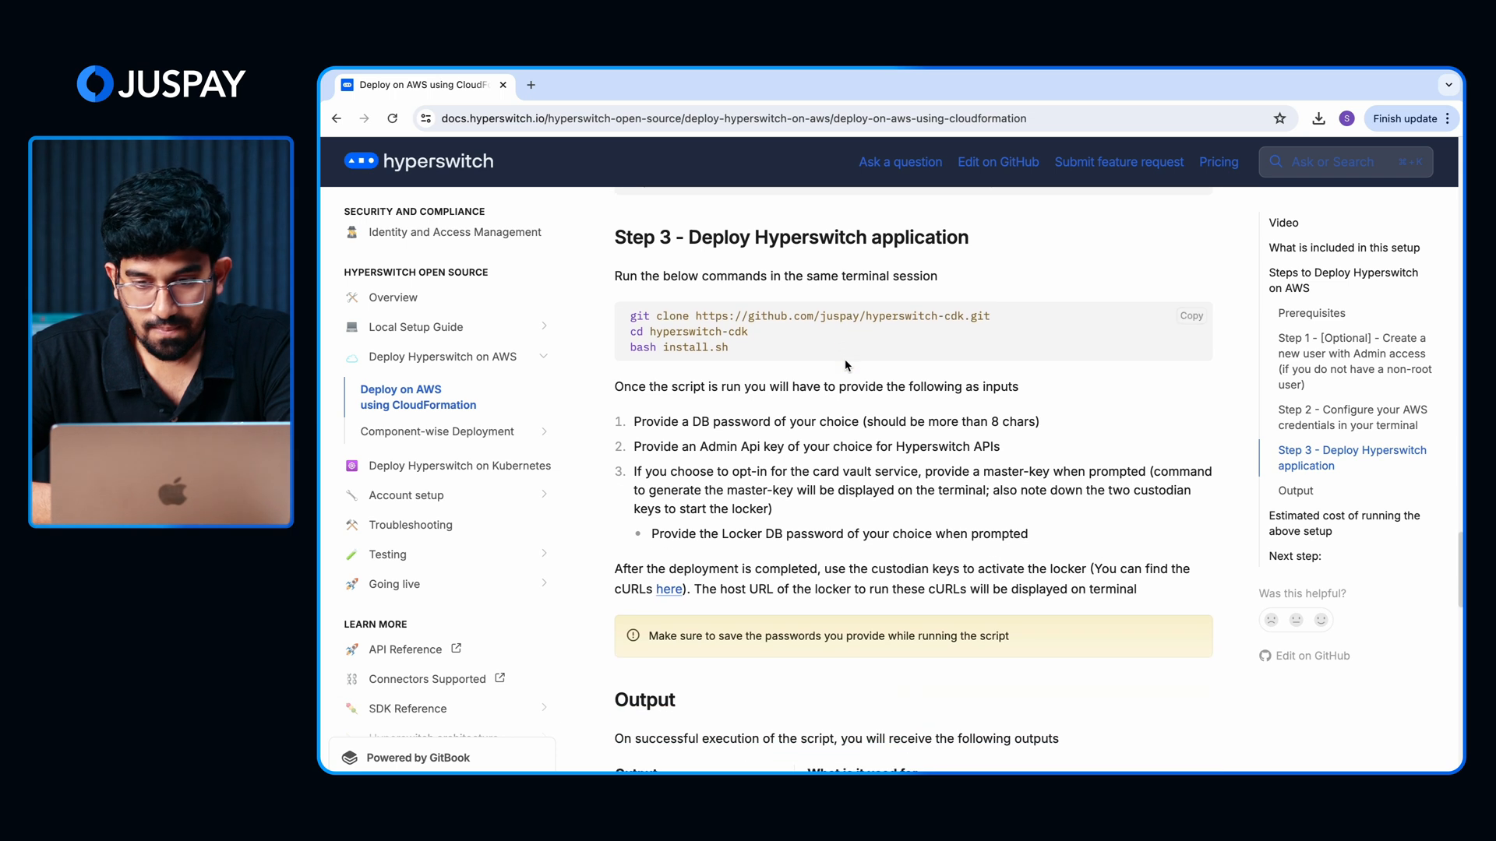
pyautogui.click(1187, 315)
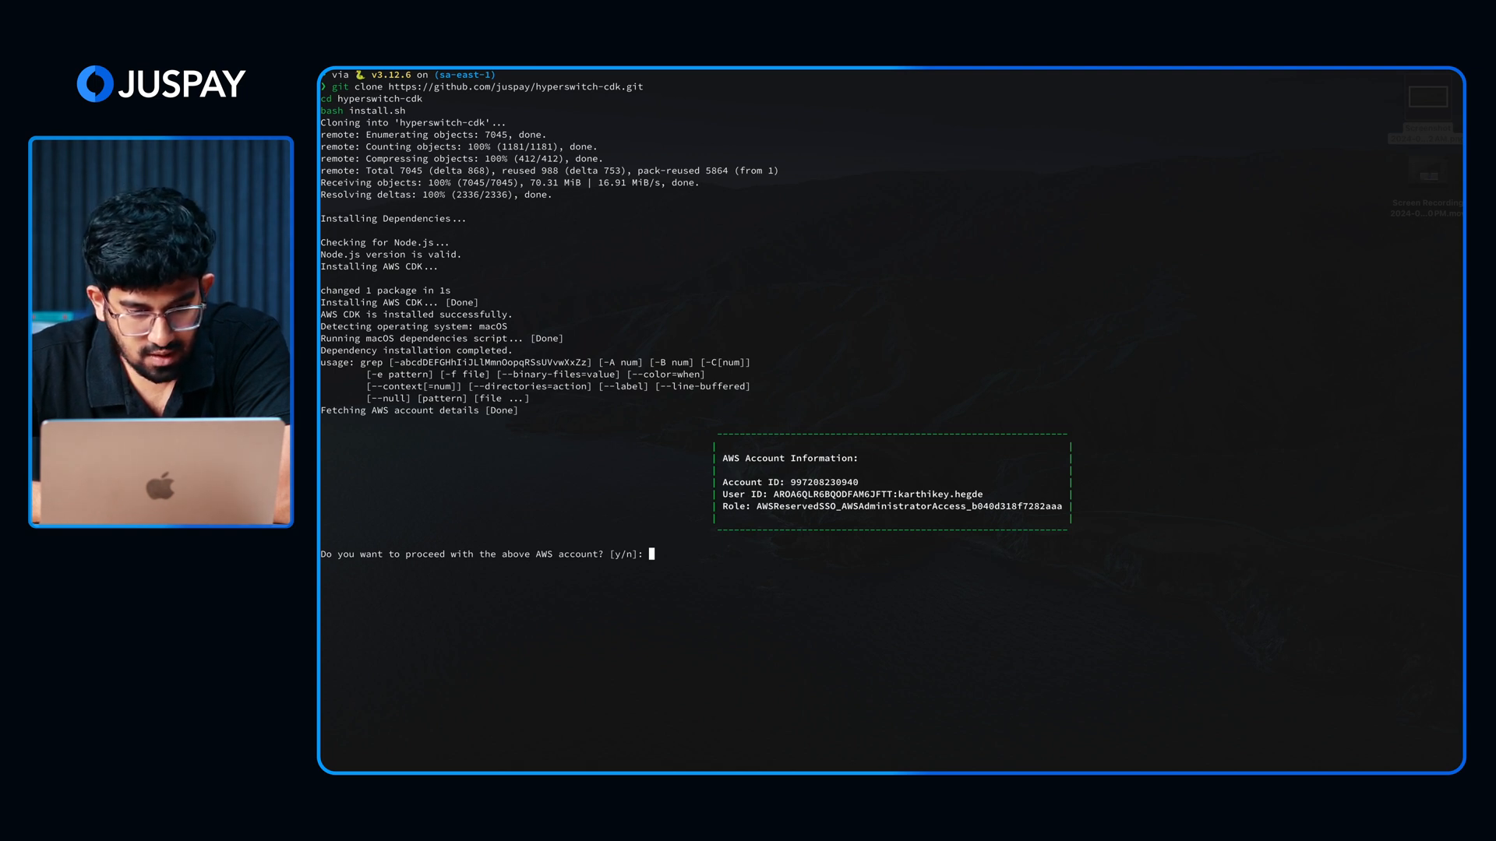
pyautogui.moveTo(1172, 385)
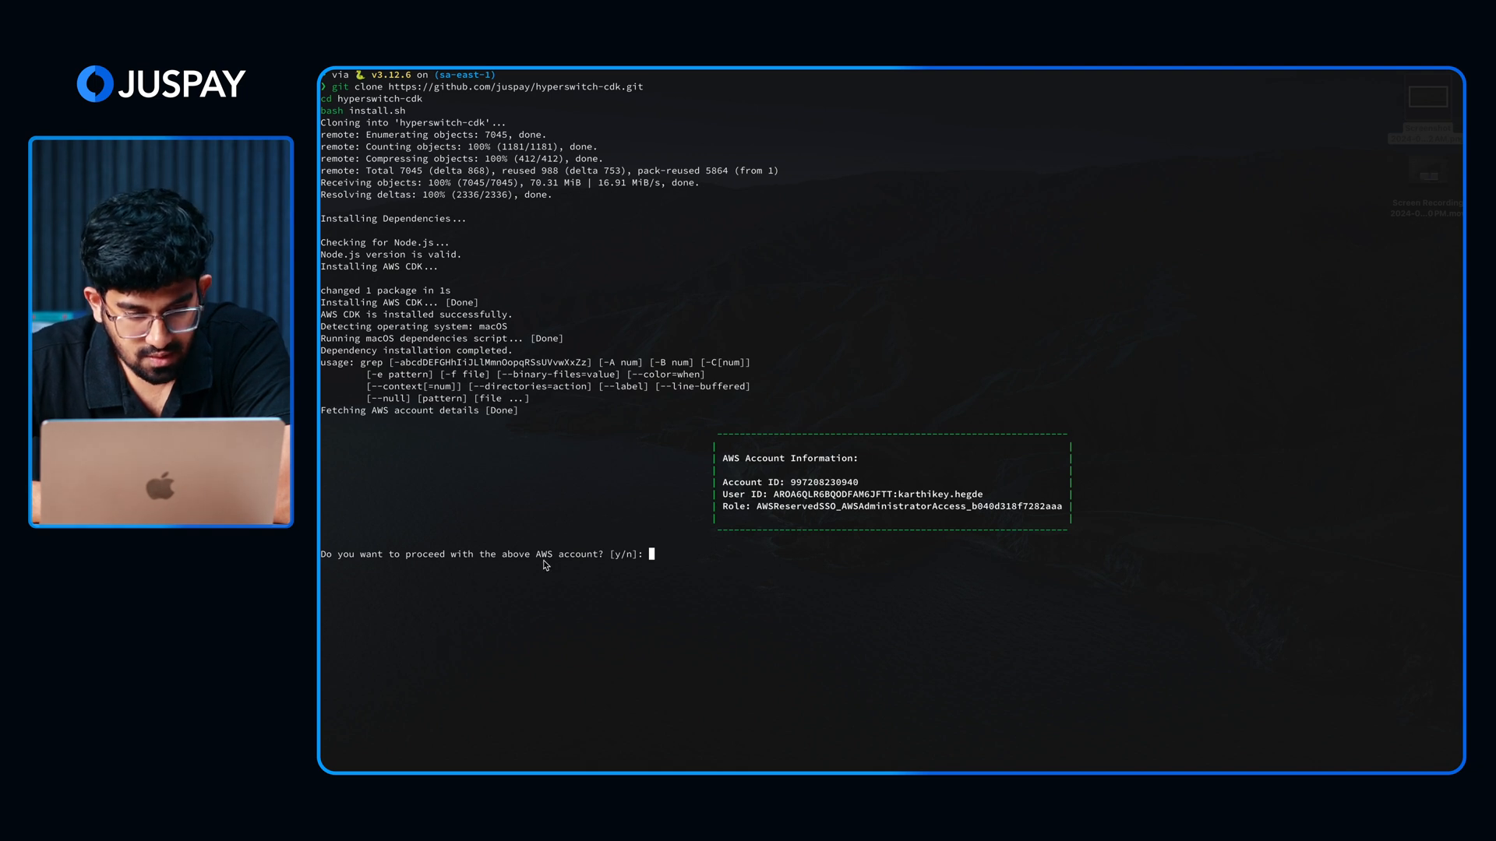
# - Answer y to proceed with the displayed AWS account in the installer
pyautogui.write('y')
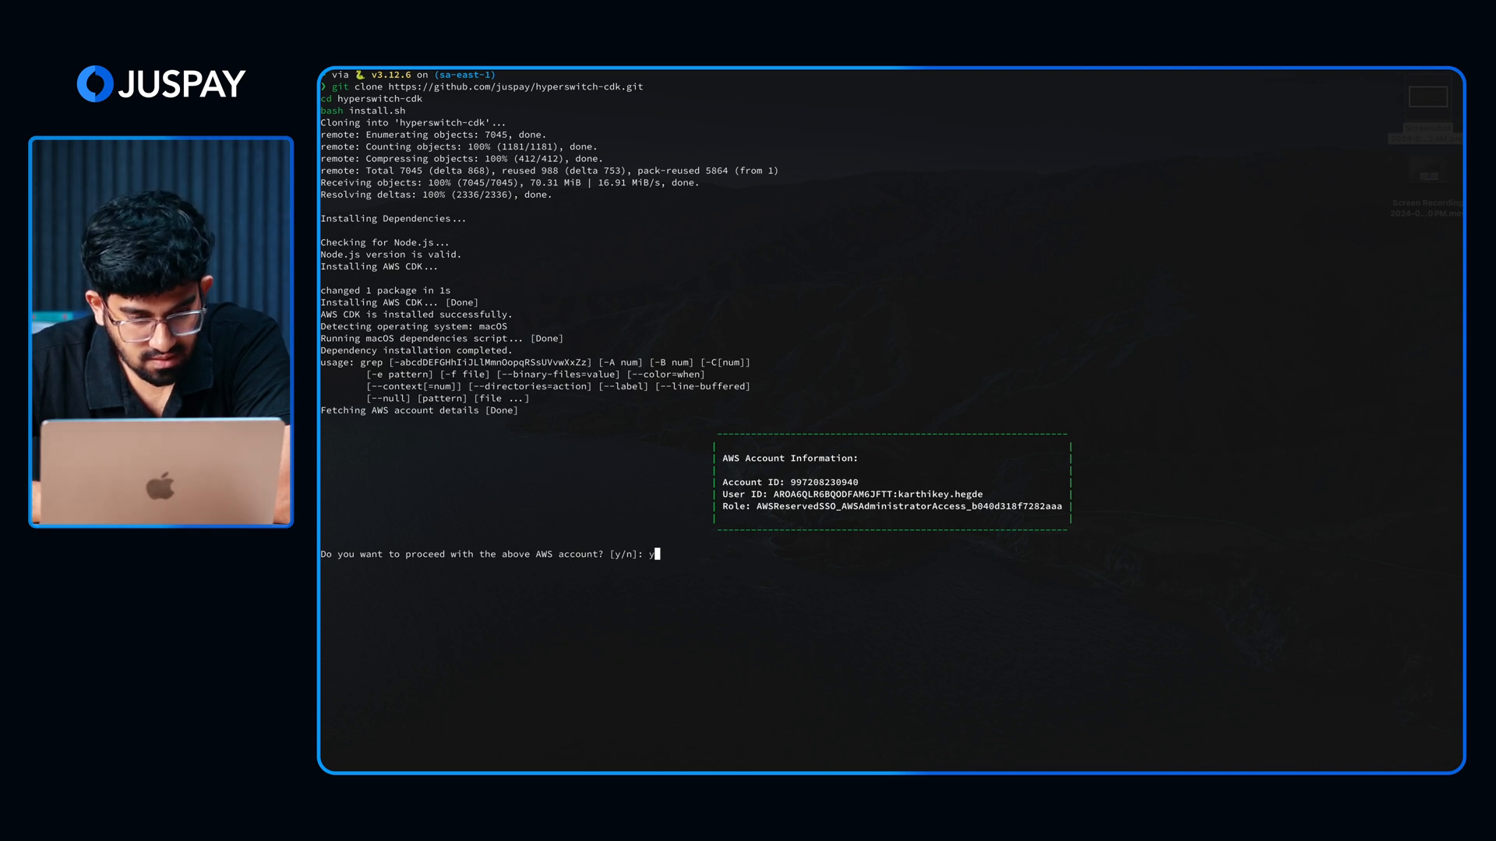
pyautogui.press('Enter')
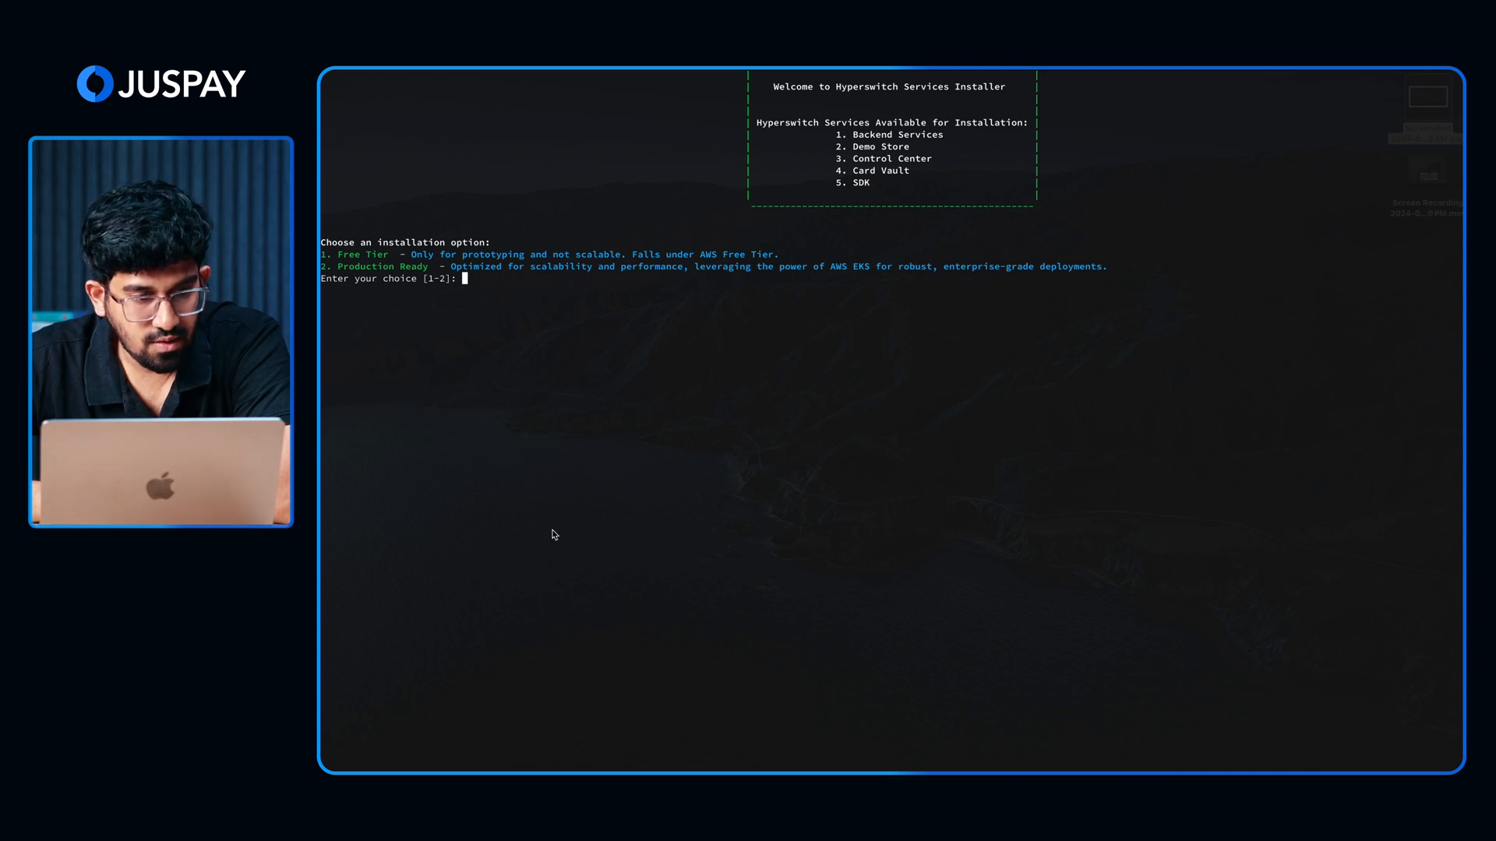
# - Choose installation option 2, Production Ready
pyautogui.write('2')
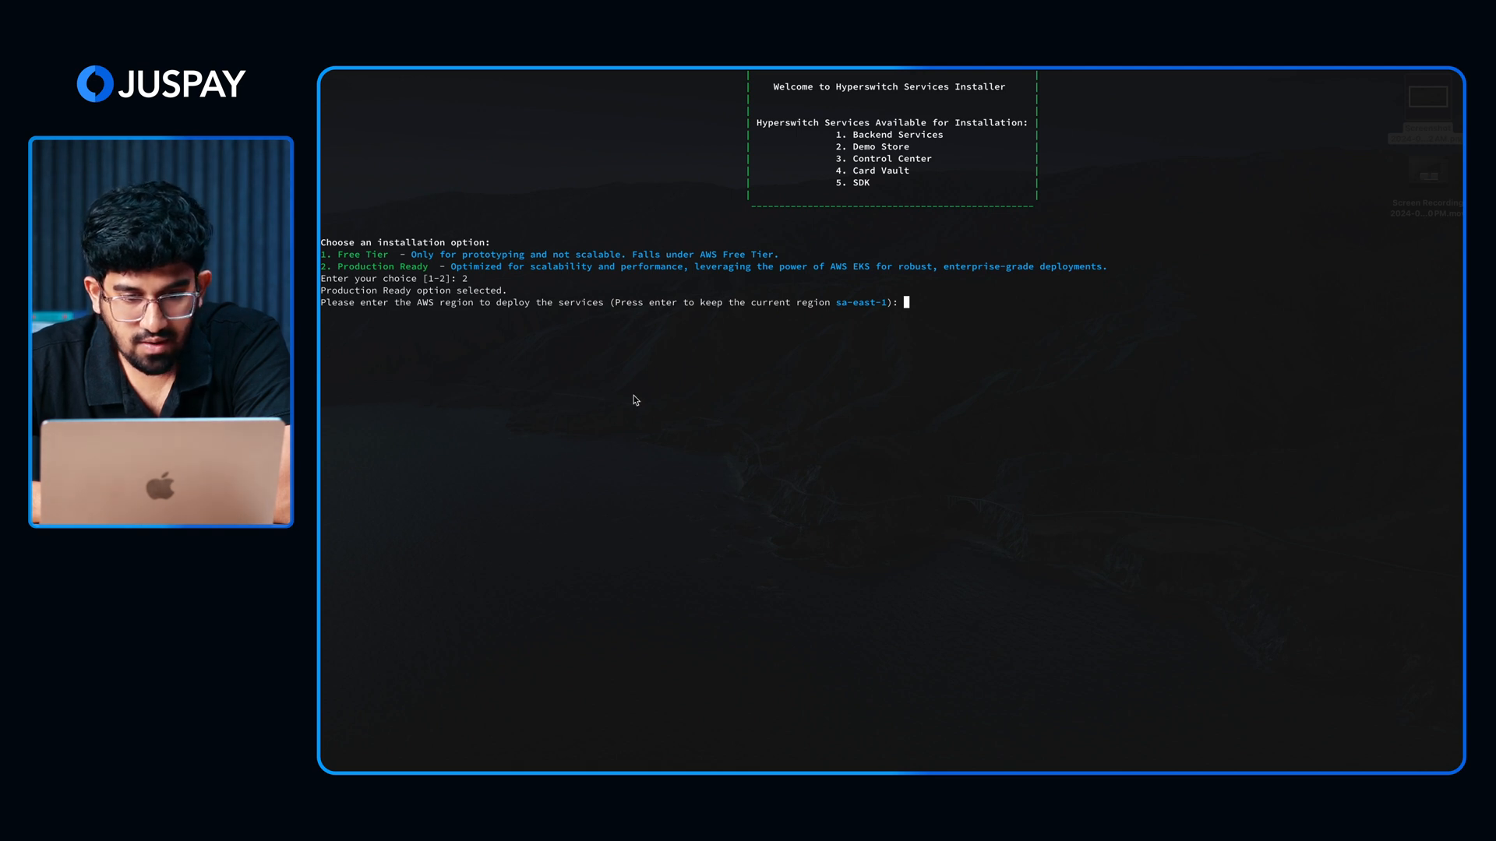
pyautogui.moveTo(738, 310)
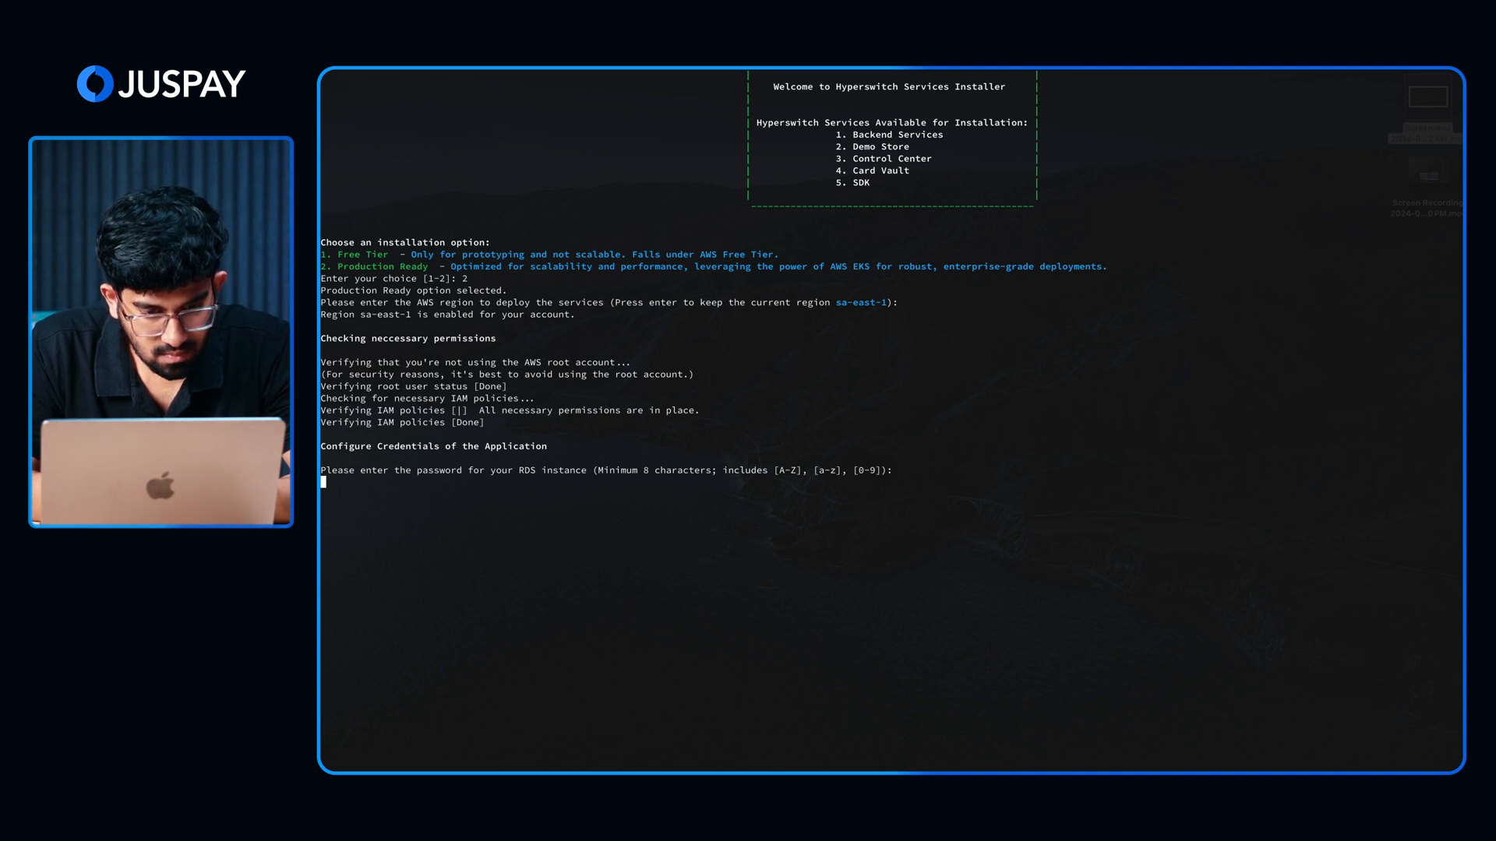
# - Enter and confirm the RDS password and admin API key, then answer n to S3/OpenSearch logging
pyautogui.press('Enter')
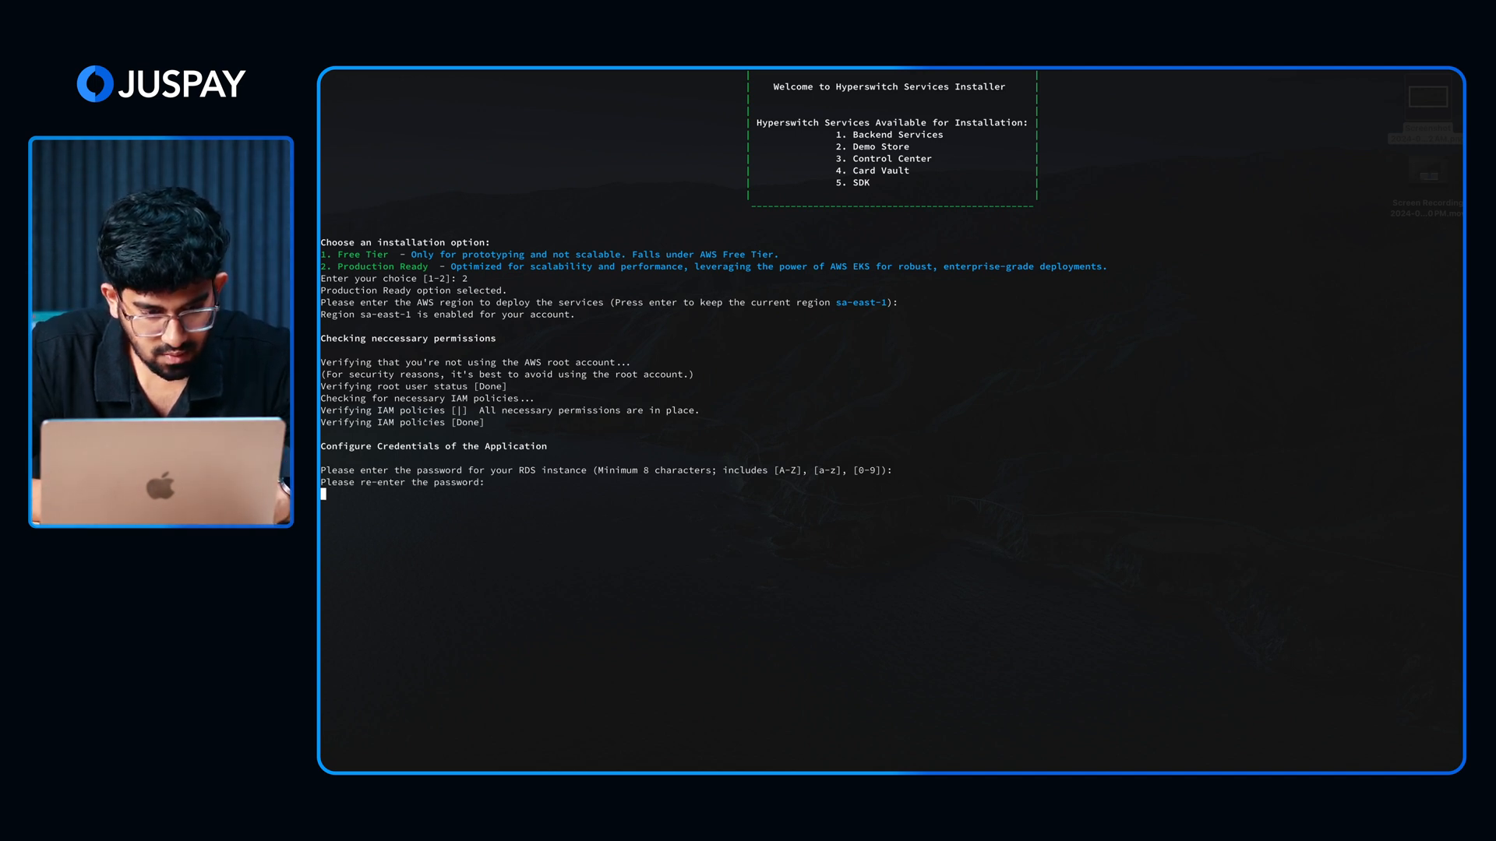
pyautogui.press('Enter')
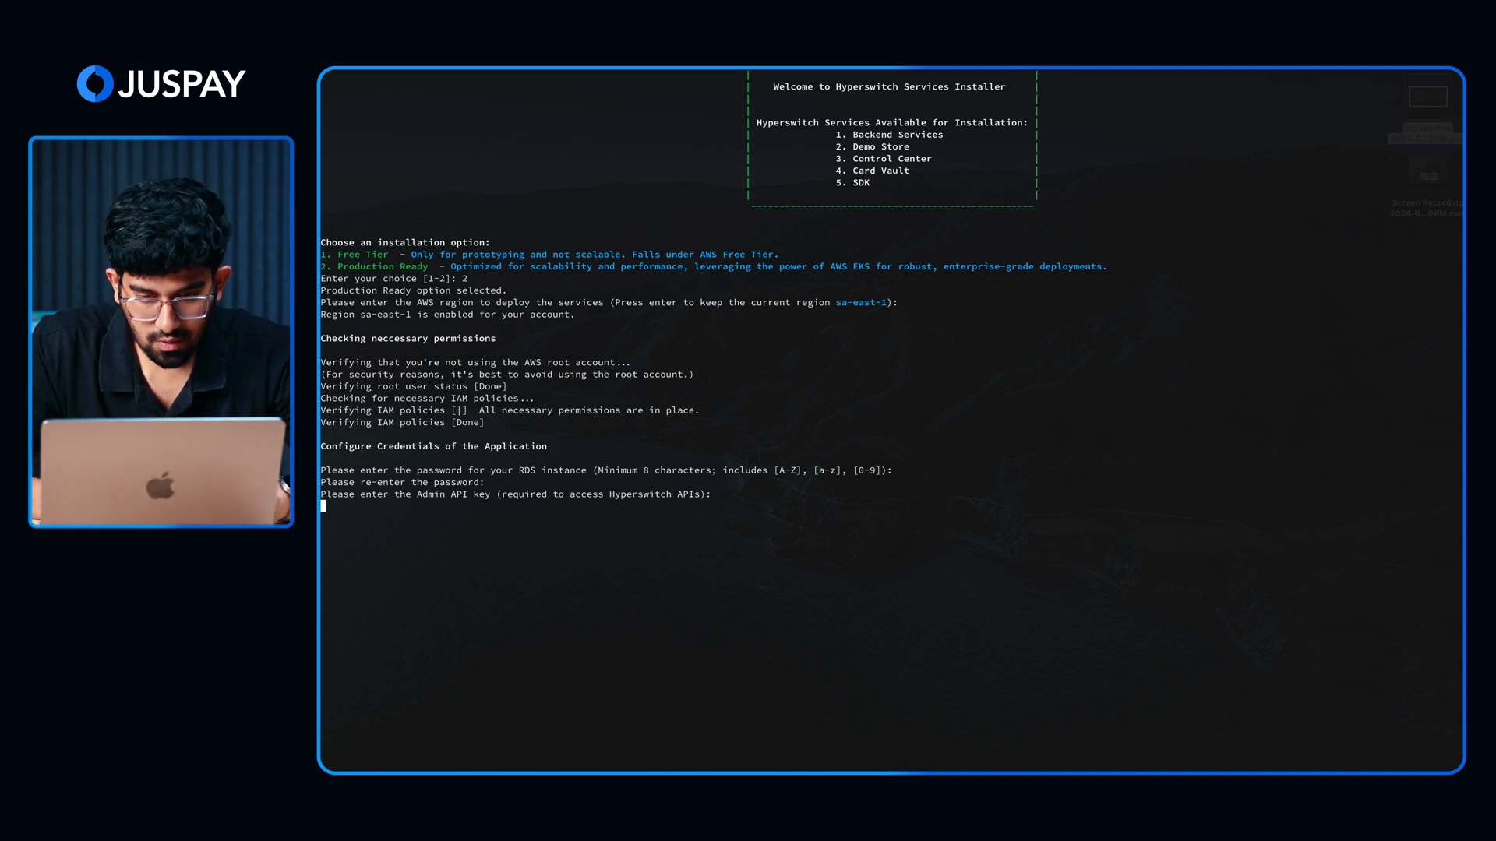
pyautogui.press('Enter')
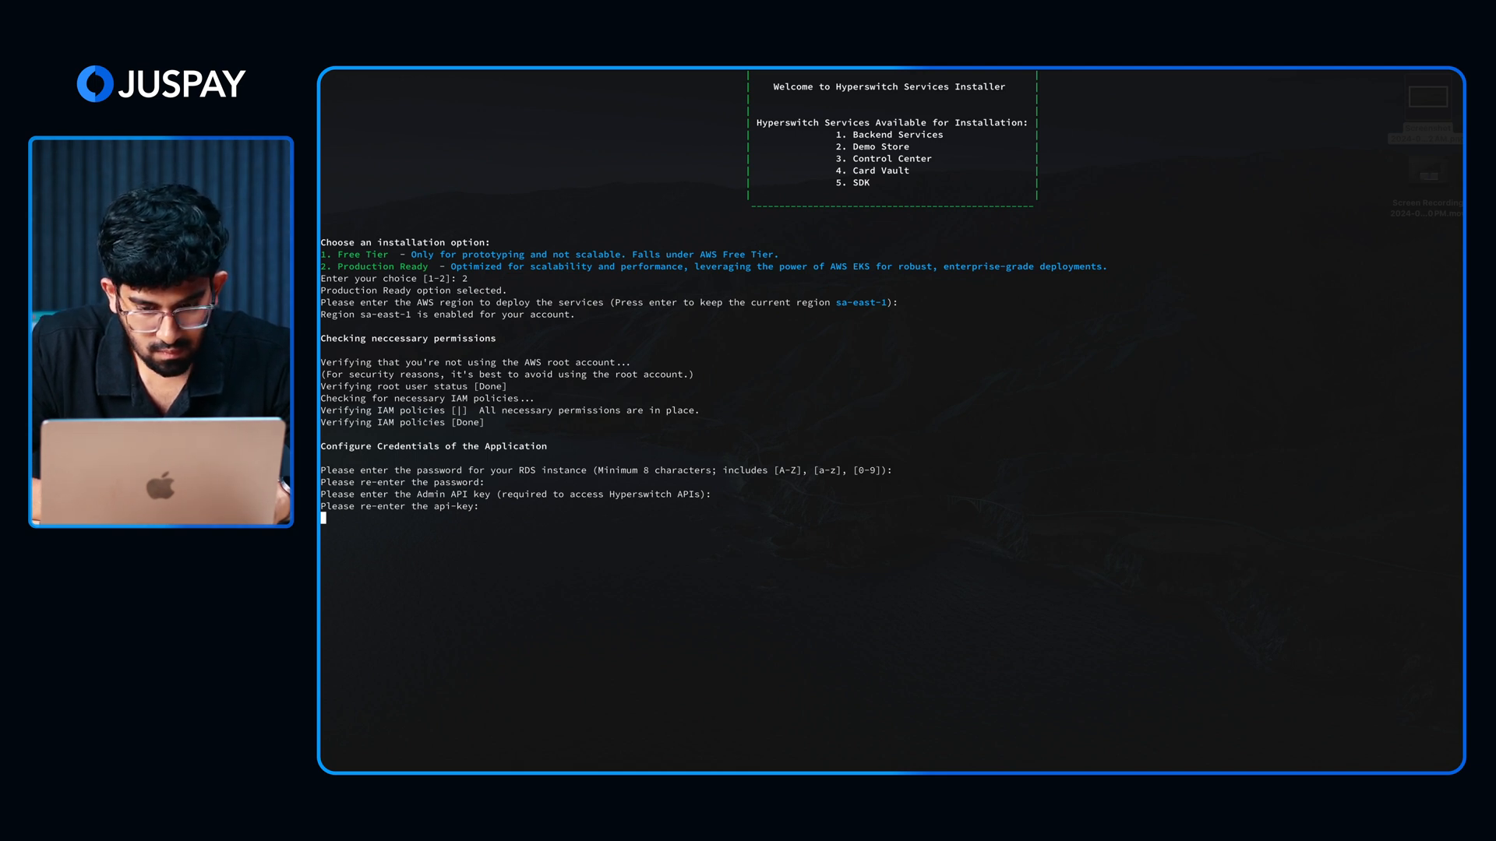
pyautogui.press('Enter')
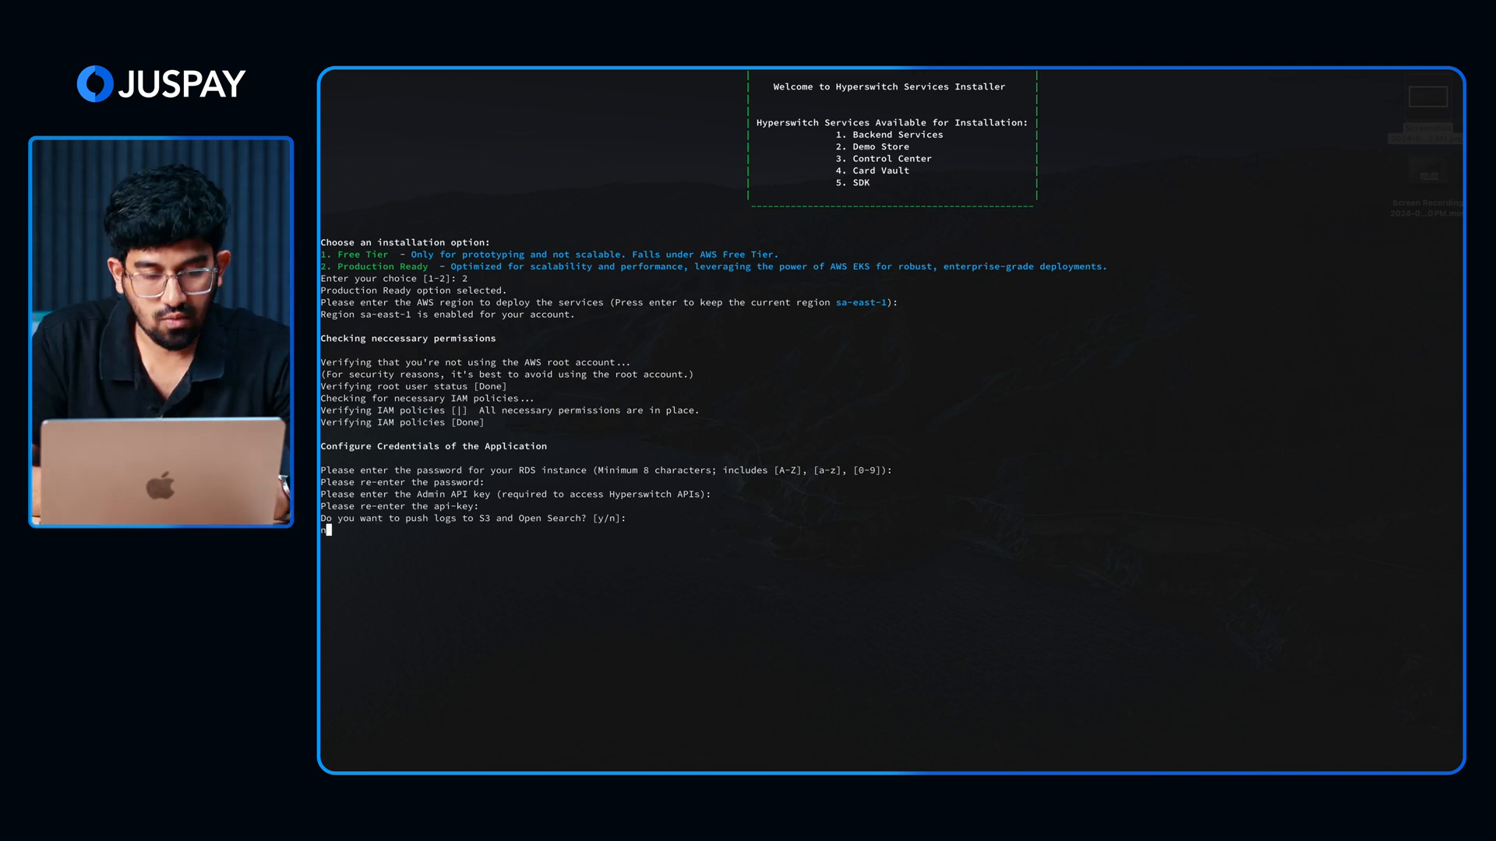
pyautogui.write('n')
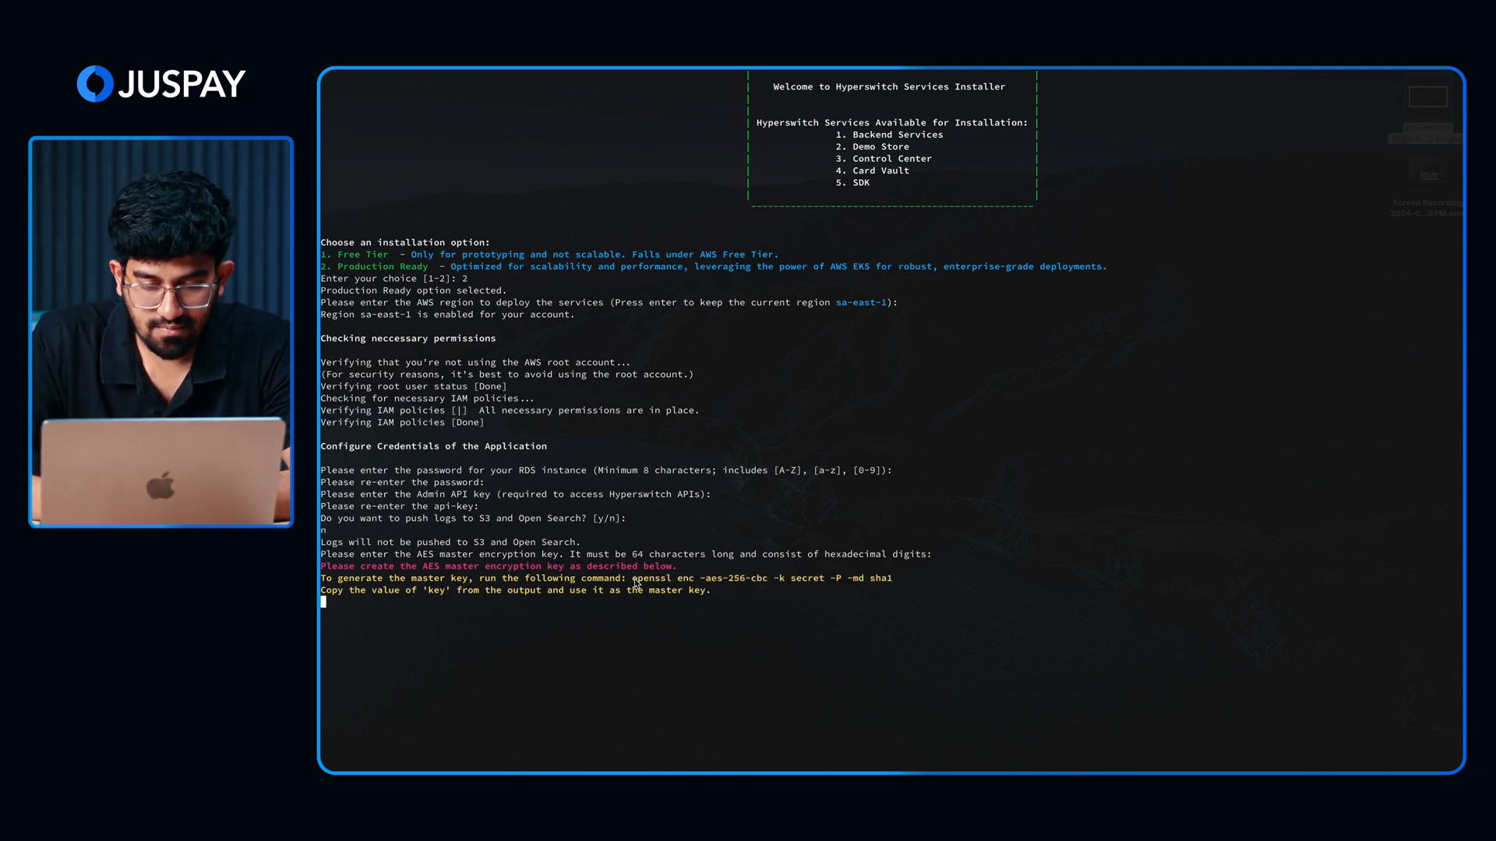
pyautogui.moveTo(634, 578); pyautogui.dragTo(898, 578)
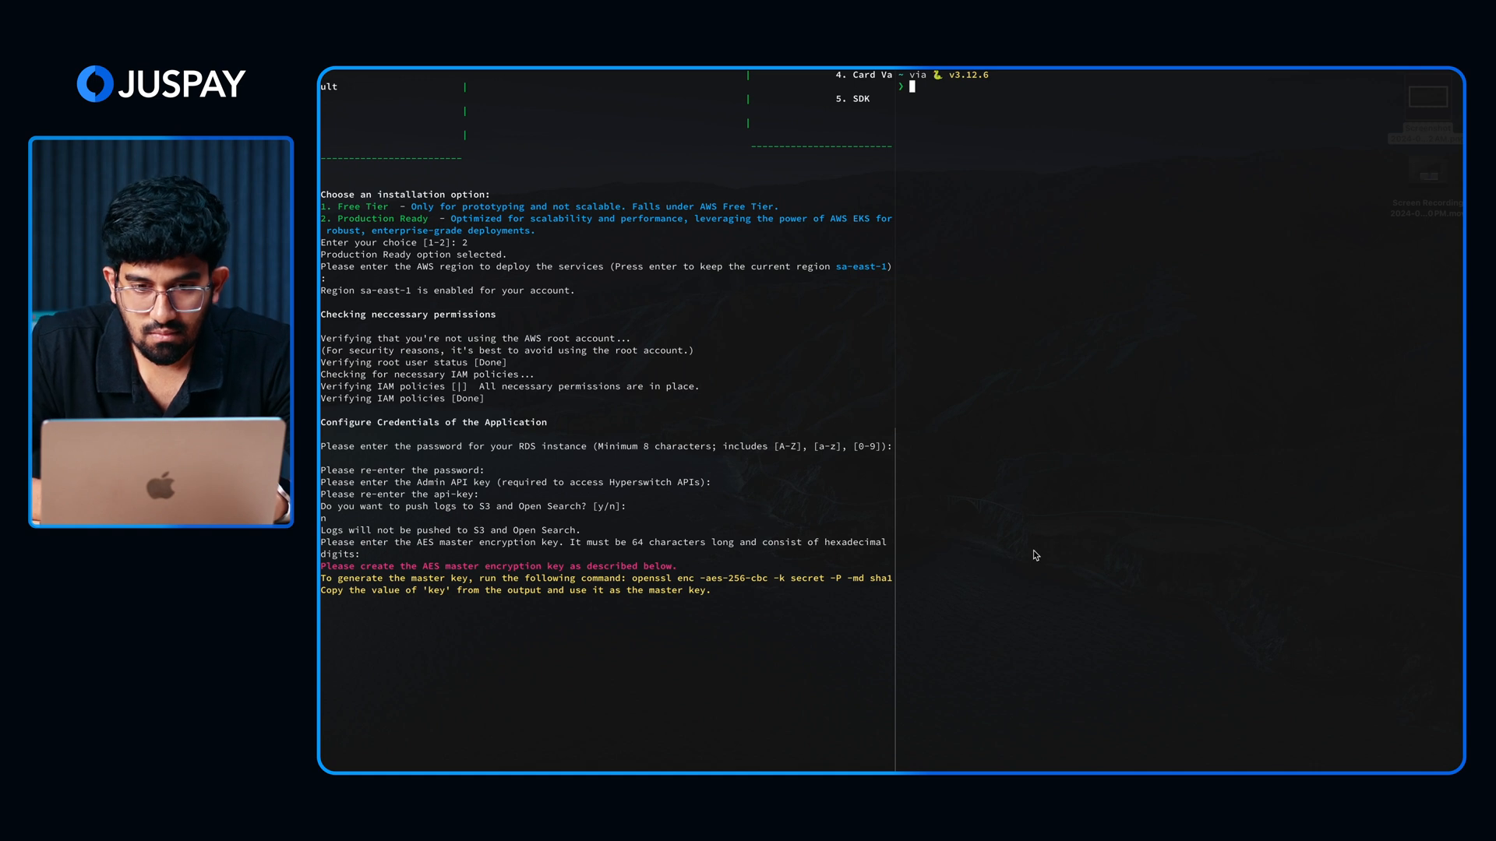
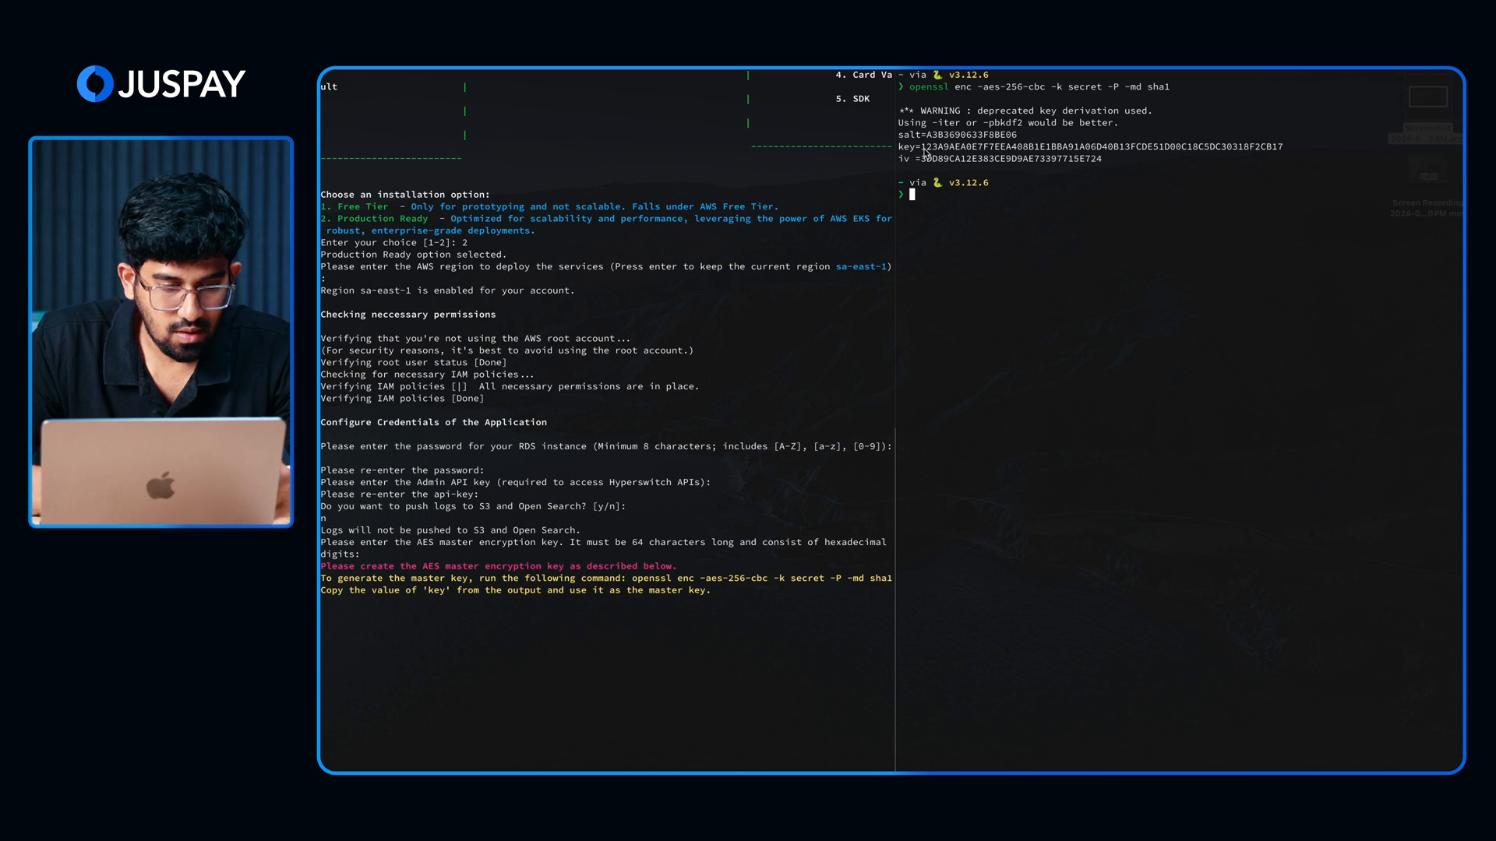
pyautogui.moveTo(919, 146); pyautogui.dragTo(1283, 146)
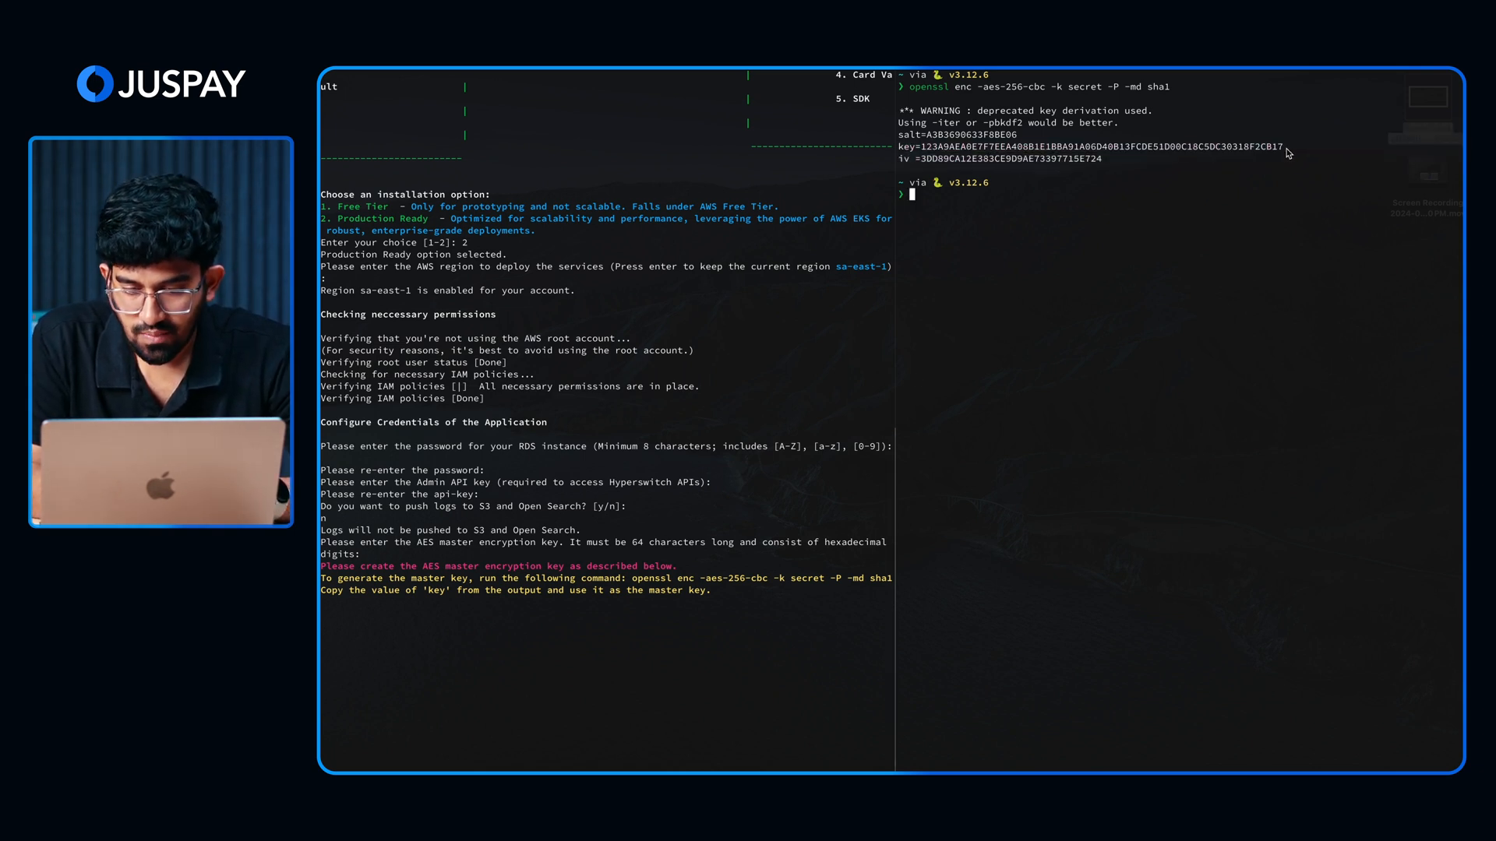
pyautogui.press('enter')
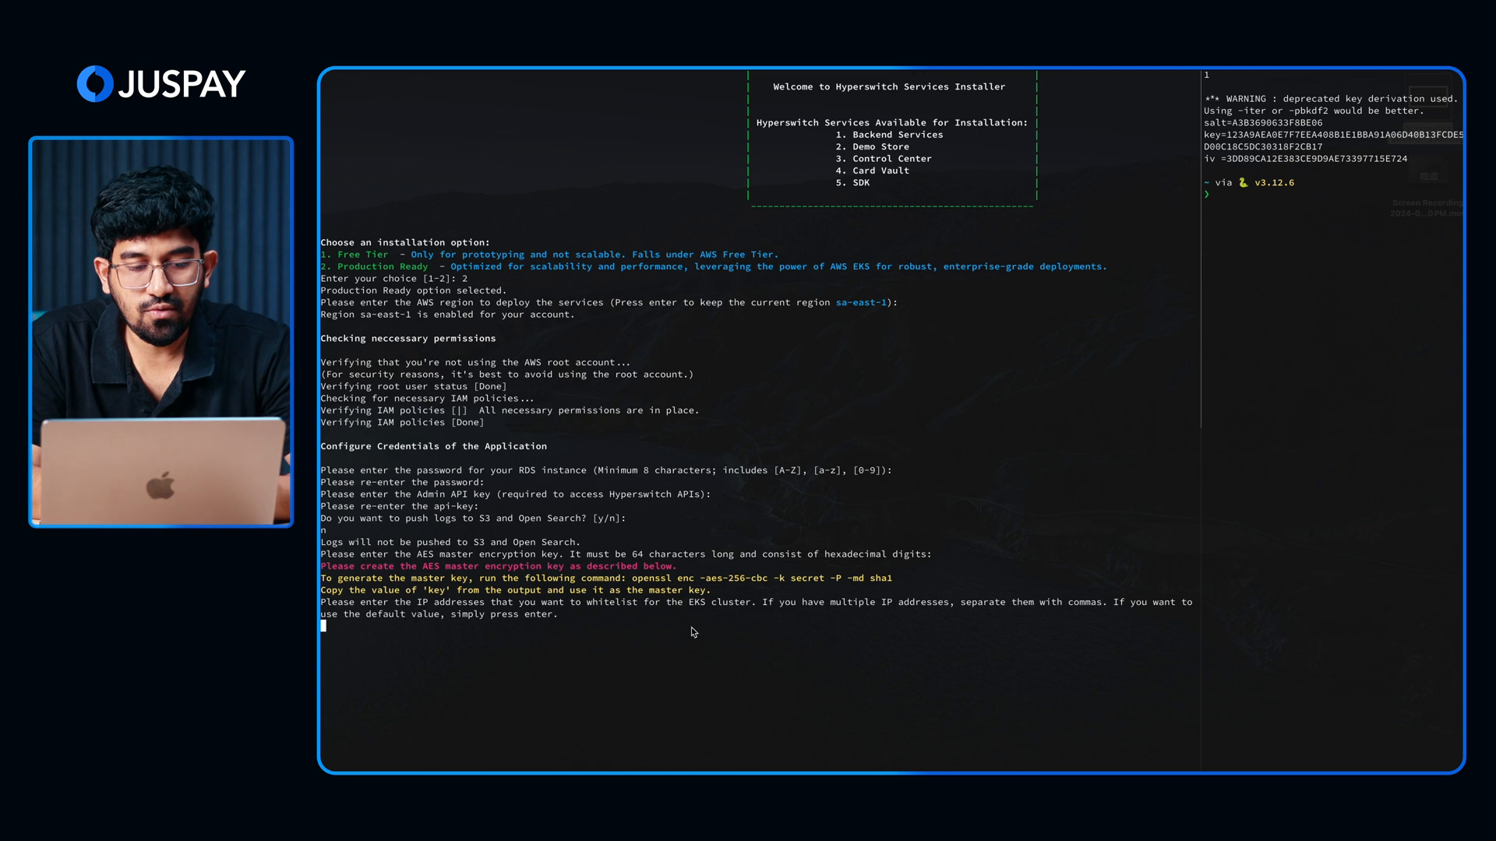
pyautogui.moveTo(511, 615)
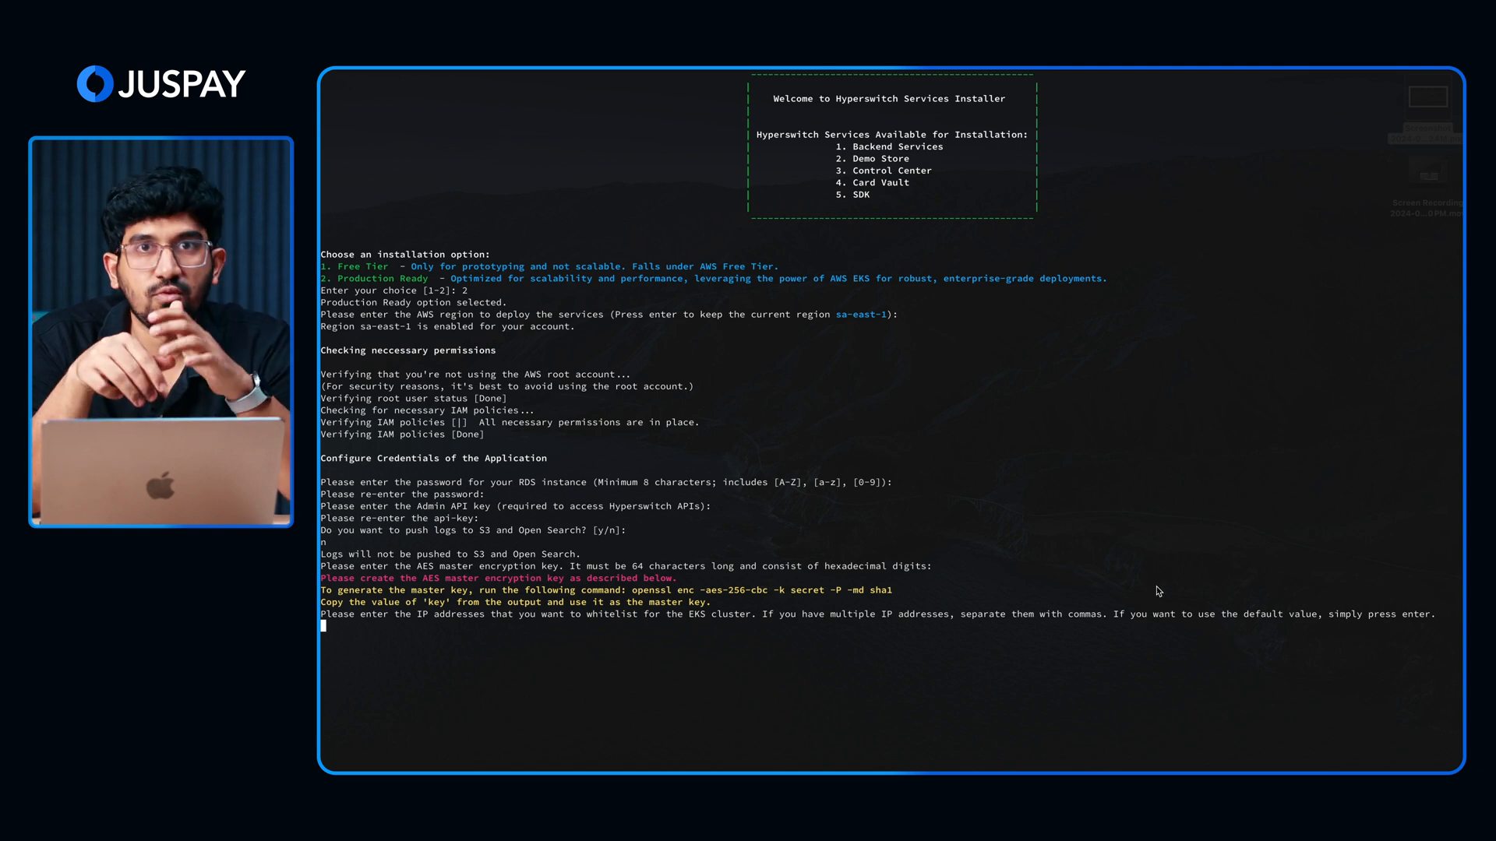
# - Keep the default IP whitelist and answer y to deploy the Card Vault
pyautogui.press('enter')
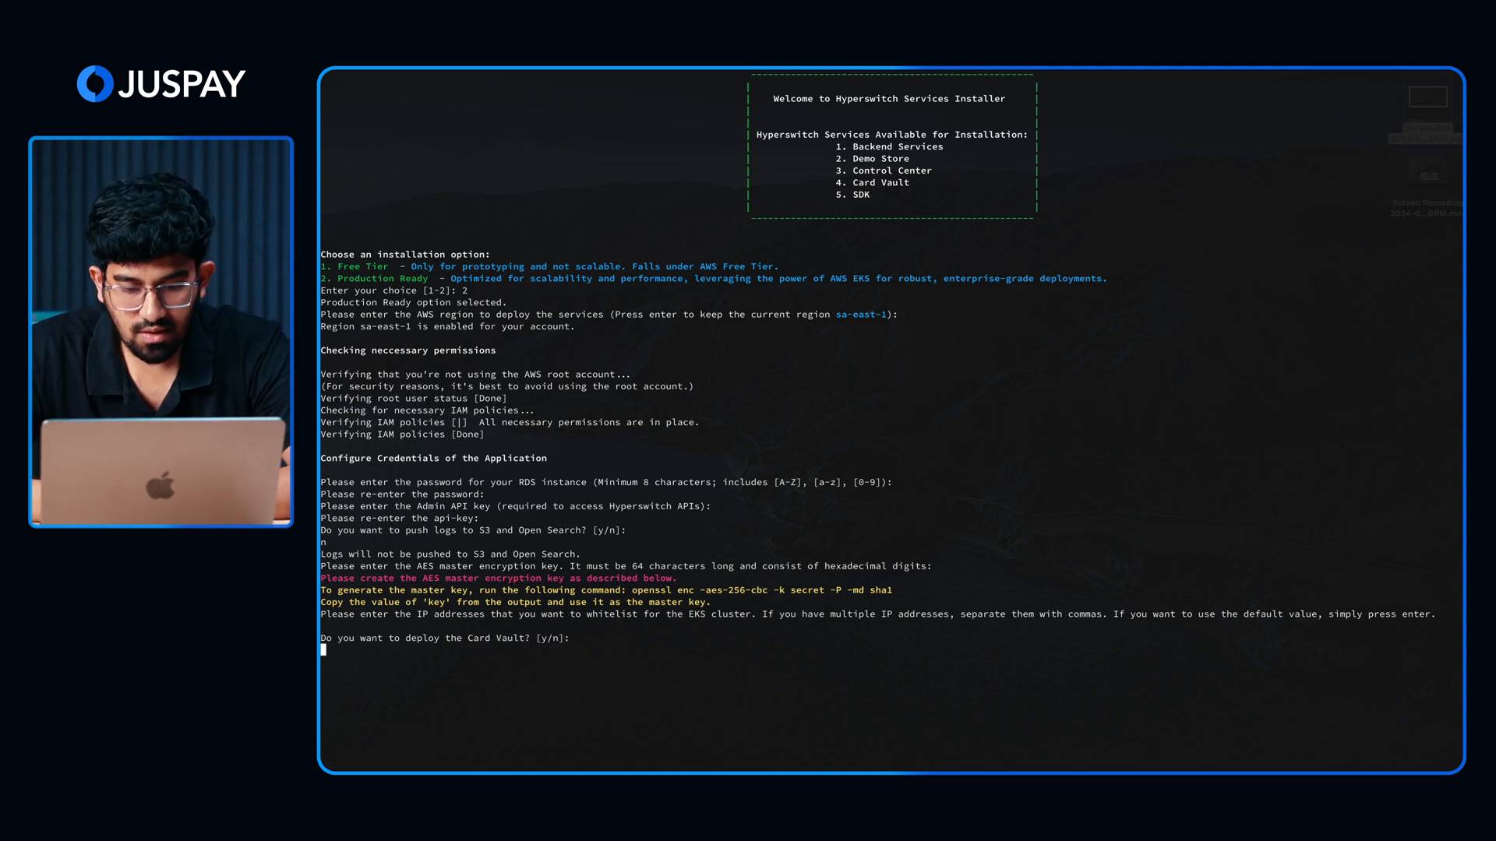
pyautogui.write('y')
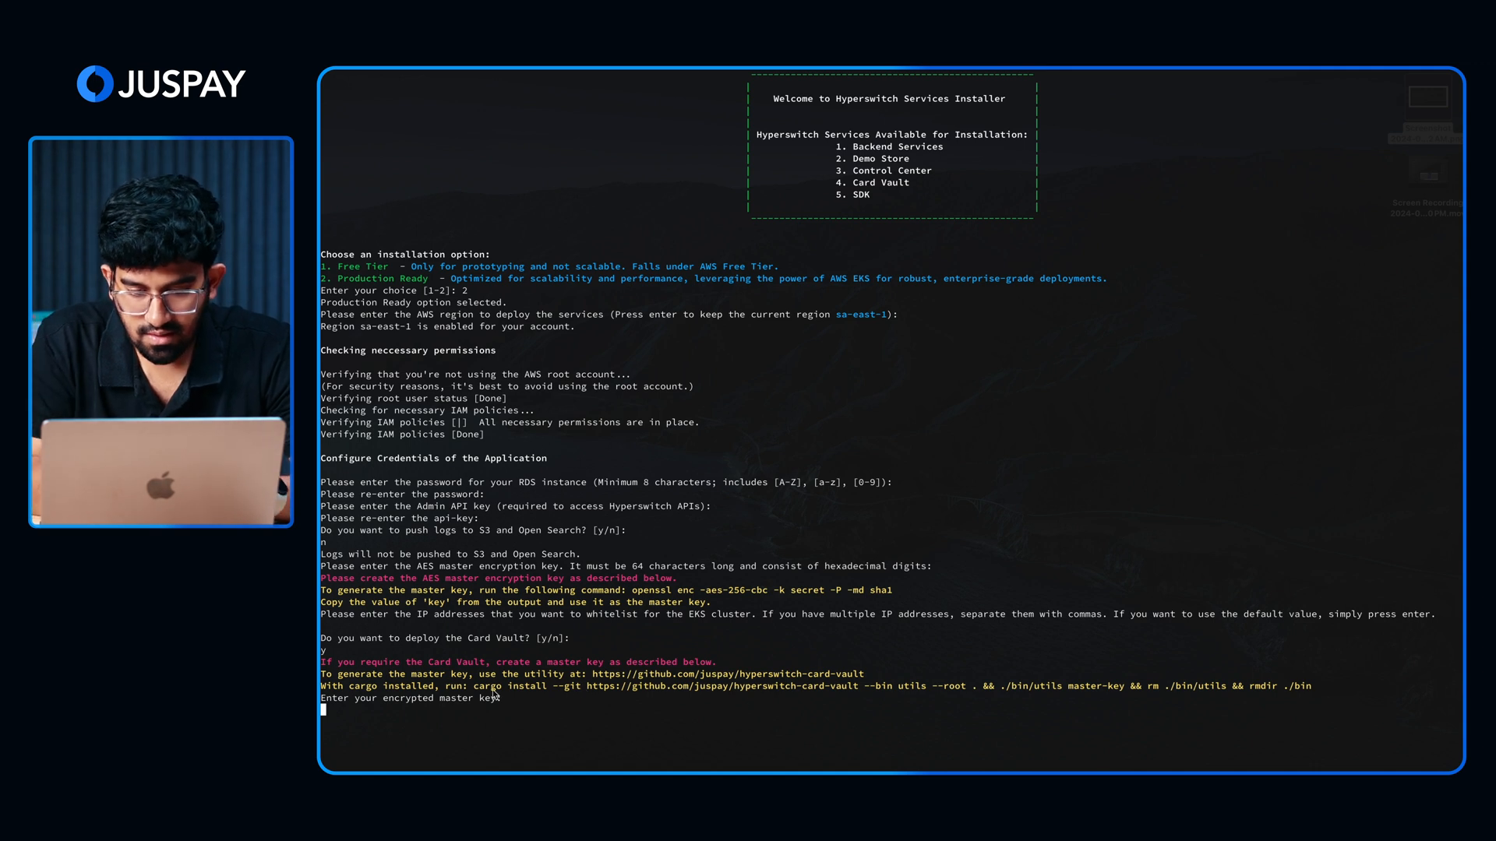
pyautogui.moveTo(449, 661)
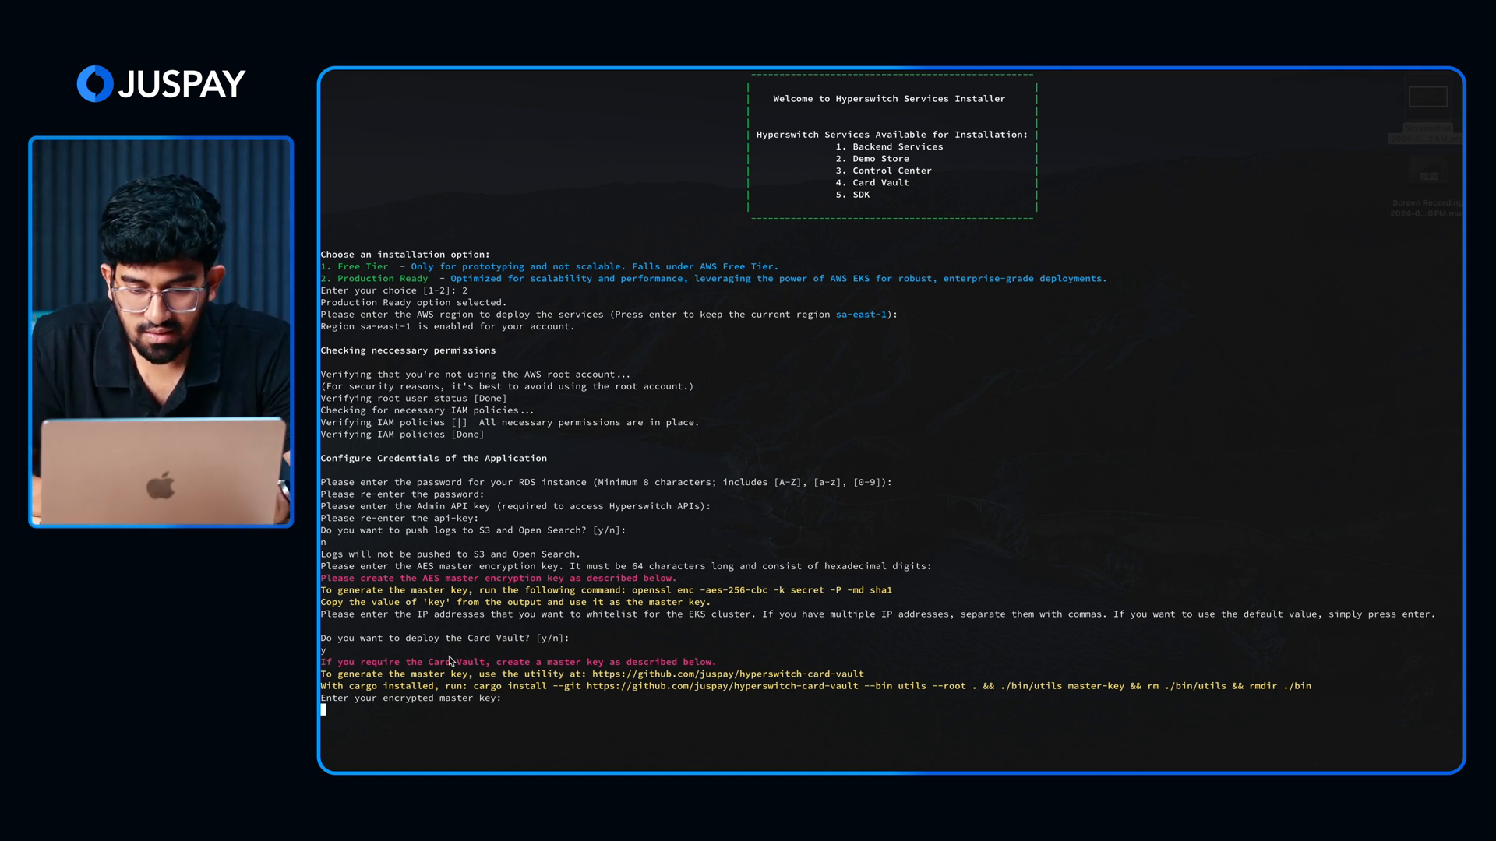
pyautogui.moveTo(517, 702)
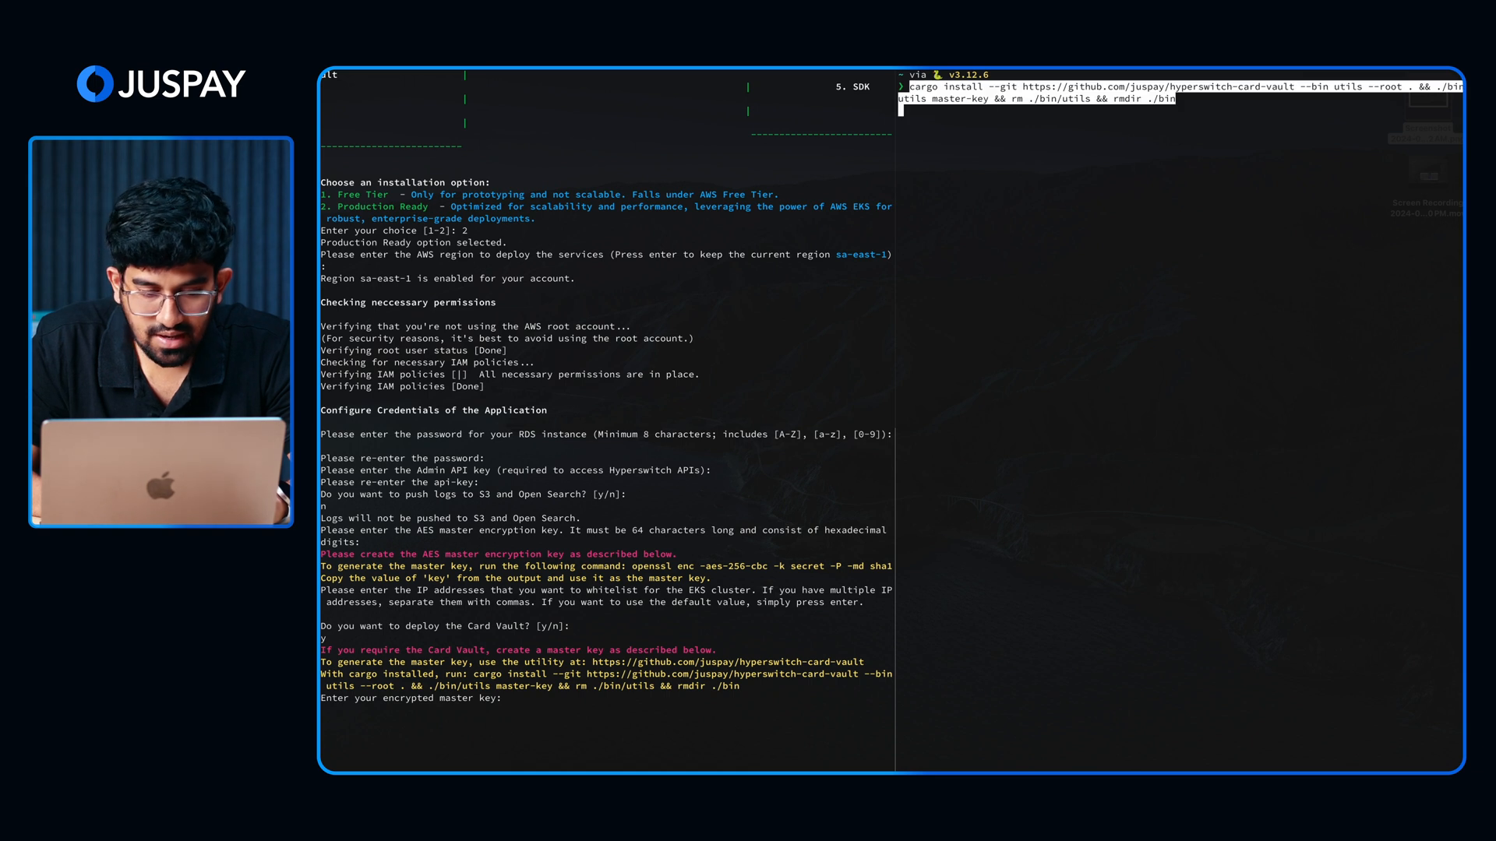
# - Run the cargo install for hyperswitch-card-vault utils to print a master key and two key shares
pyautogui.press('Enter')
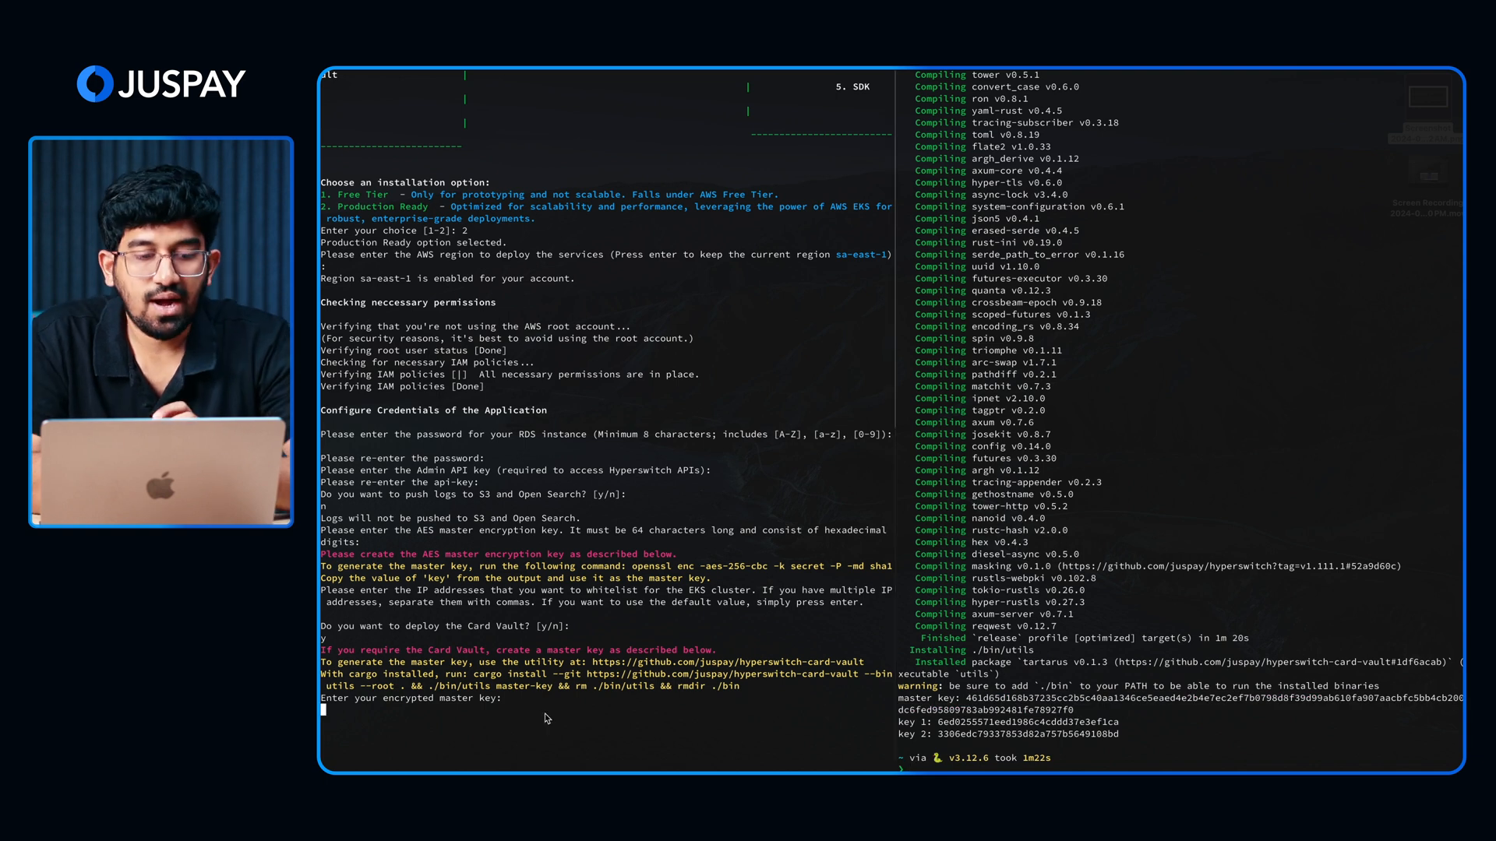
# - Submit the encrypted Card Vault master key, confirm its database password, and answer n to Keymanager
pyautogui.press('Enter')
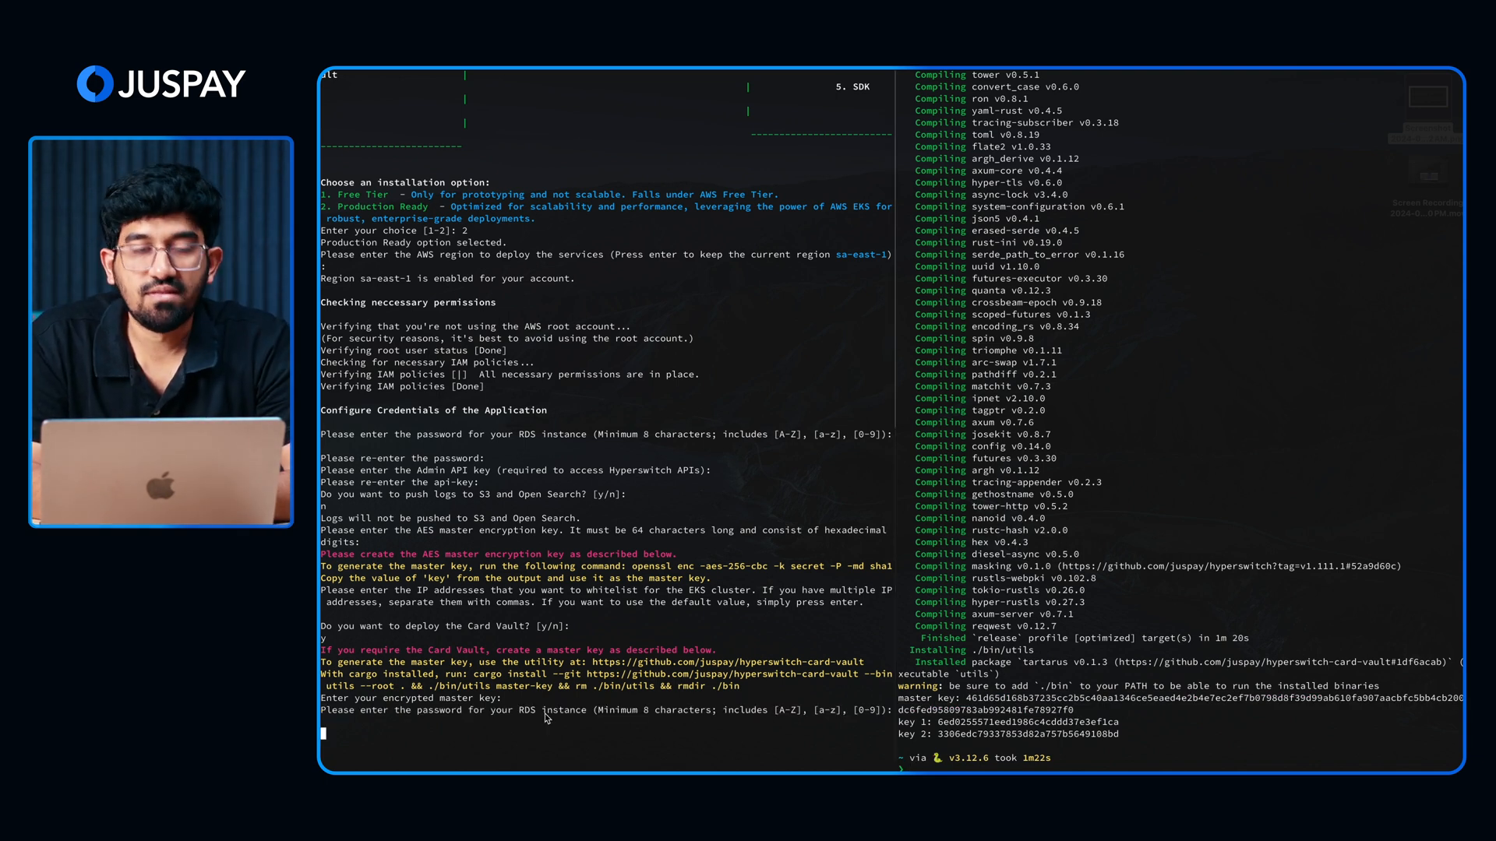
pyautogui.moveTo(664, 745)
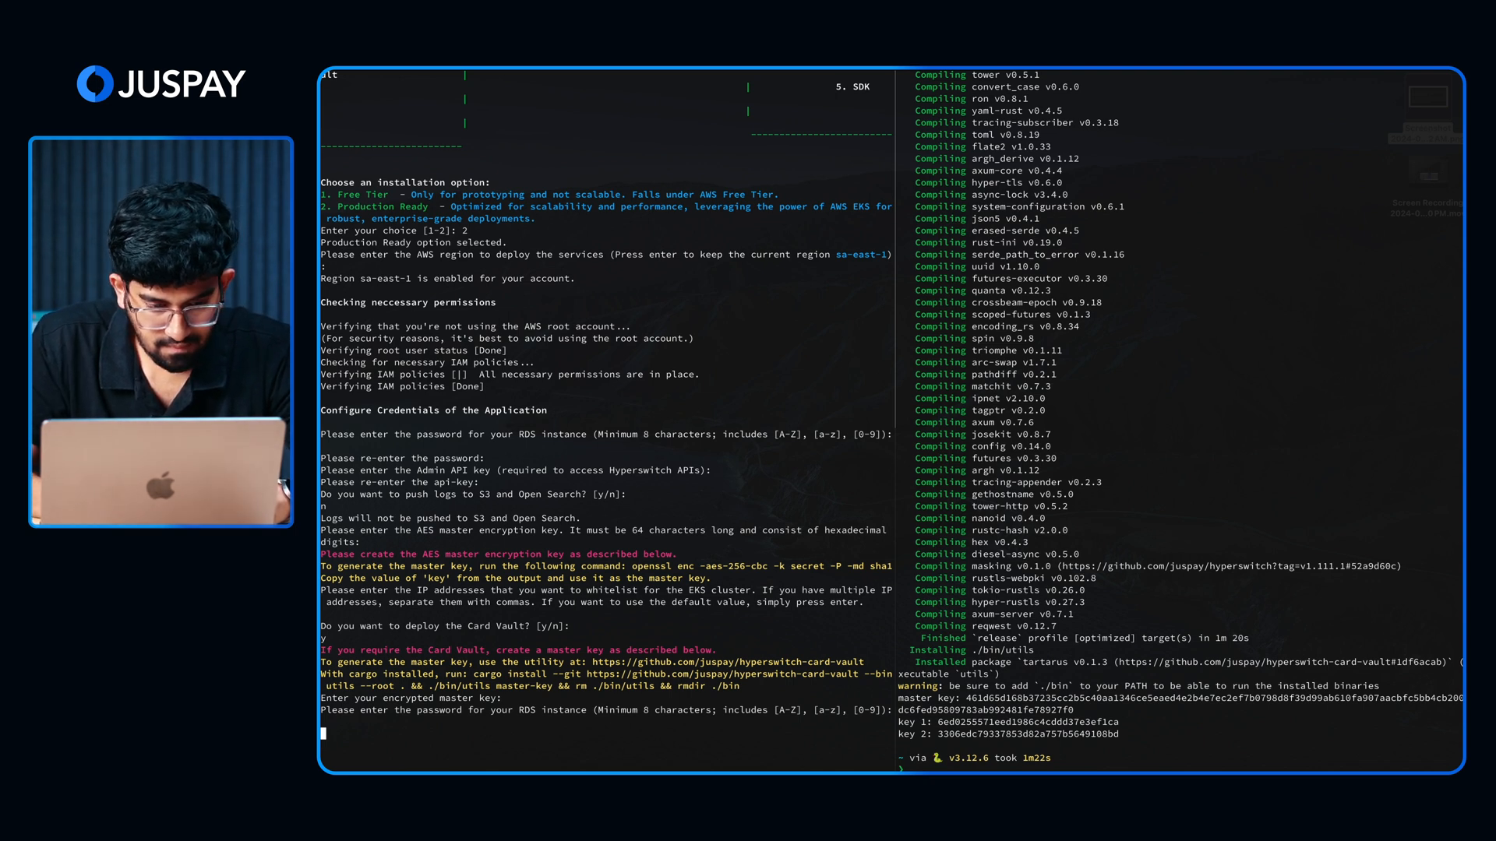
pyautogui.press('Enter')
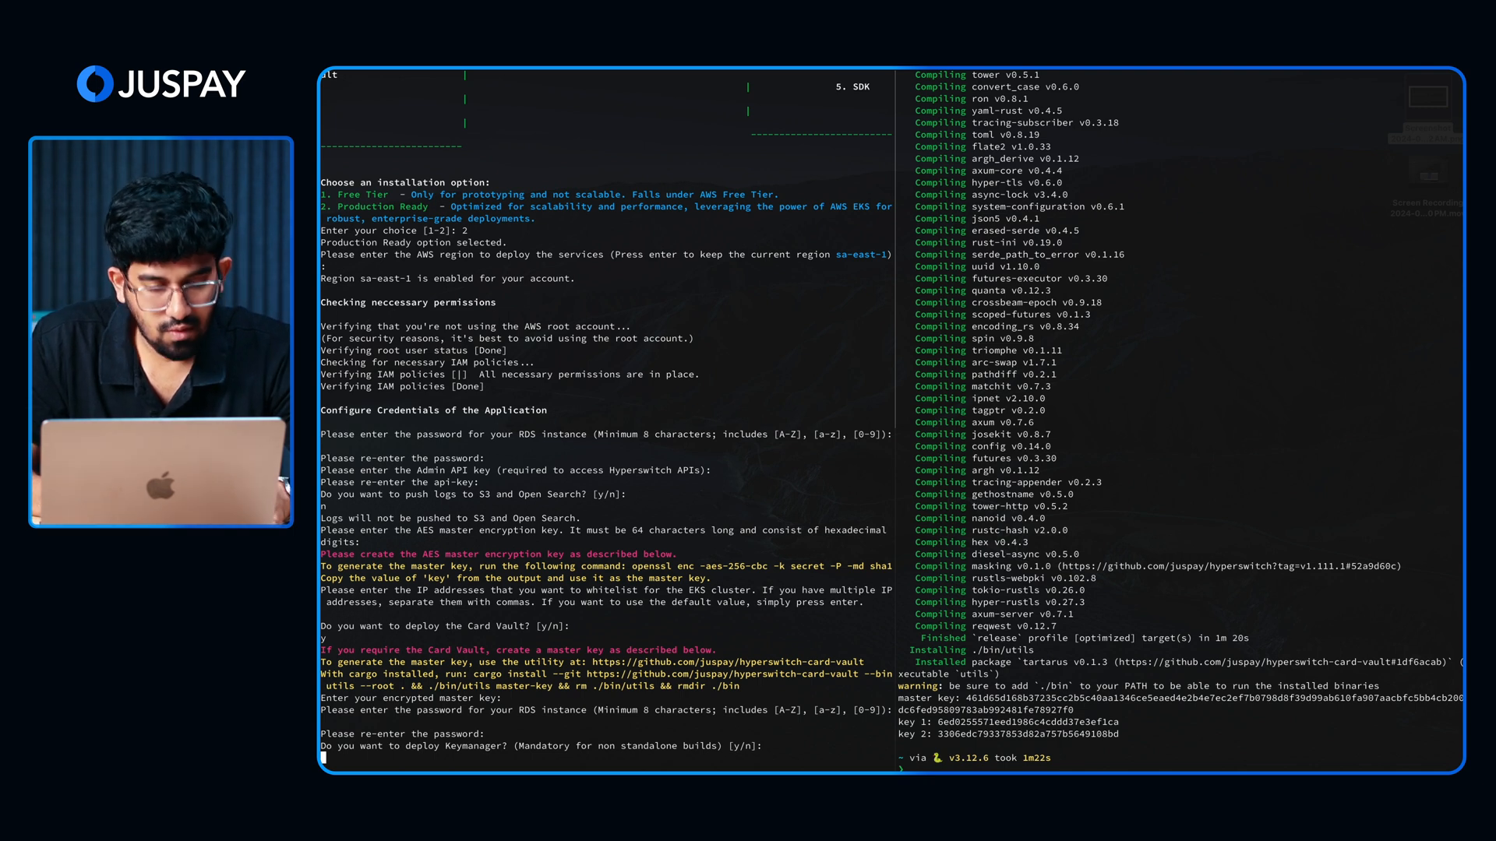
pyautogui.moveTo(683, 723)
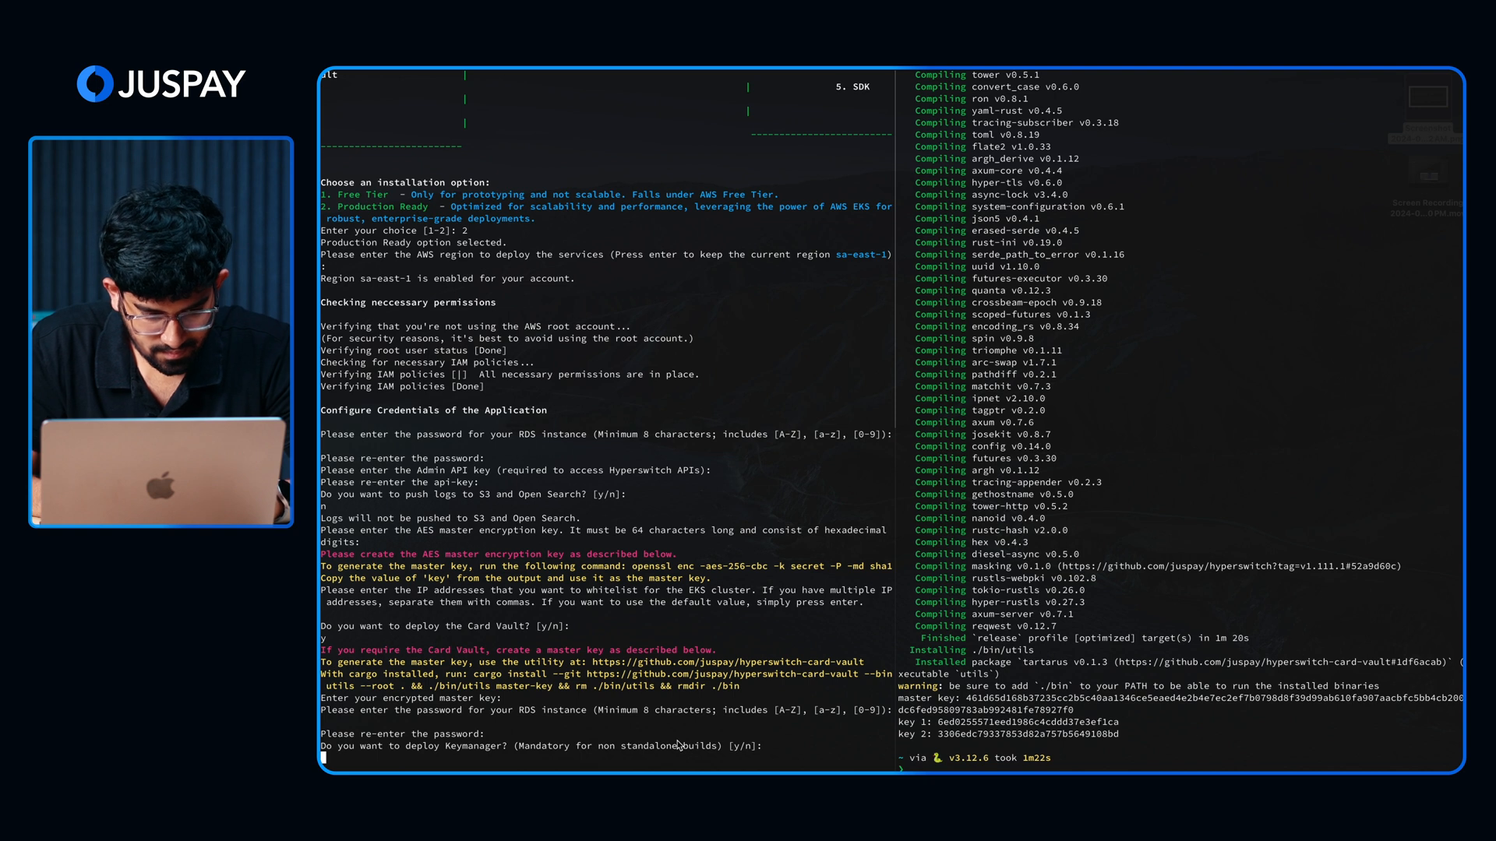
pyautogui.write('n')
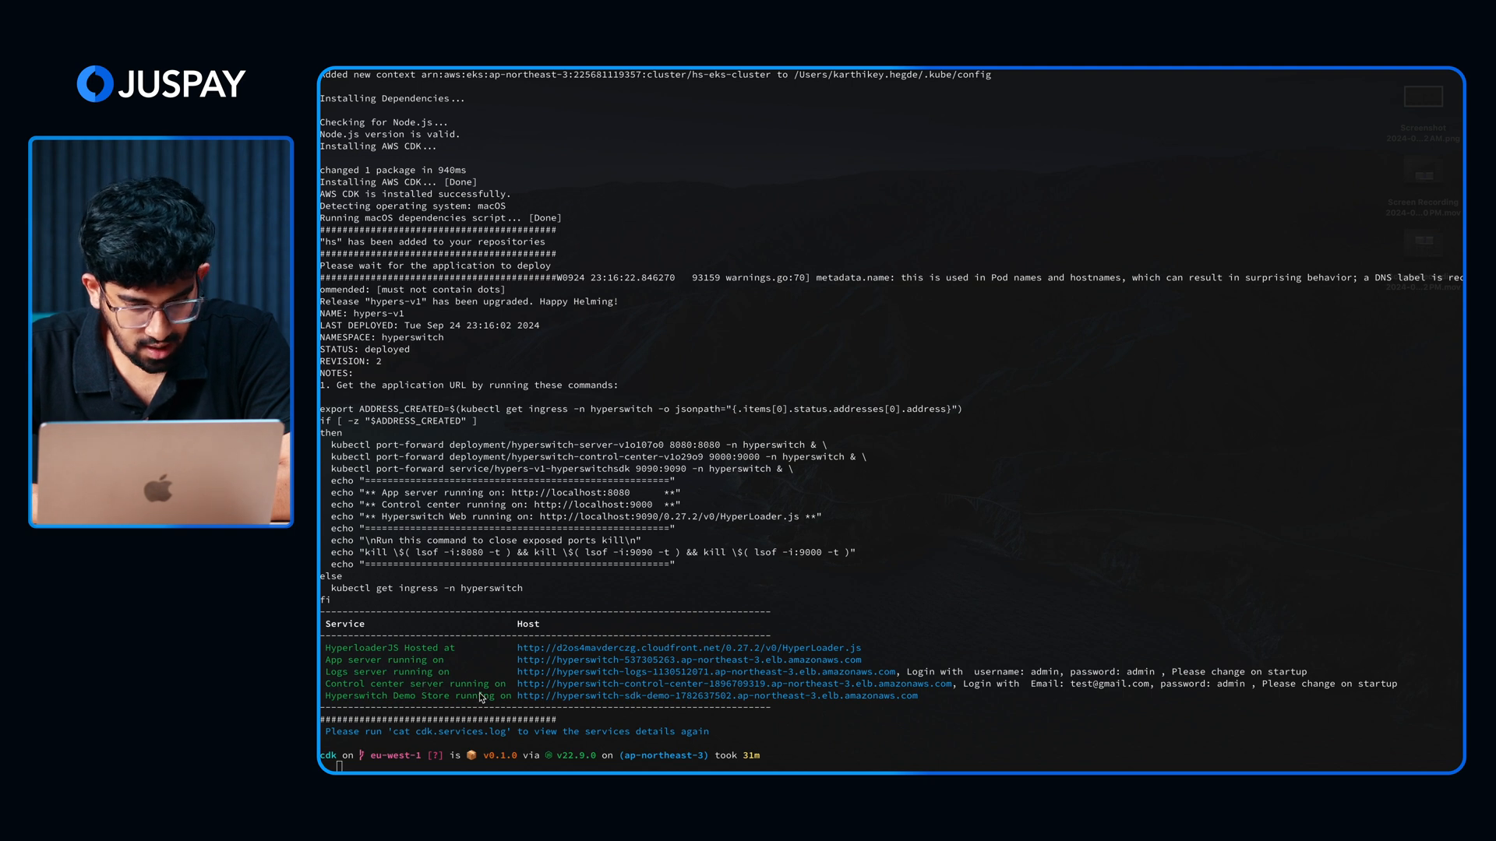
pyautogui.moveTo(855, 679)
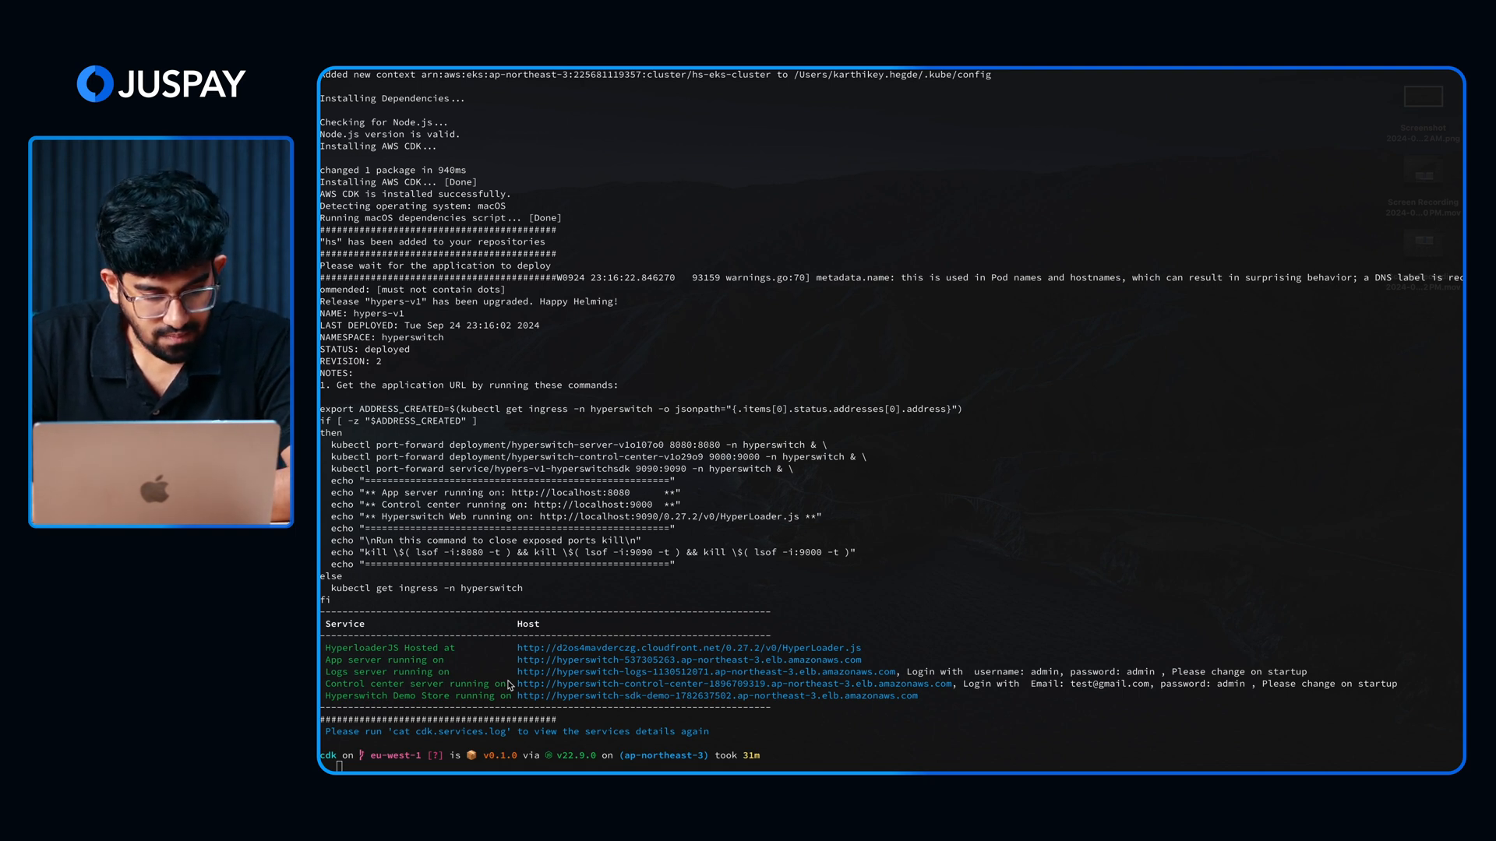
pyautogui.moveTo(499, 701)
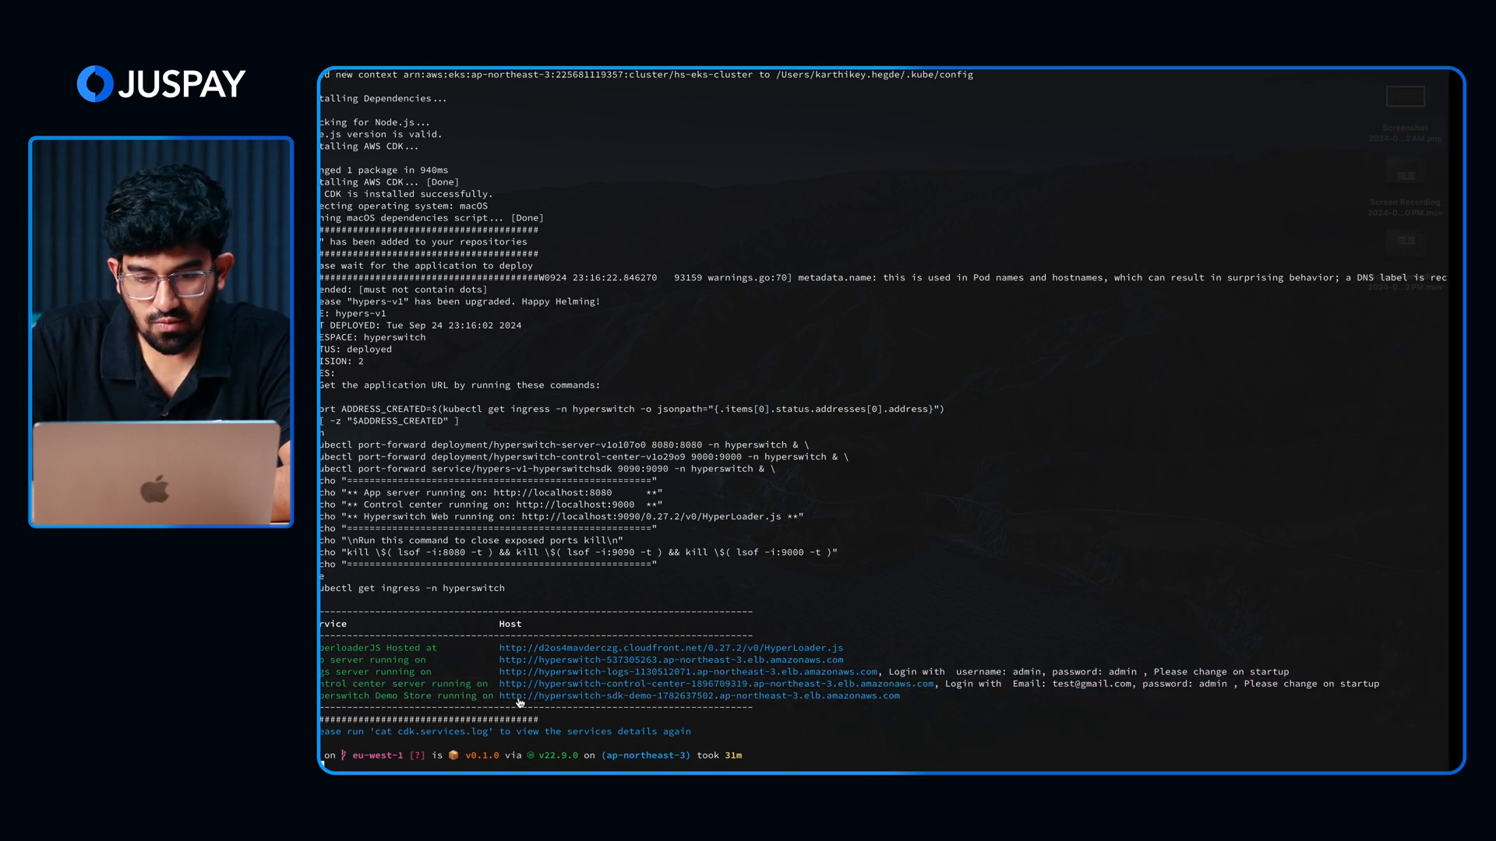
pyautogui.click(645, 84)
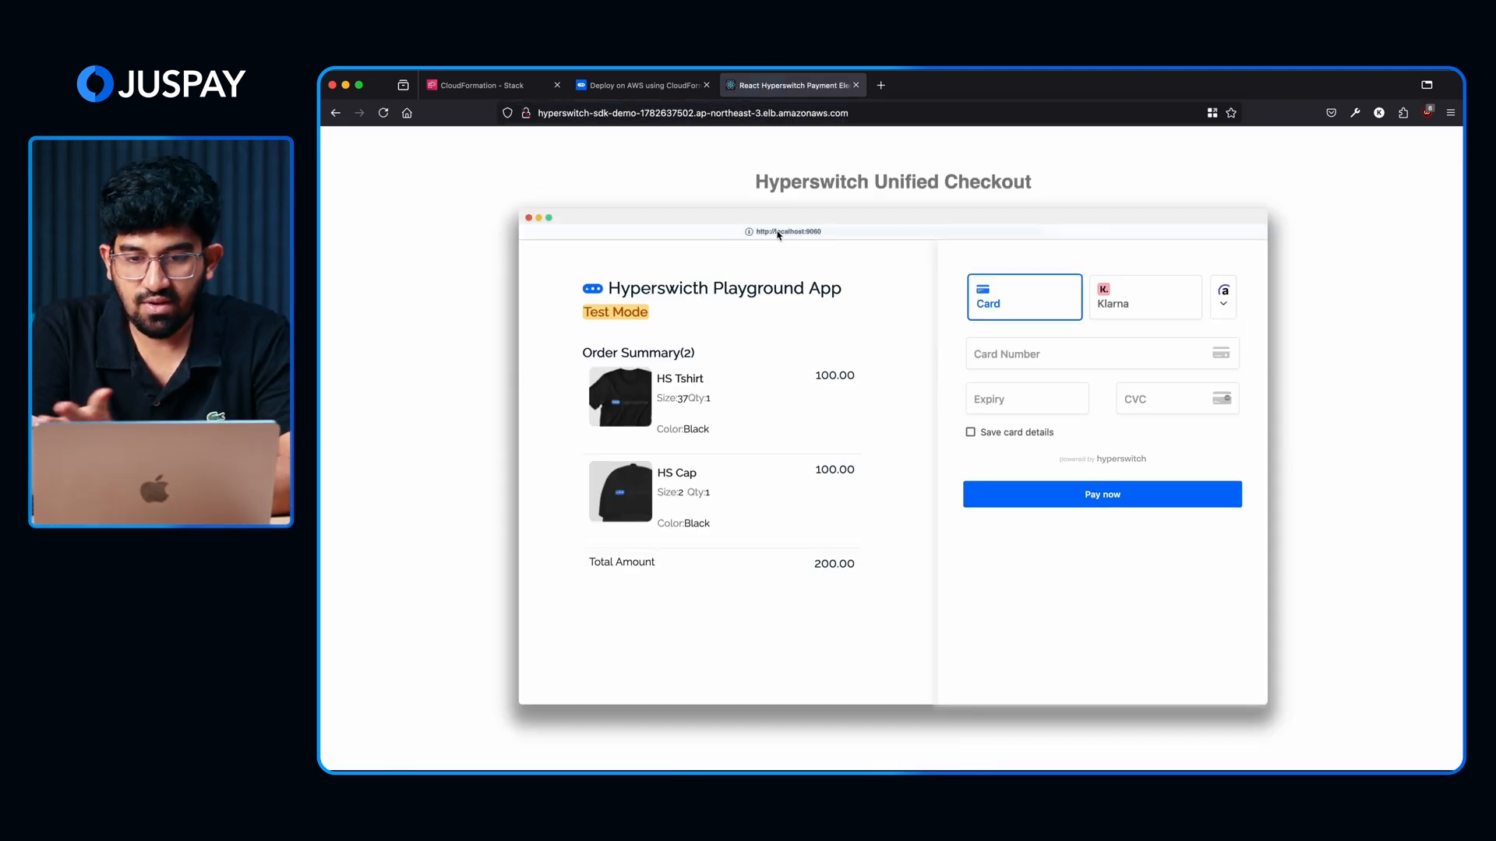
pyautogui.click(1102, 354)
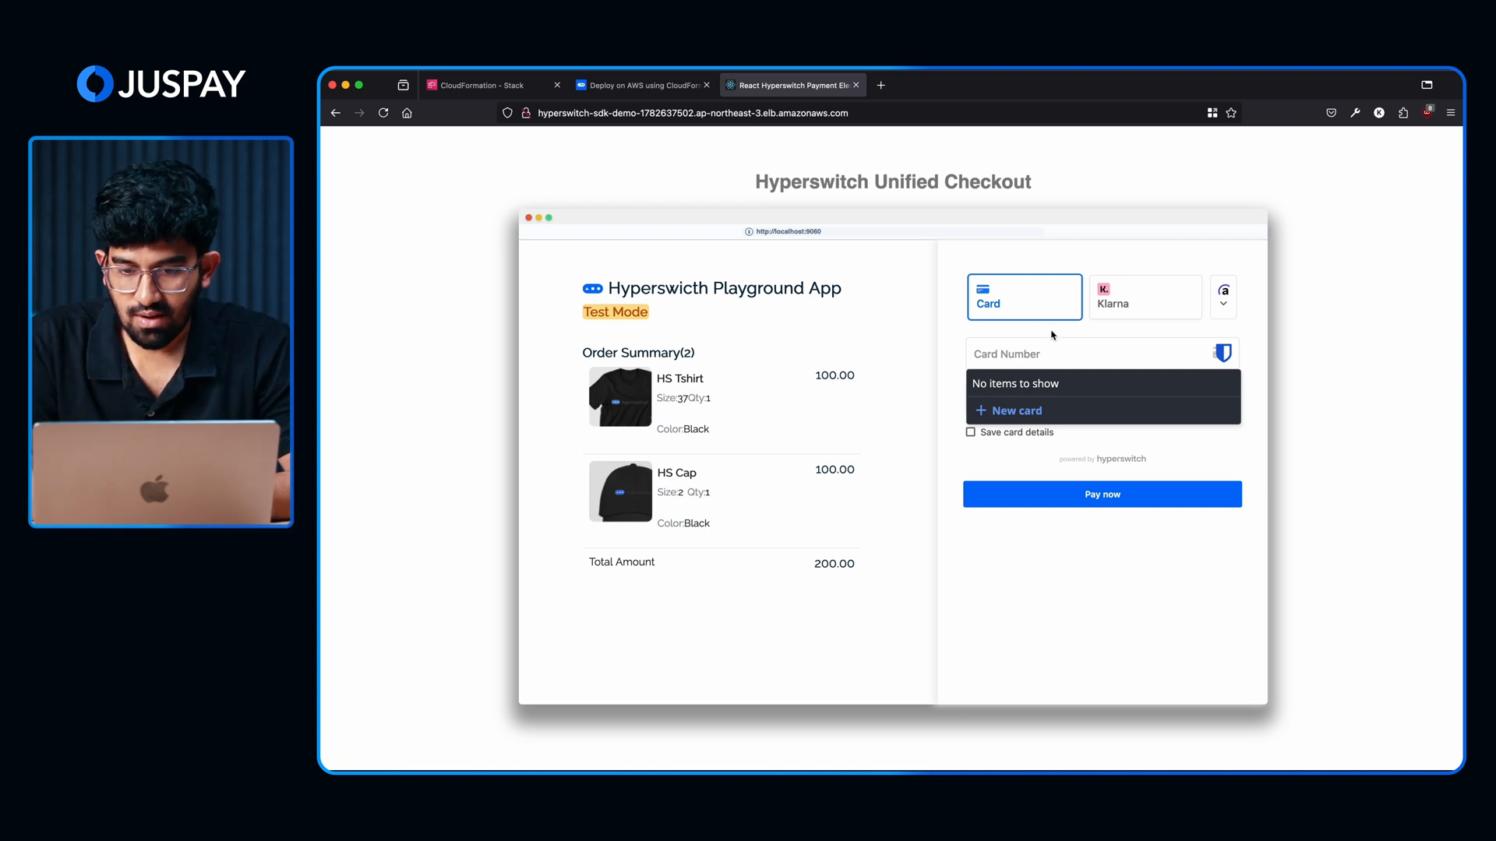
pyautogui.moveTo(1169, 569)
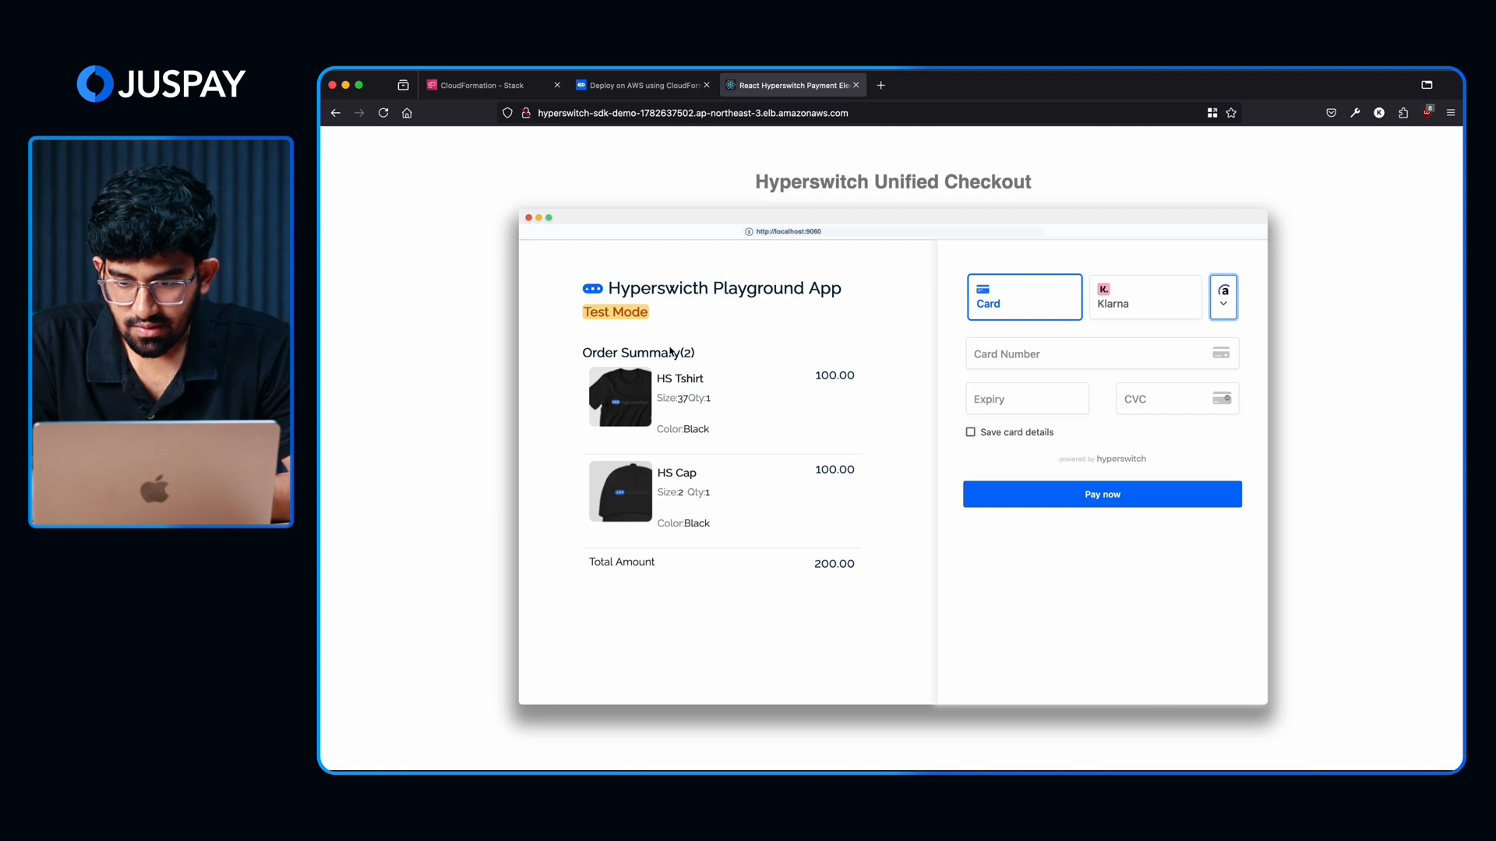
pyautogui.write('4242 4242 4242 4242')
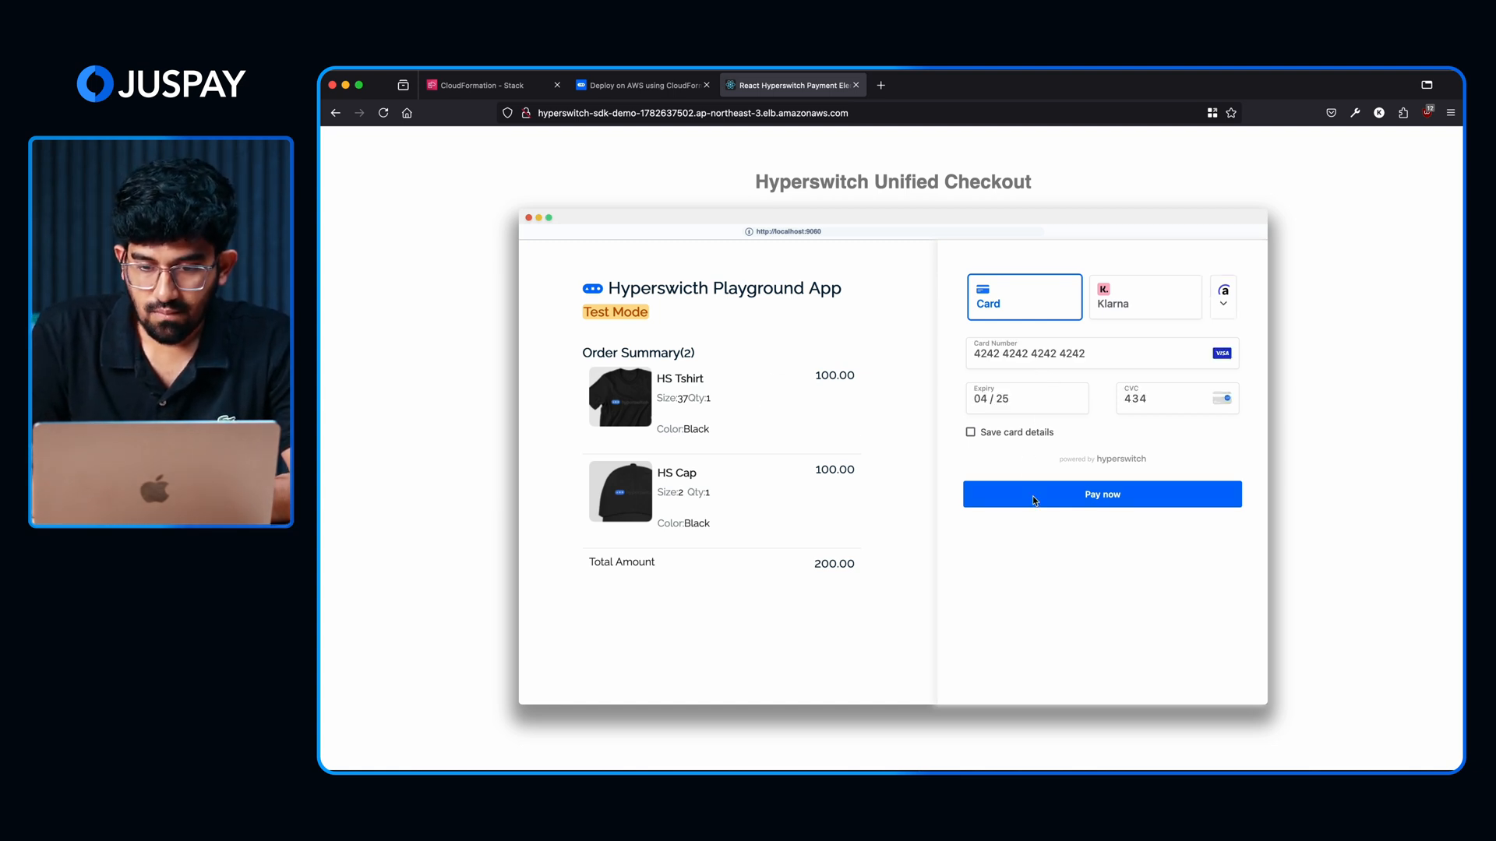
pyautogui.click(1104, 494)
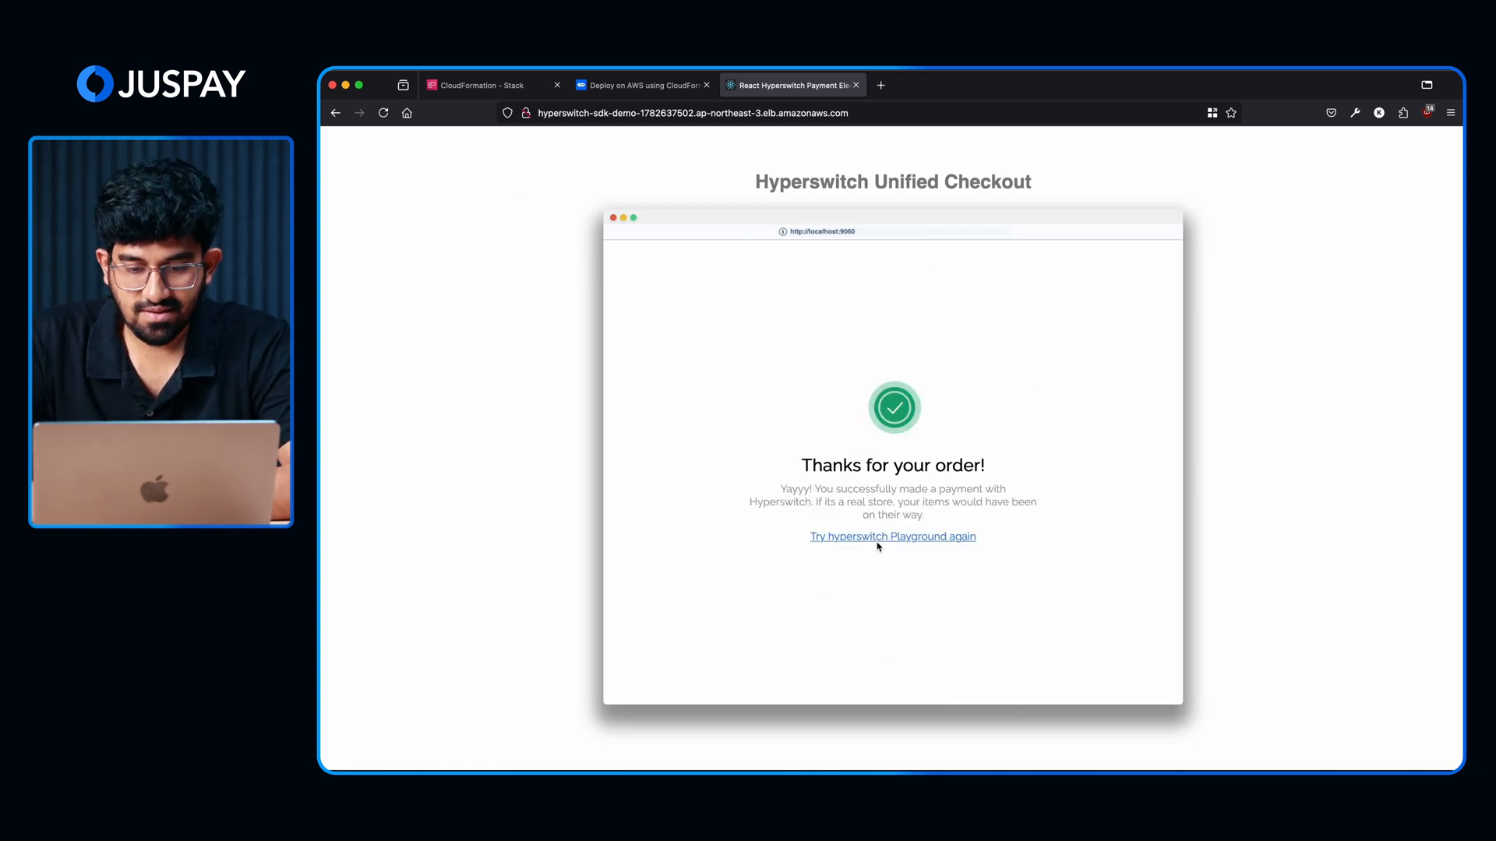
pyautogui.moveTo(910, 583)
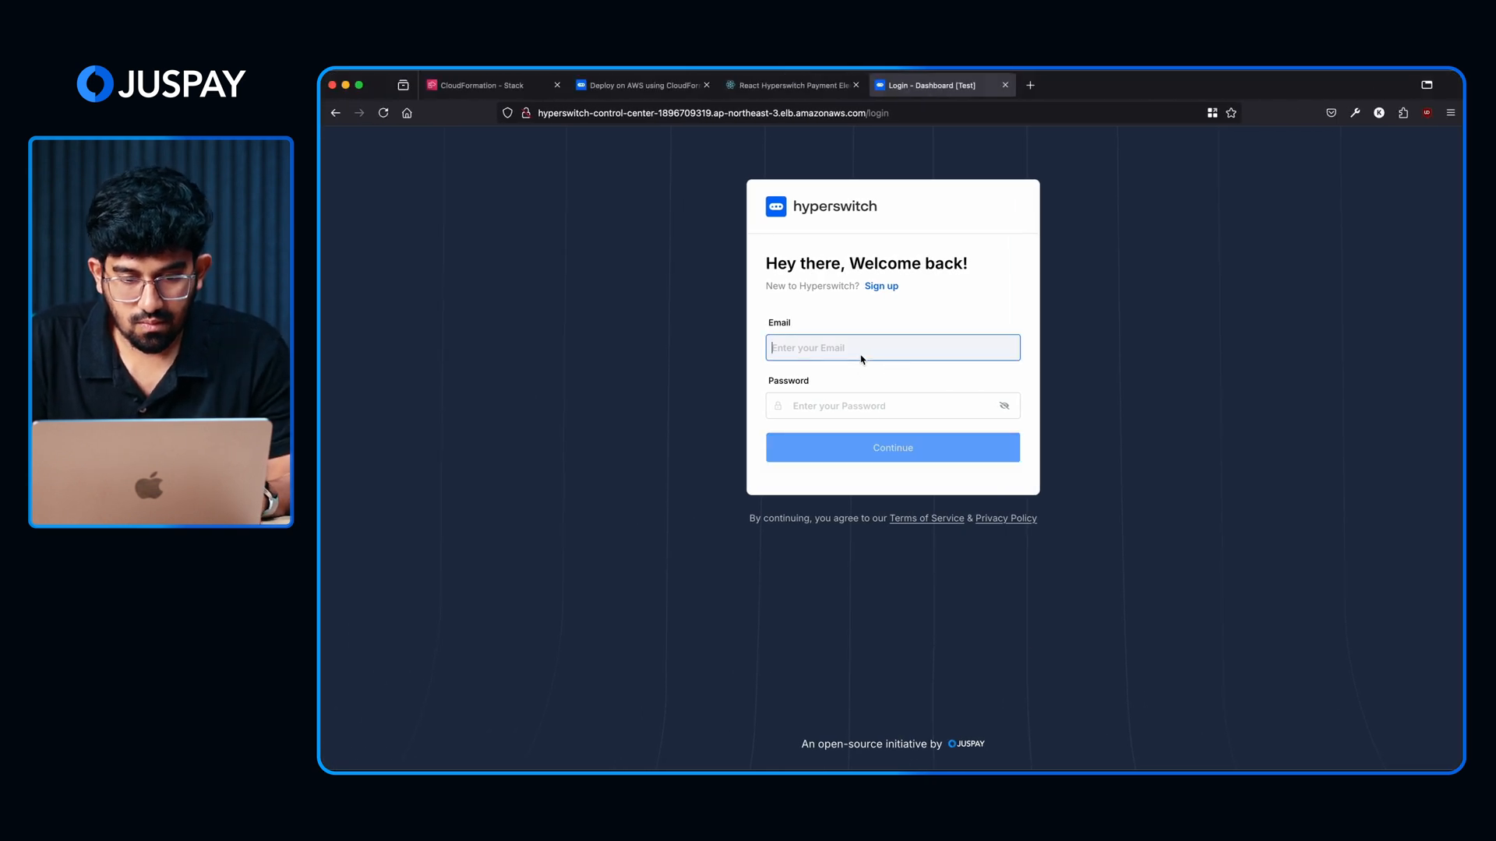
# - Log in, name the business DemoBusiness and Start Exploring to reach the Test Mode dashboard
pyautogui.click(892, 449)
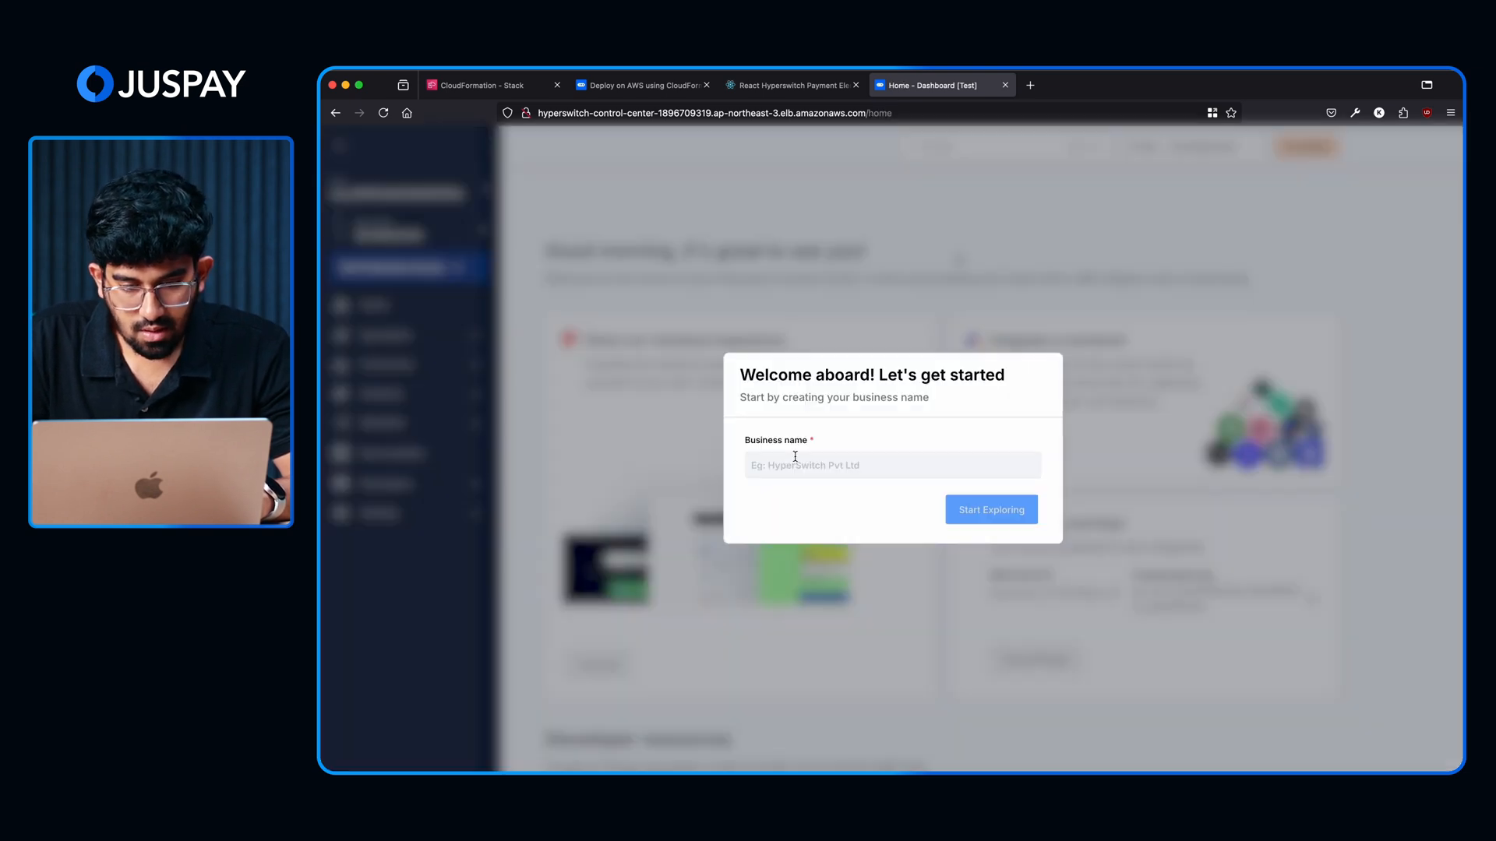
pyautogui.click(890, 464)
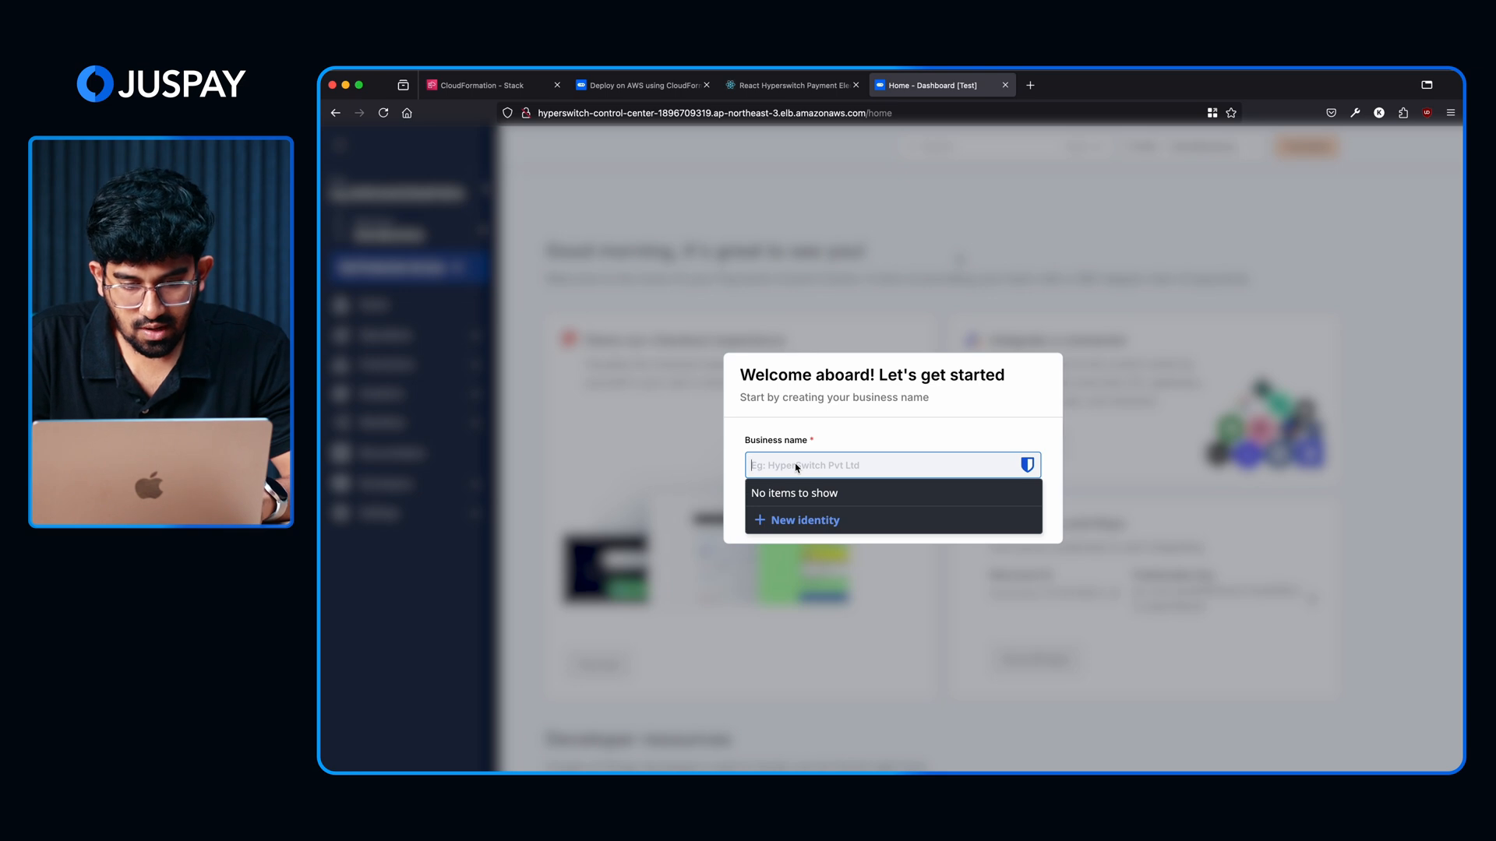
pyautogui.write('DemoBusiness')
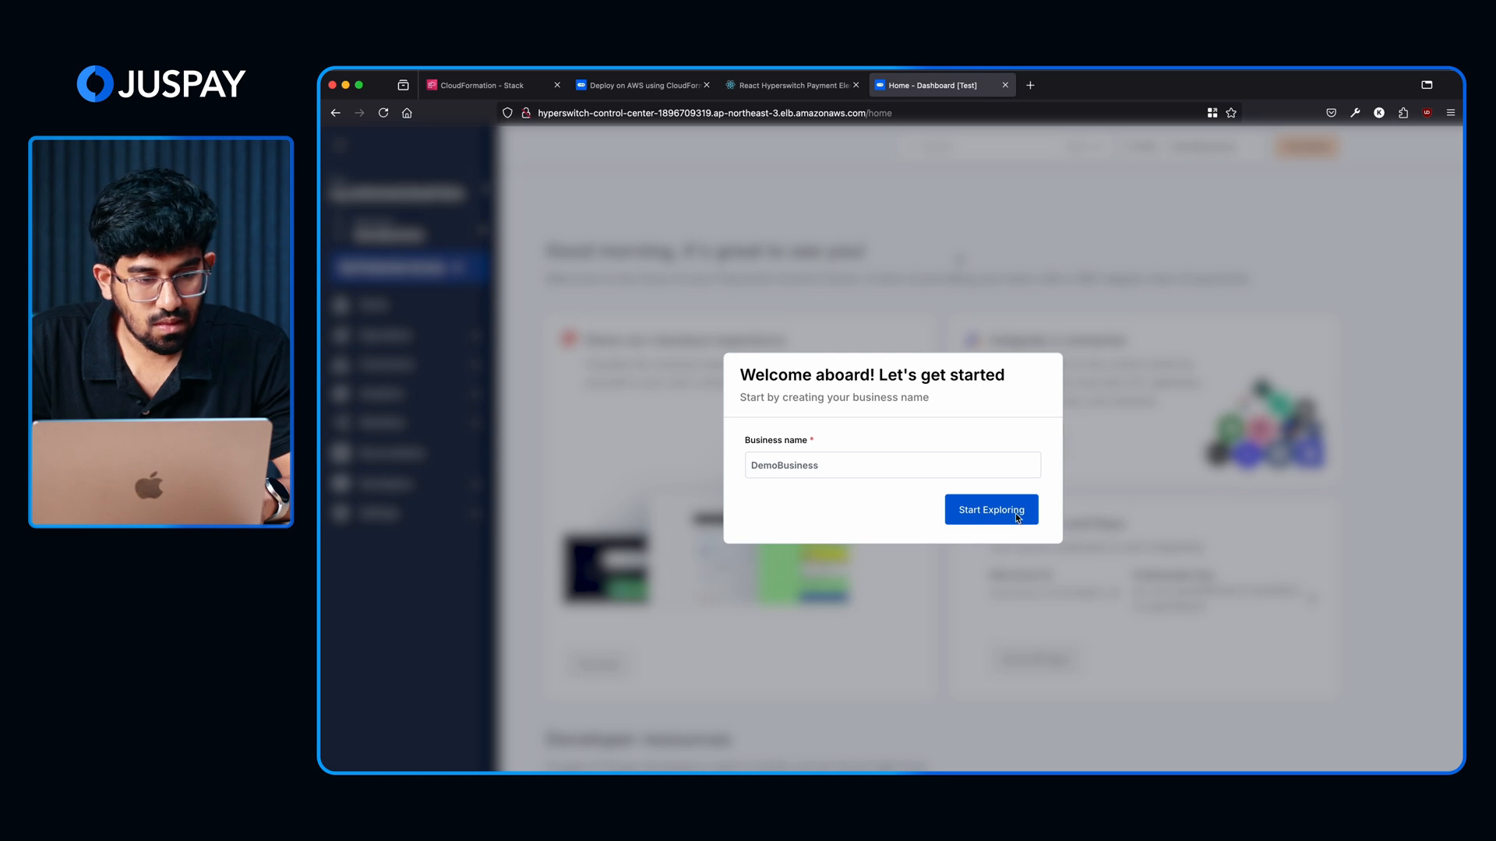
pyautogui.click(991, 509)
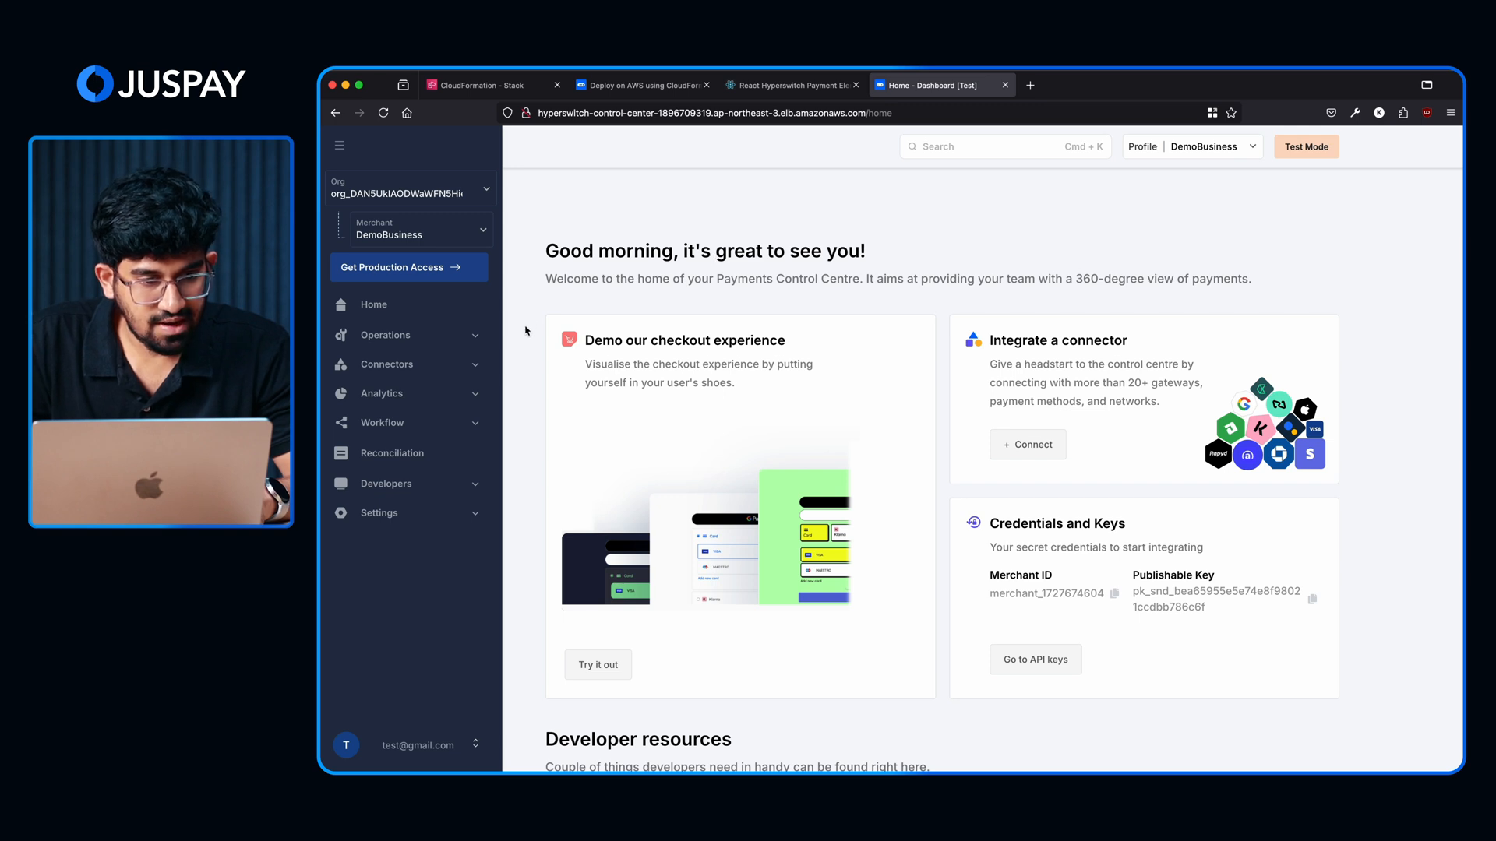
# - View Payments analytics under Analytics: 2 payments, 50% success rate, USD 200 processed
pyautogui.click(381, 393)
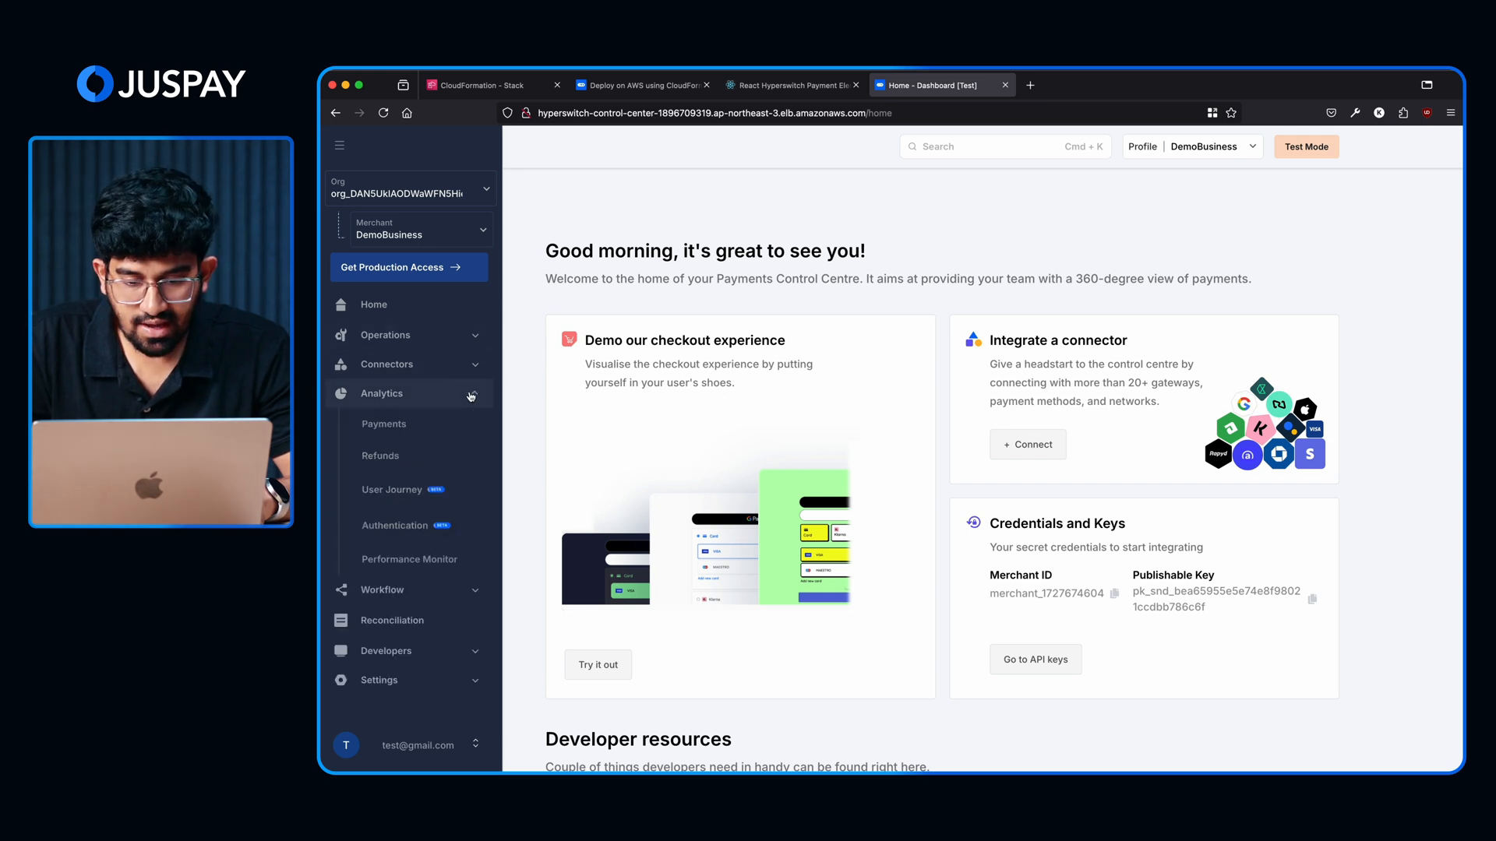
pyautogui.click(383, 424)
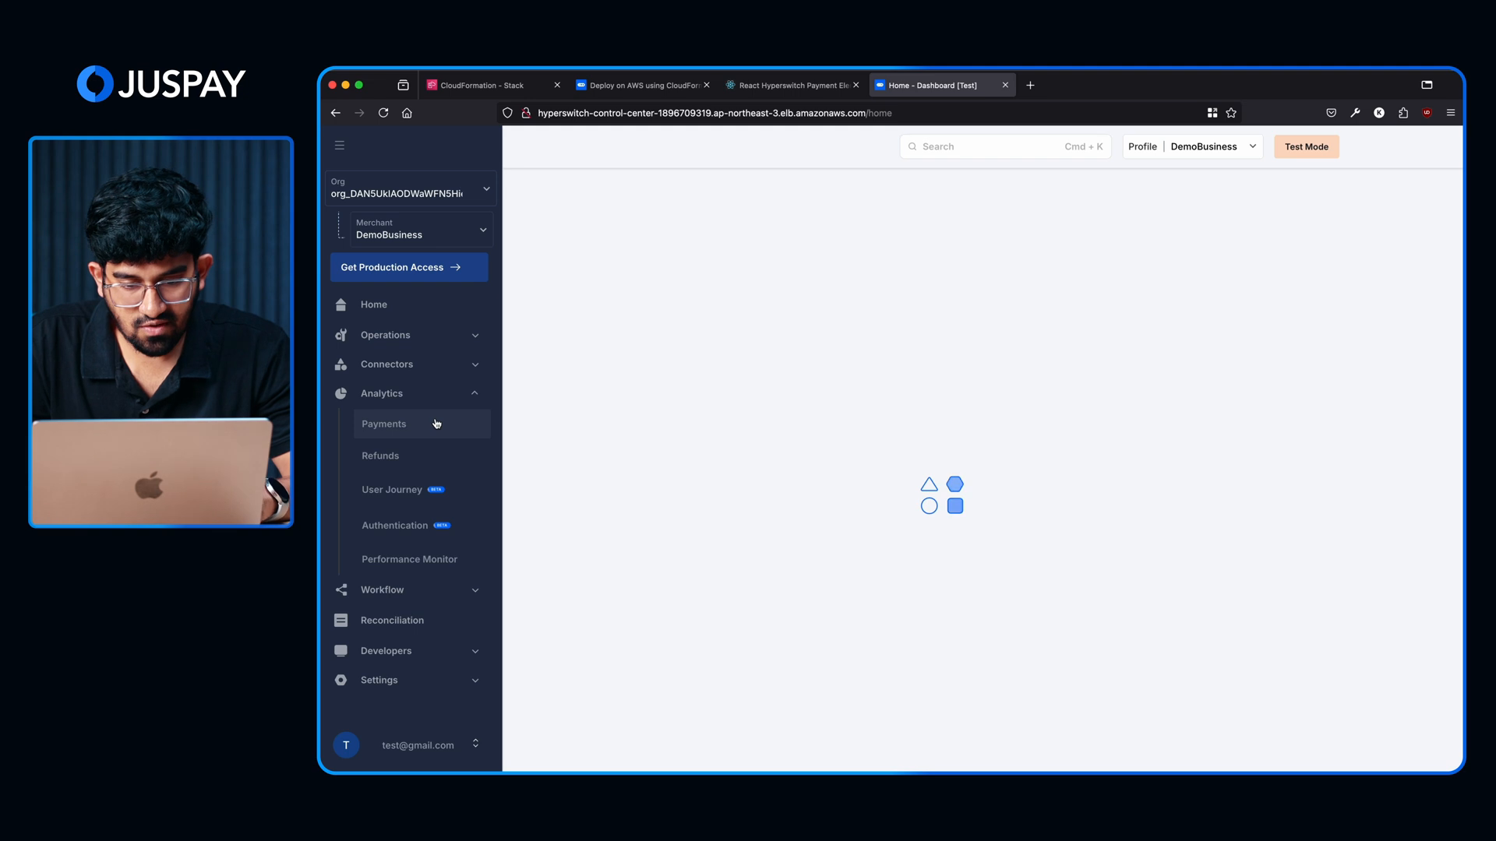
pyautogui.click(383, 424)
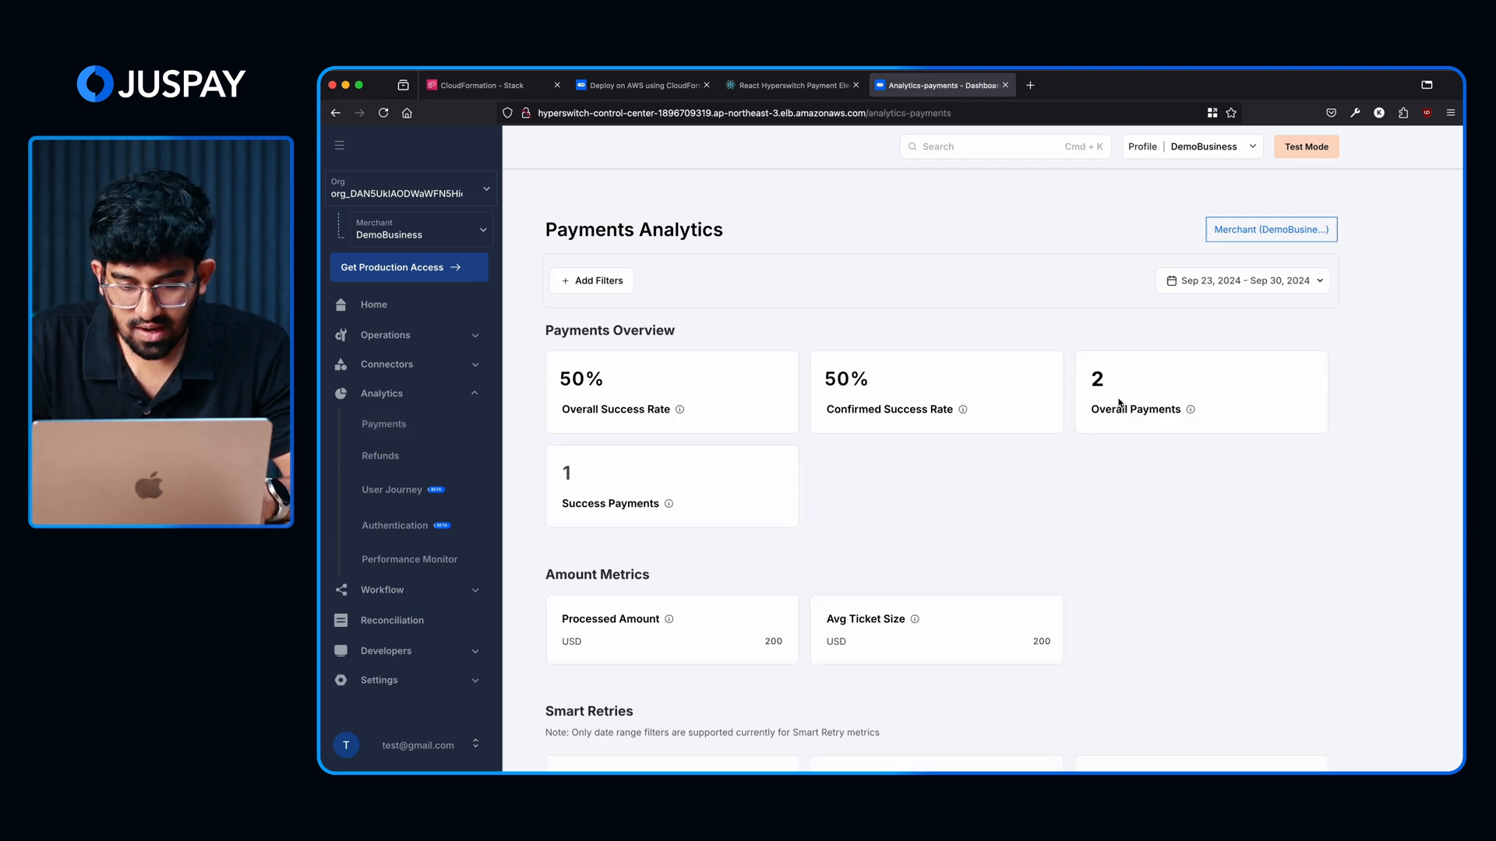
pyautogui.moveTo(730, 503)
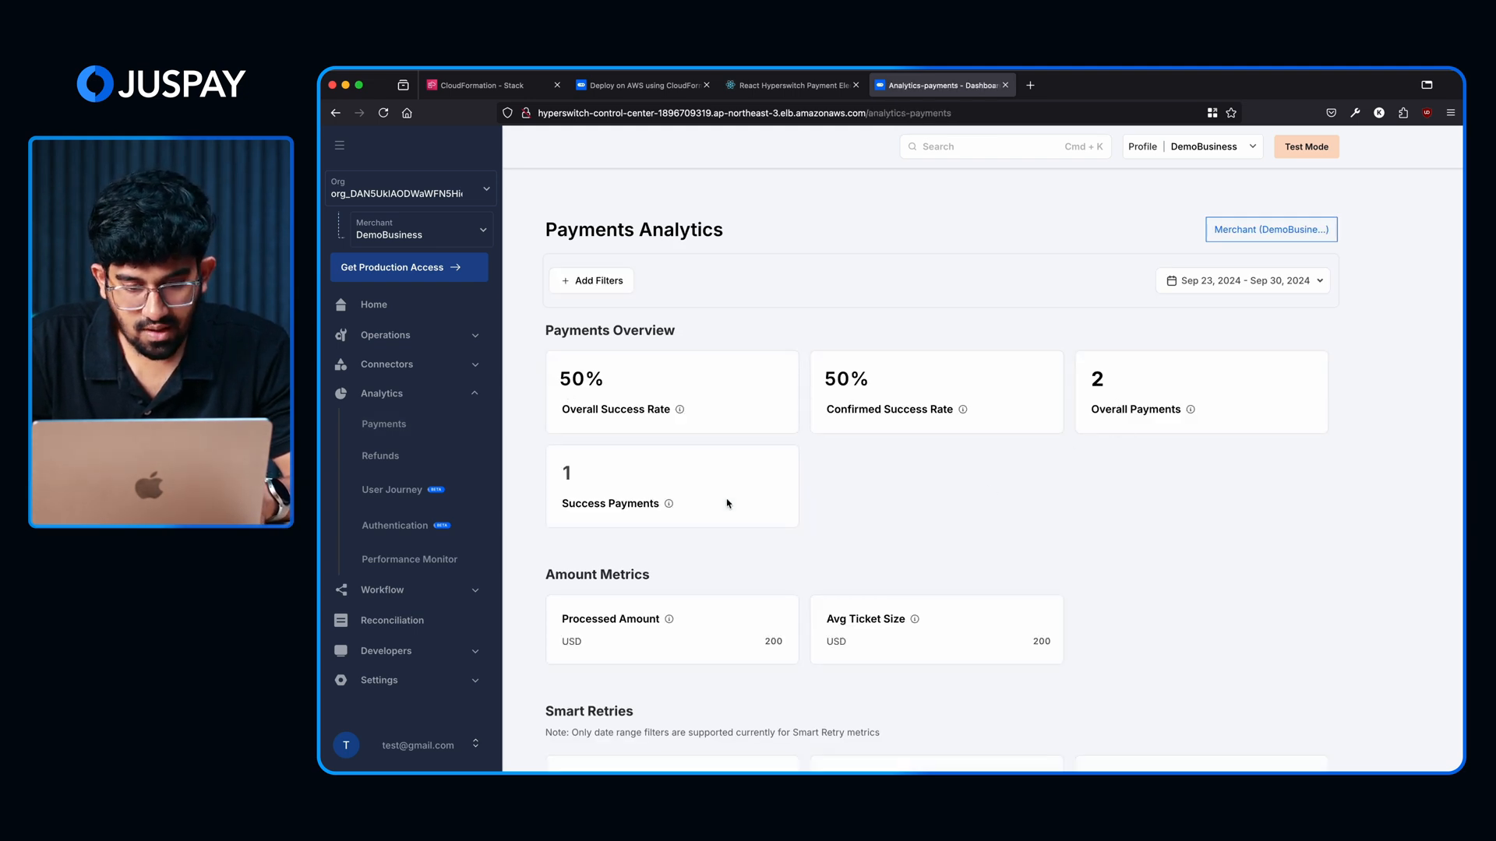
pyautogui.moveTo(754, 560)
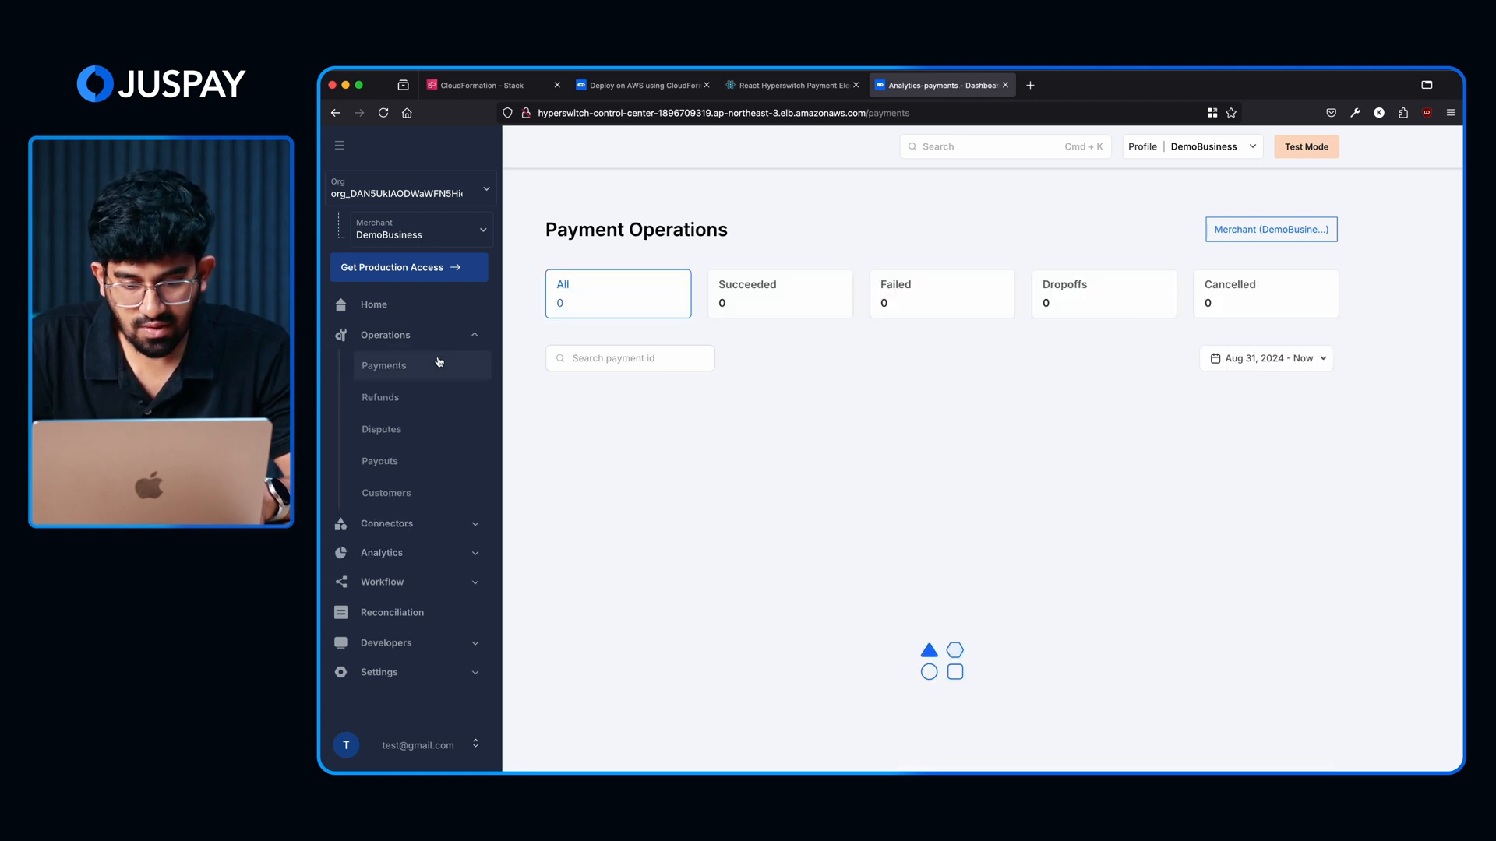
# - From Operations > Payments, view the succeeded 200 USD Stripe Test payment's details and logs
pyautogui.click(383, 364)
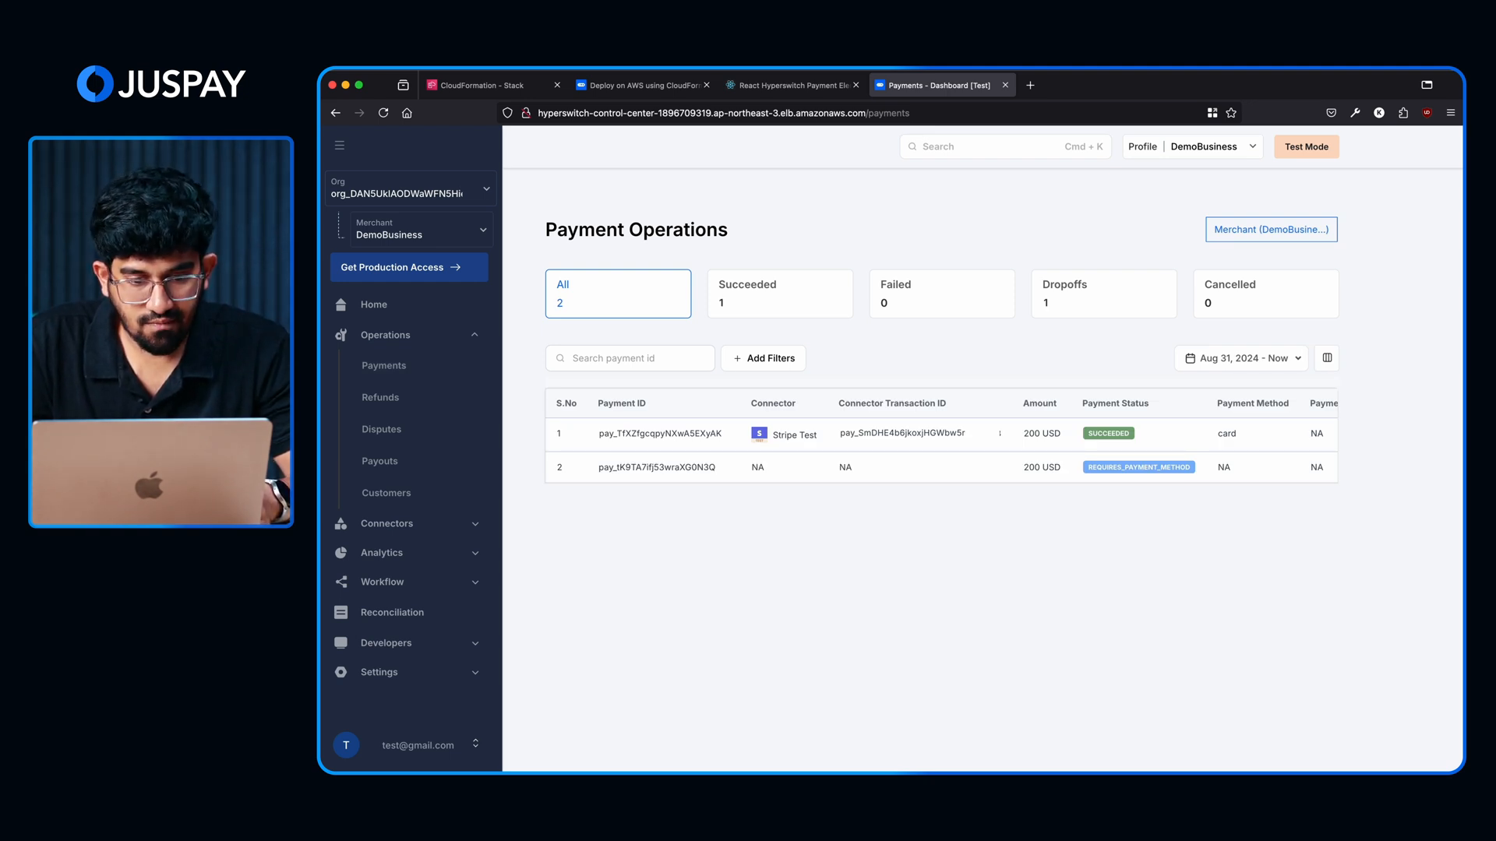
pyautogui.click(661, 433)
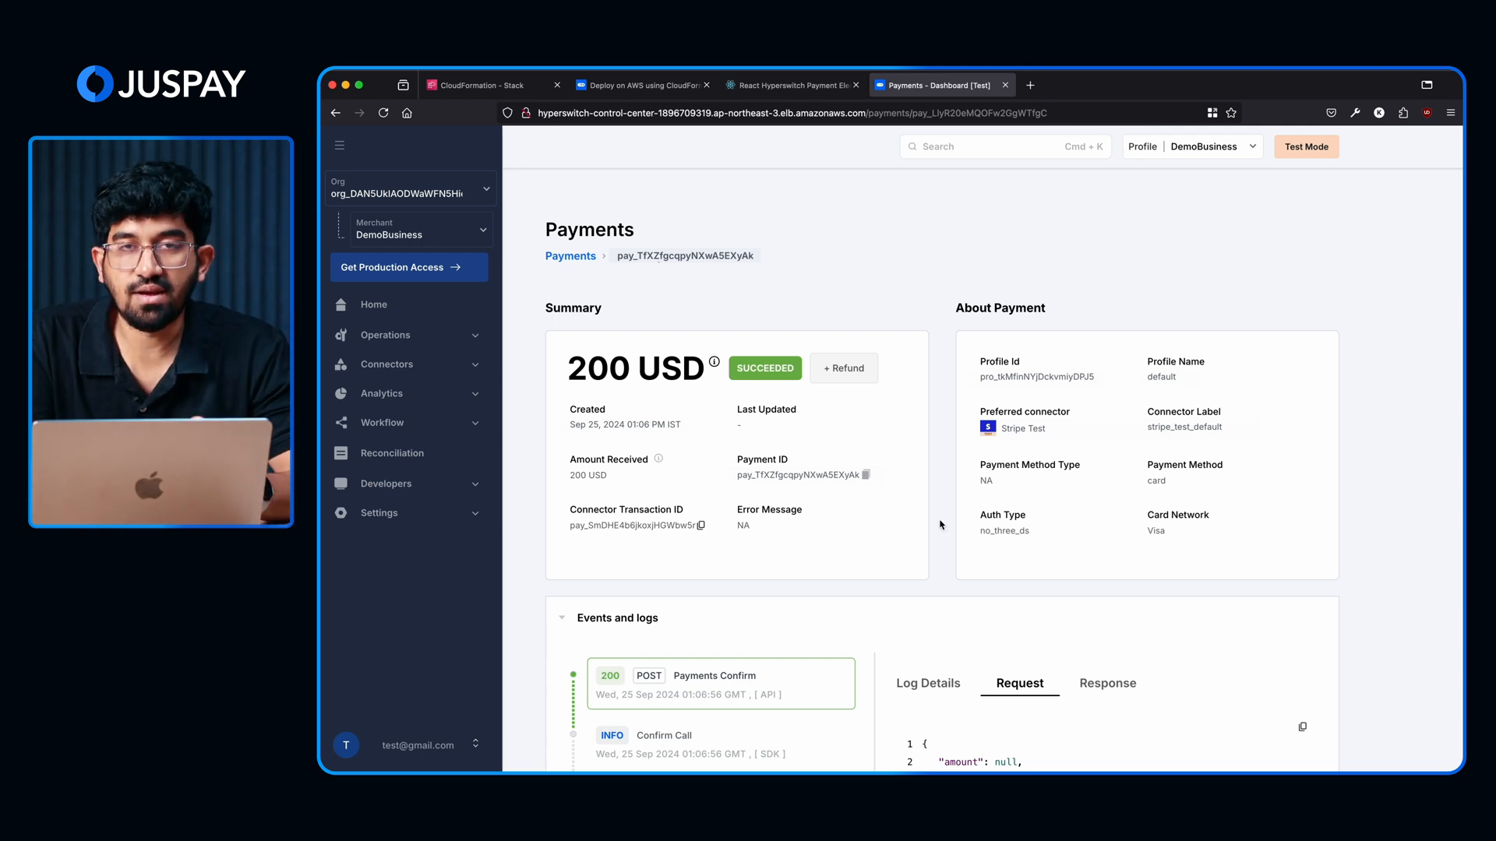
pyautogui.moveTo(880, 521)
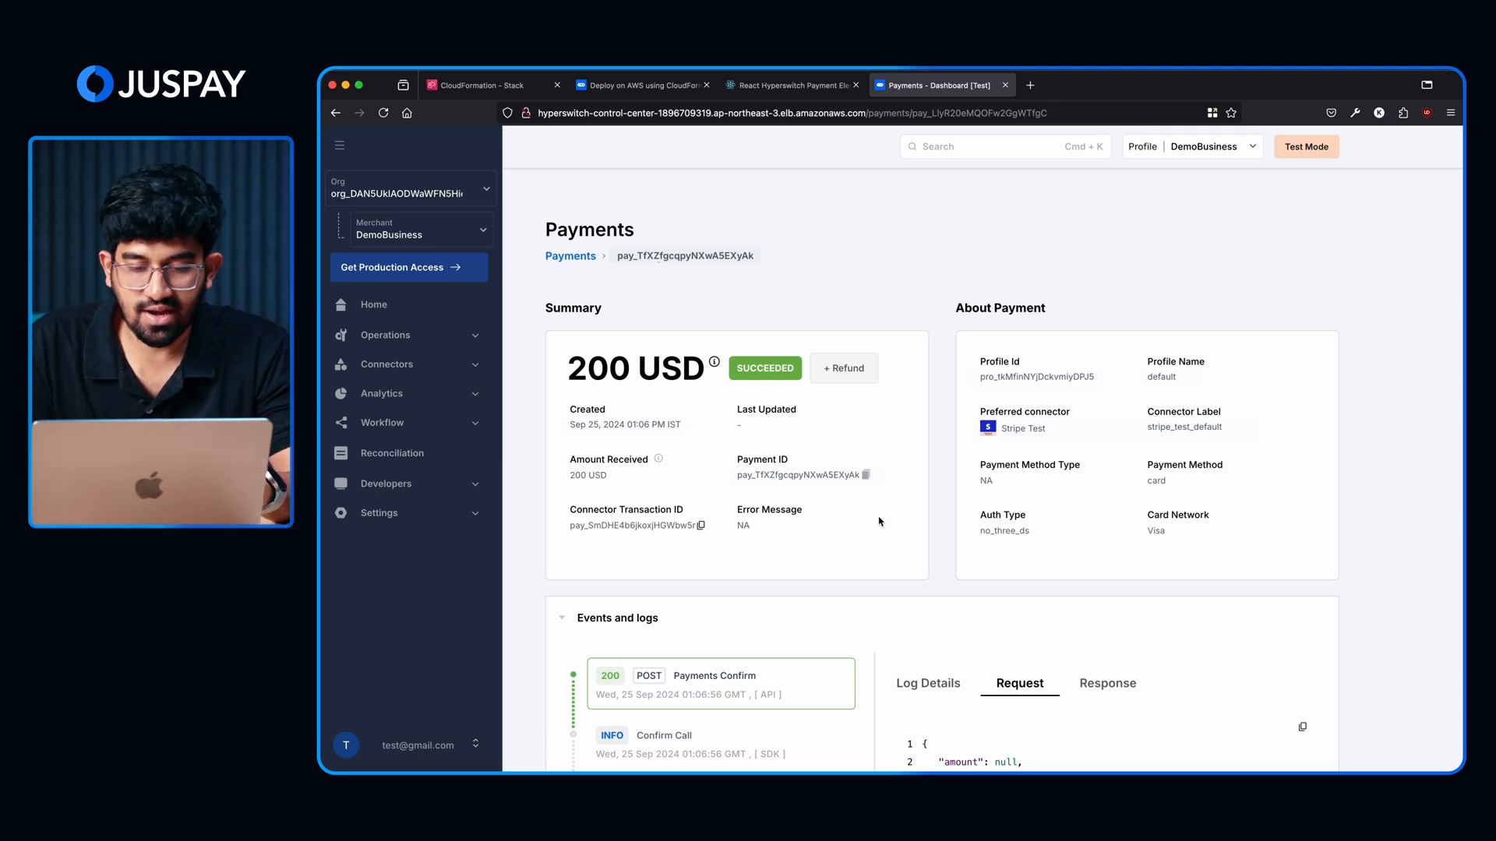
# - Go to Connectors > Payment Processors, listing the connected Stripe Test processor
pyautogui.click(387, 365)
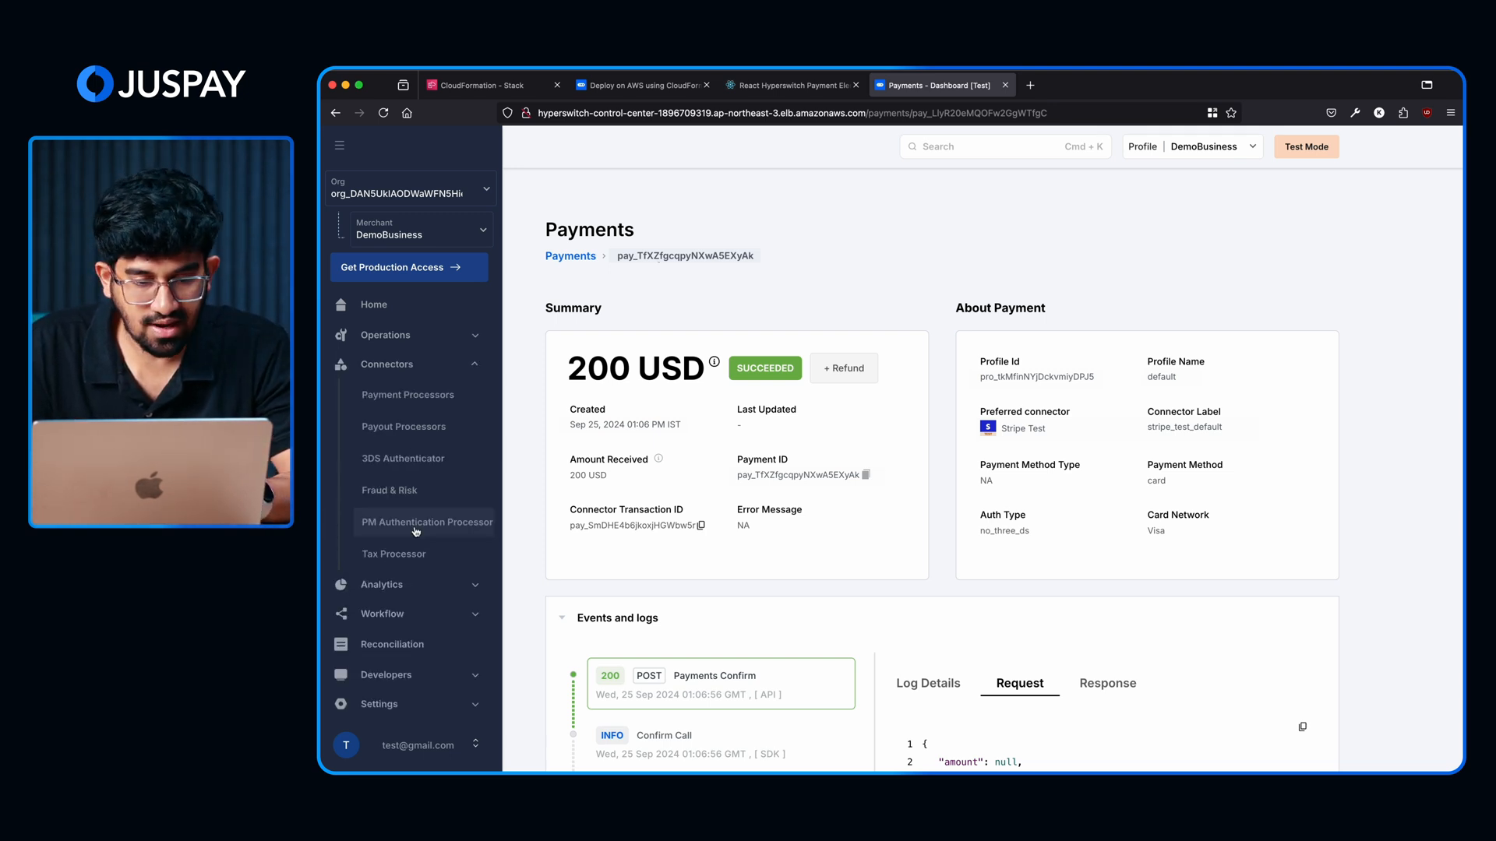
pyautogui.click(408, 396)
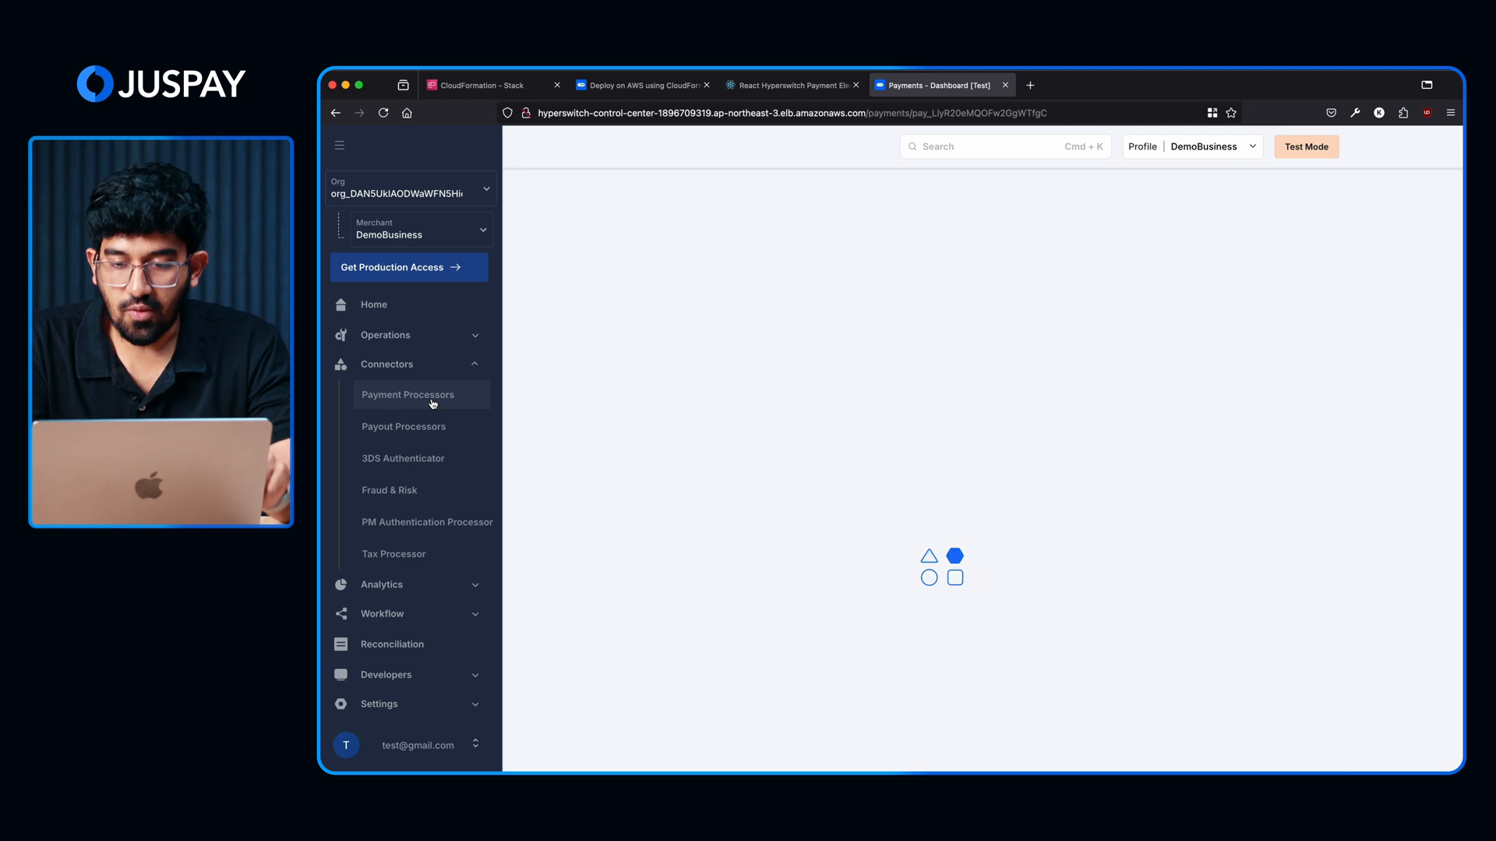
pyautogui.click(407, 394)
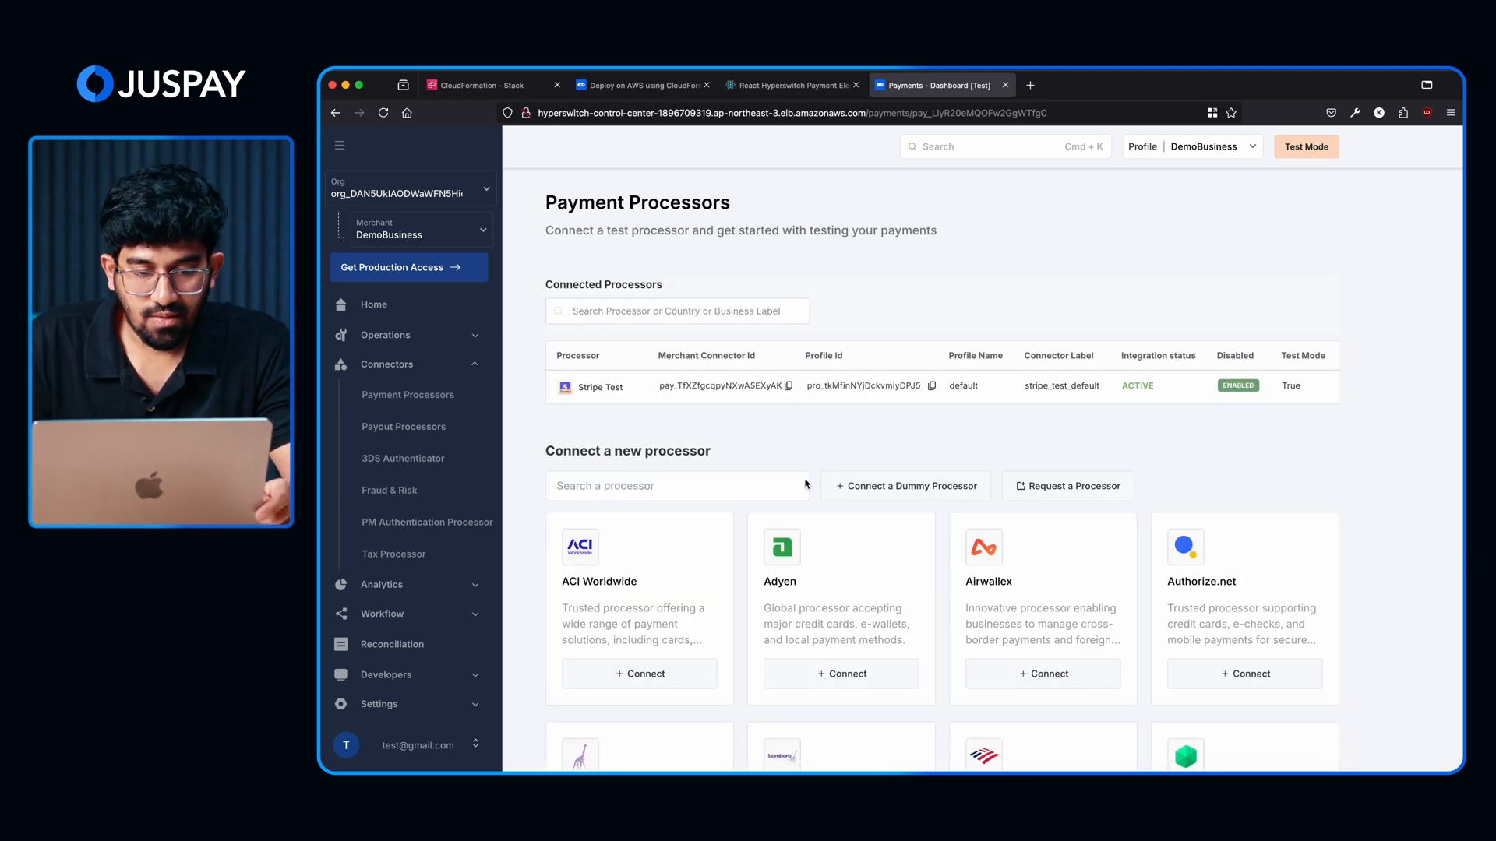
pyautogui.click(408, 395)
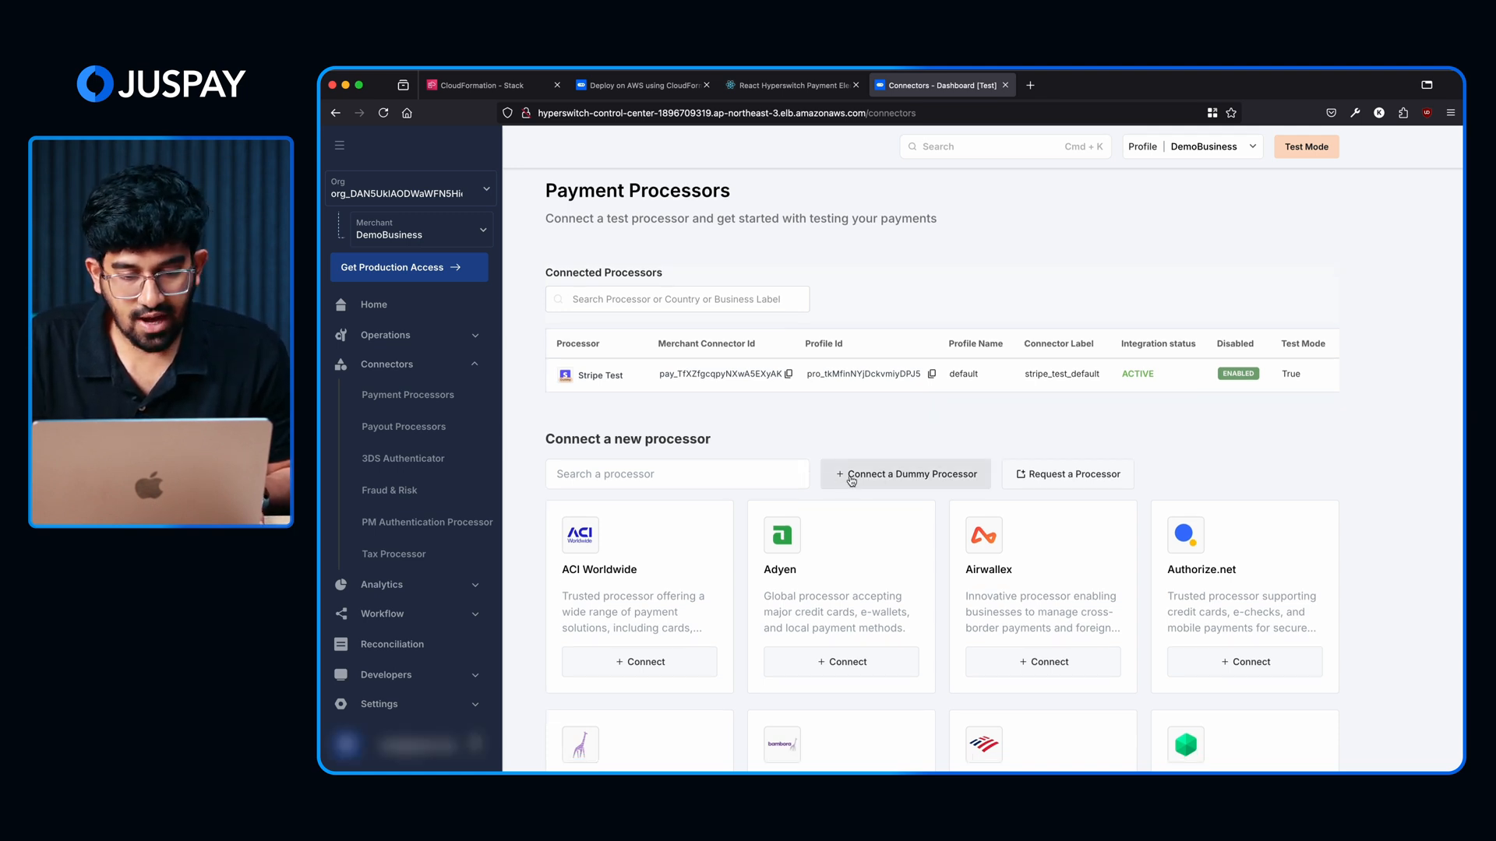
# - Check the dummy processors available for testing, then browse the full processor grid
pyautogui.click(905, 473)
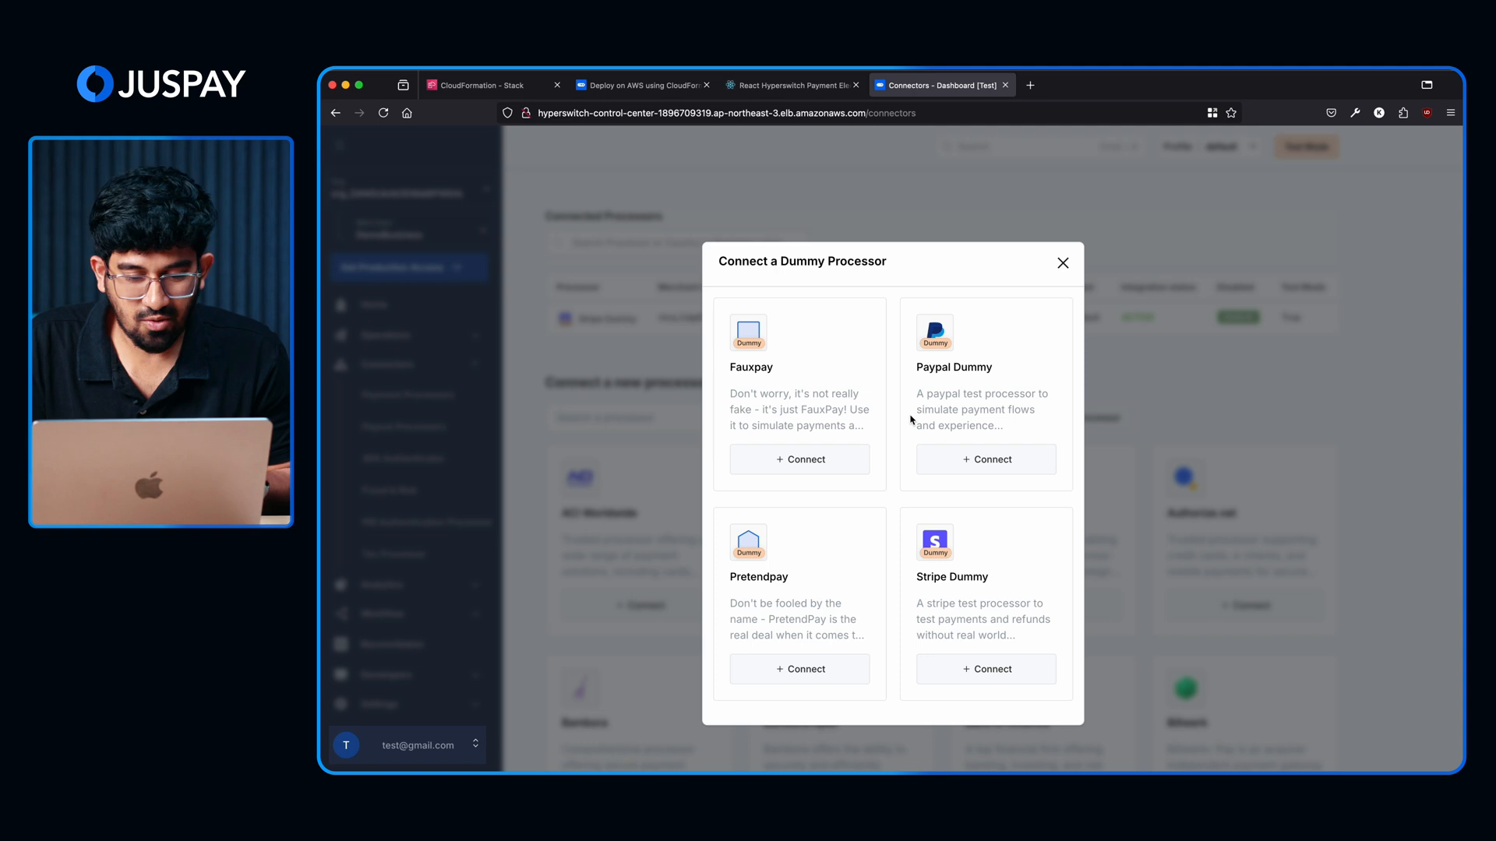
pyautogui.moveTo(1029, 545)
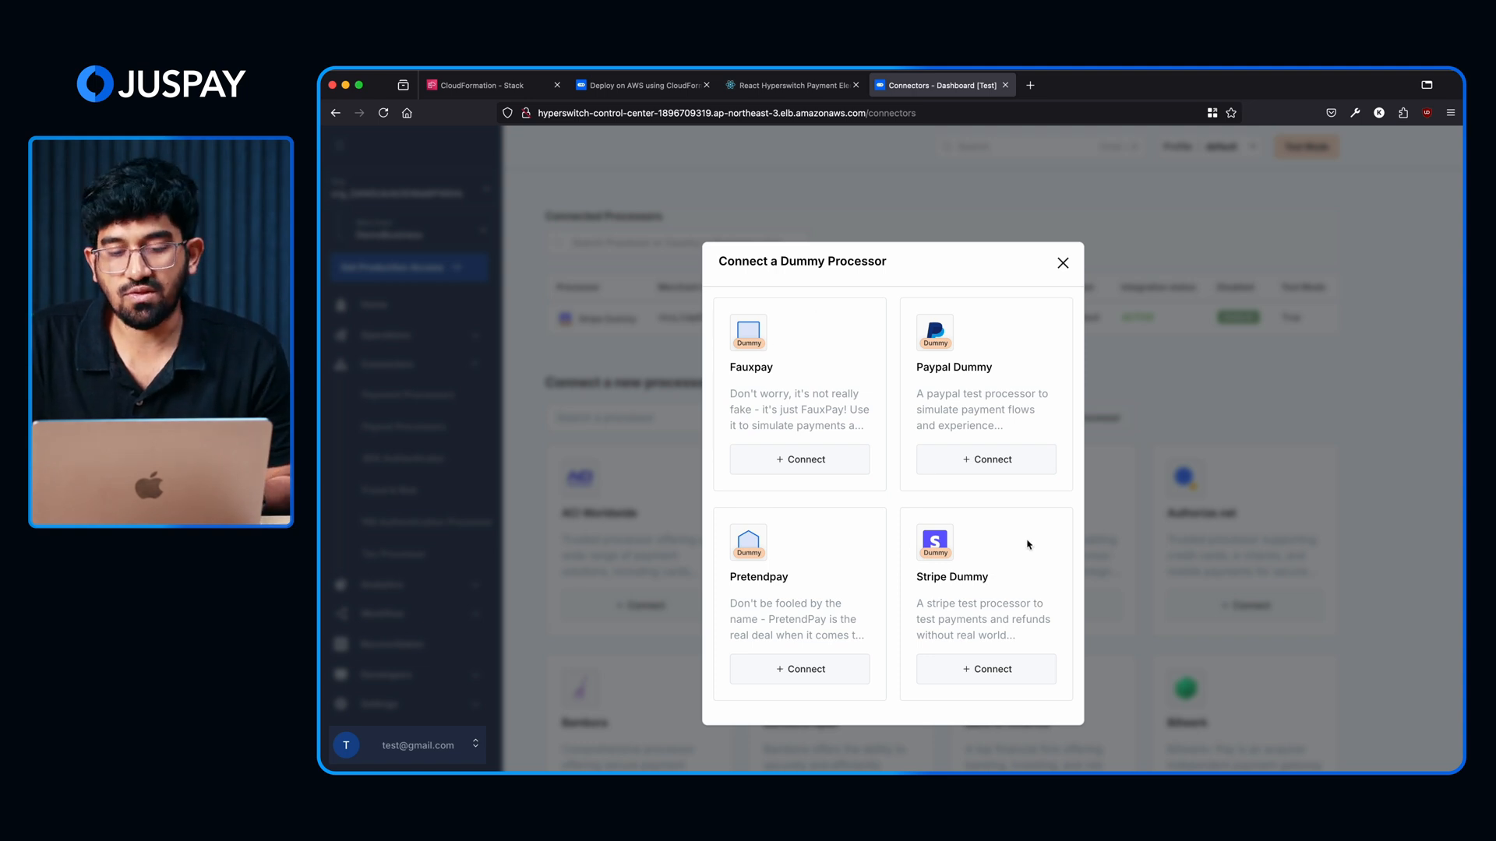
pyautogui.click(1063, 262)
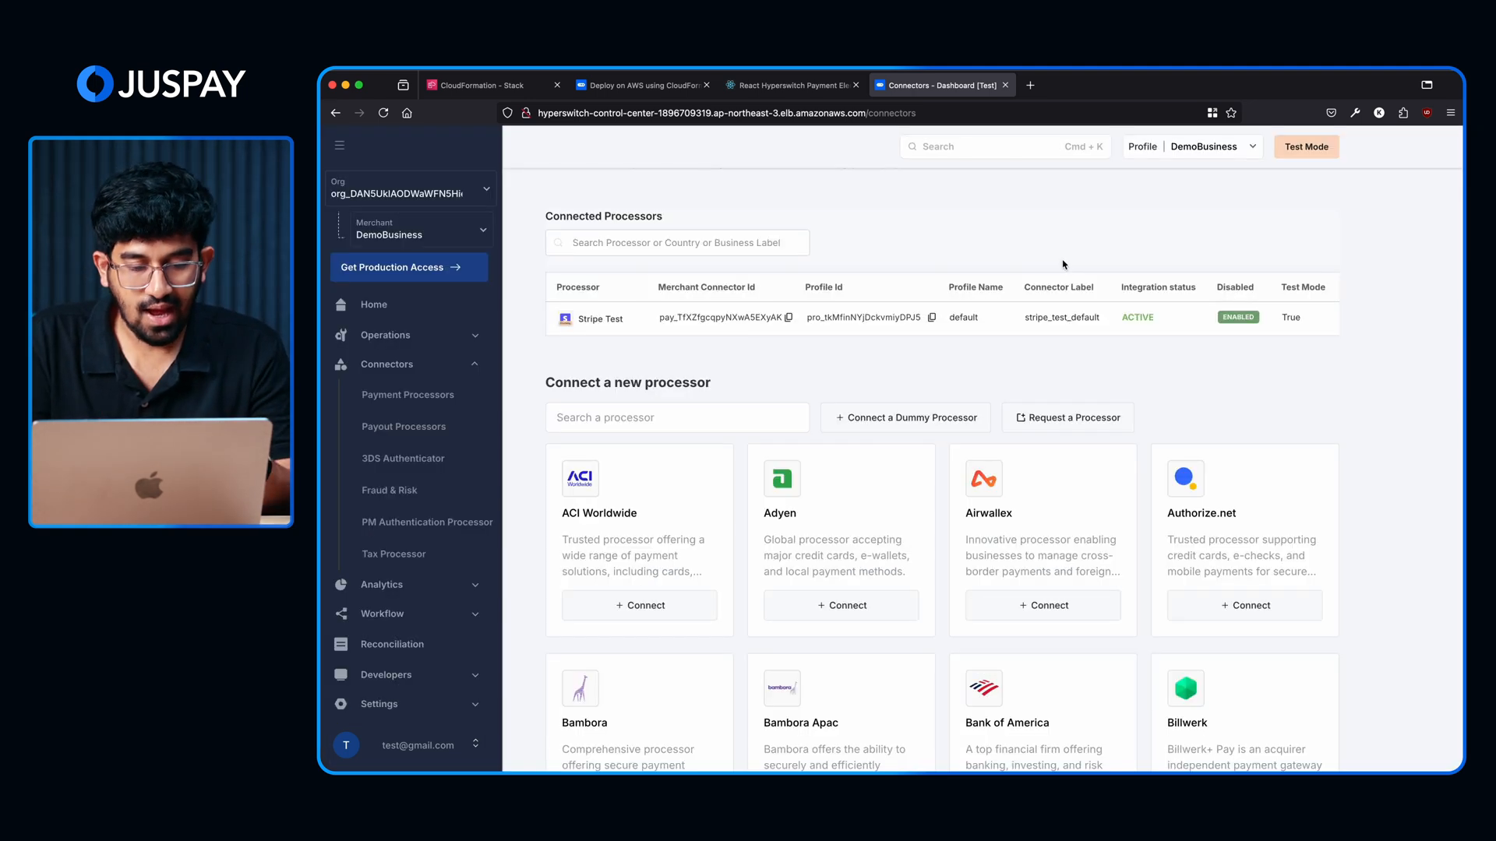
pyautogui.scroll(-3)
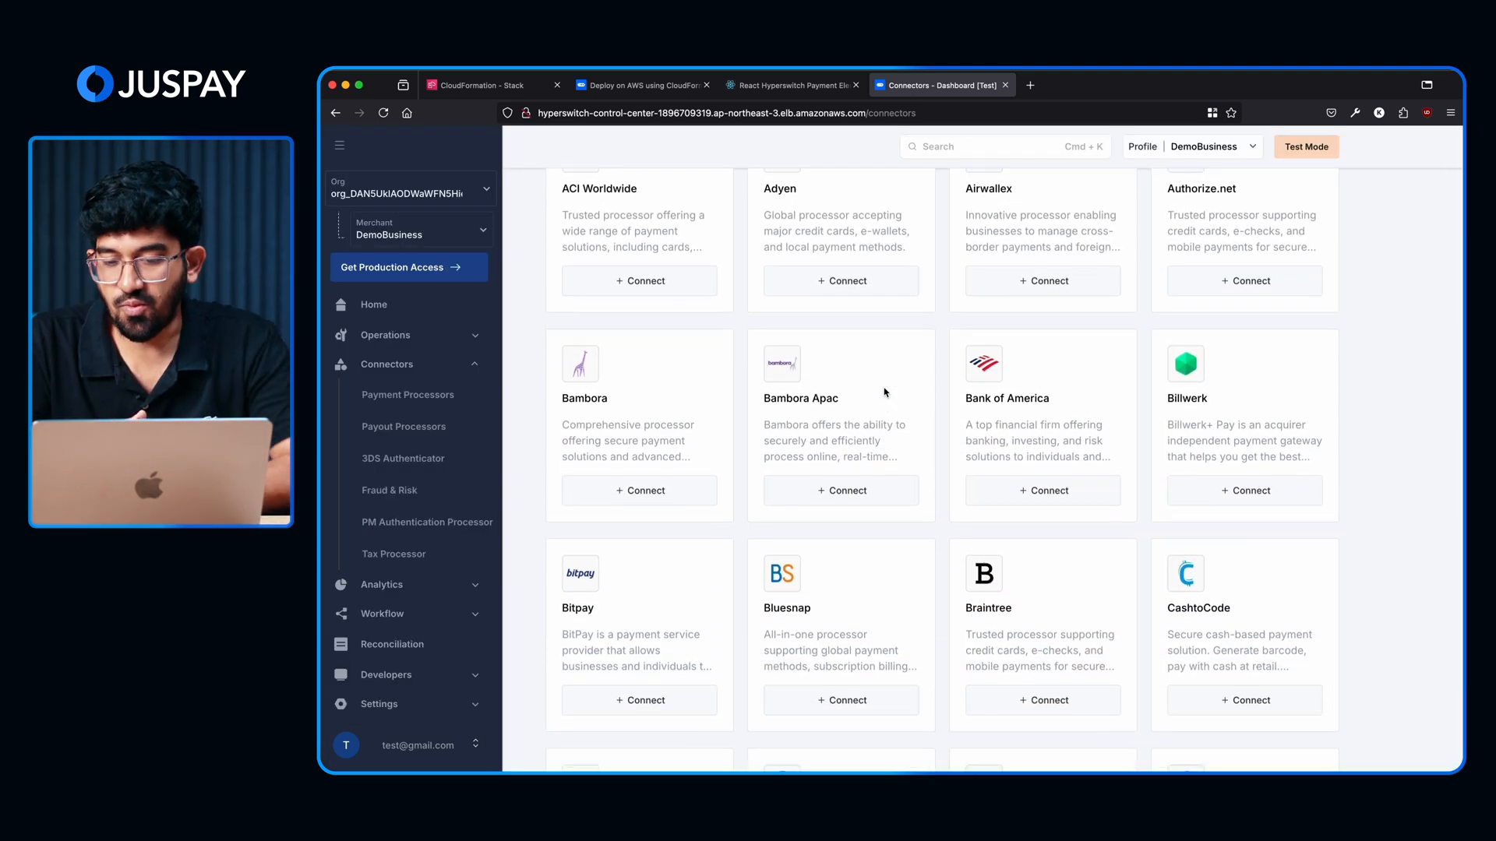
pyautogui.scroll(-3)
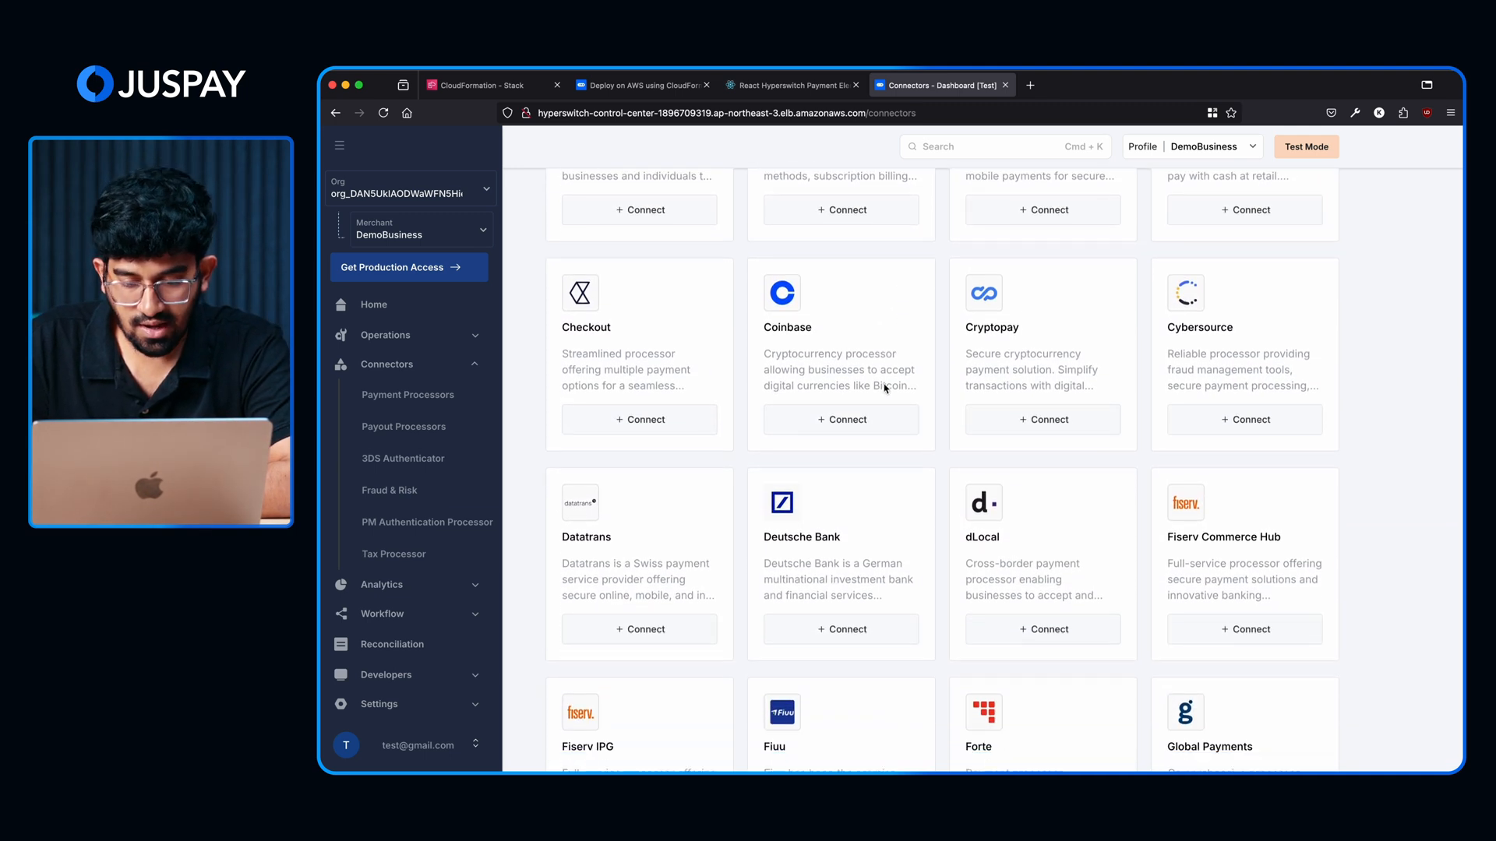
pyautogui.scroll(-3)
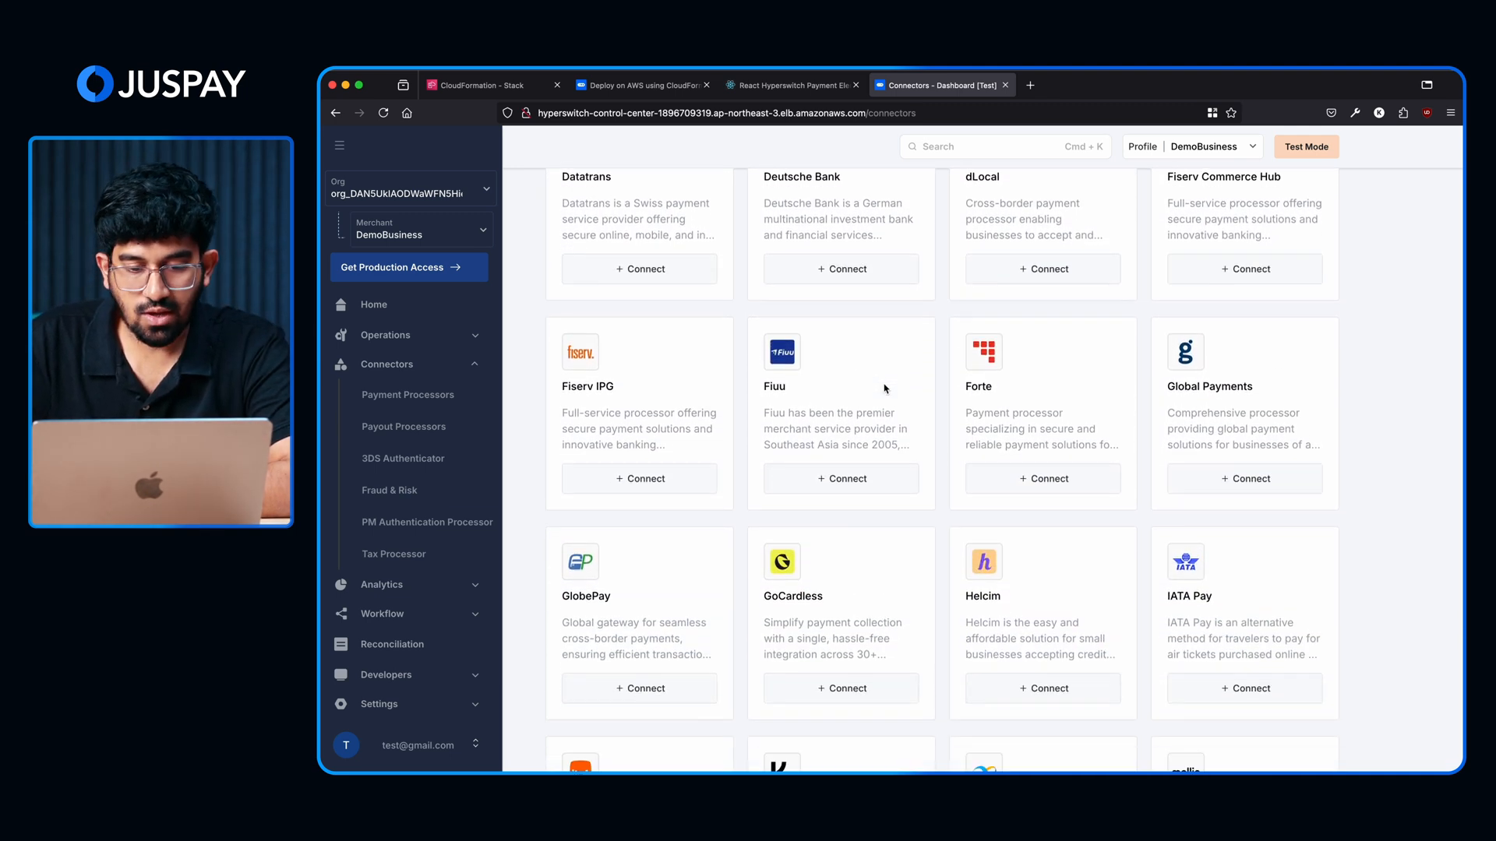
pyautogui.scroll(-3)
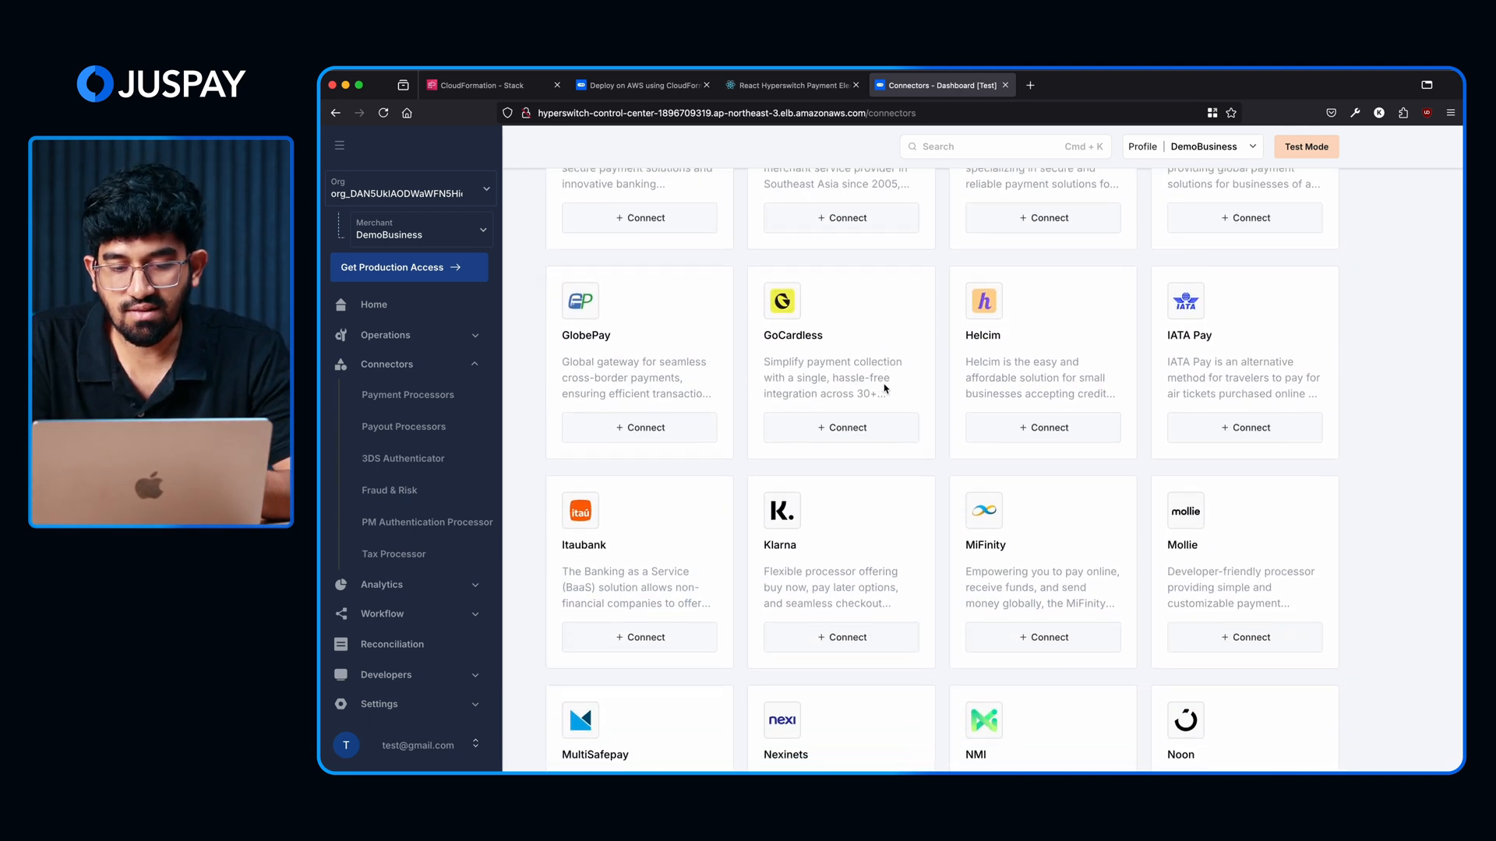
pyautogui.scroll(-3)
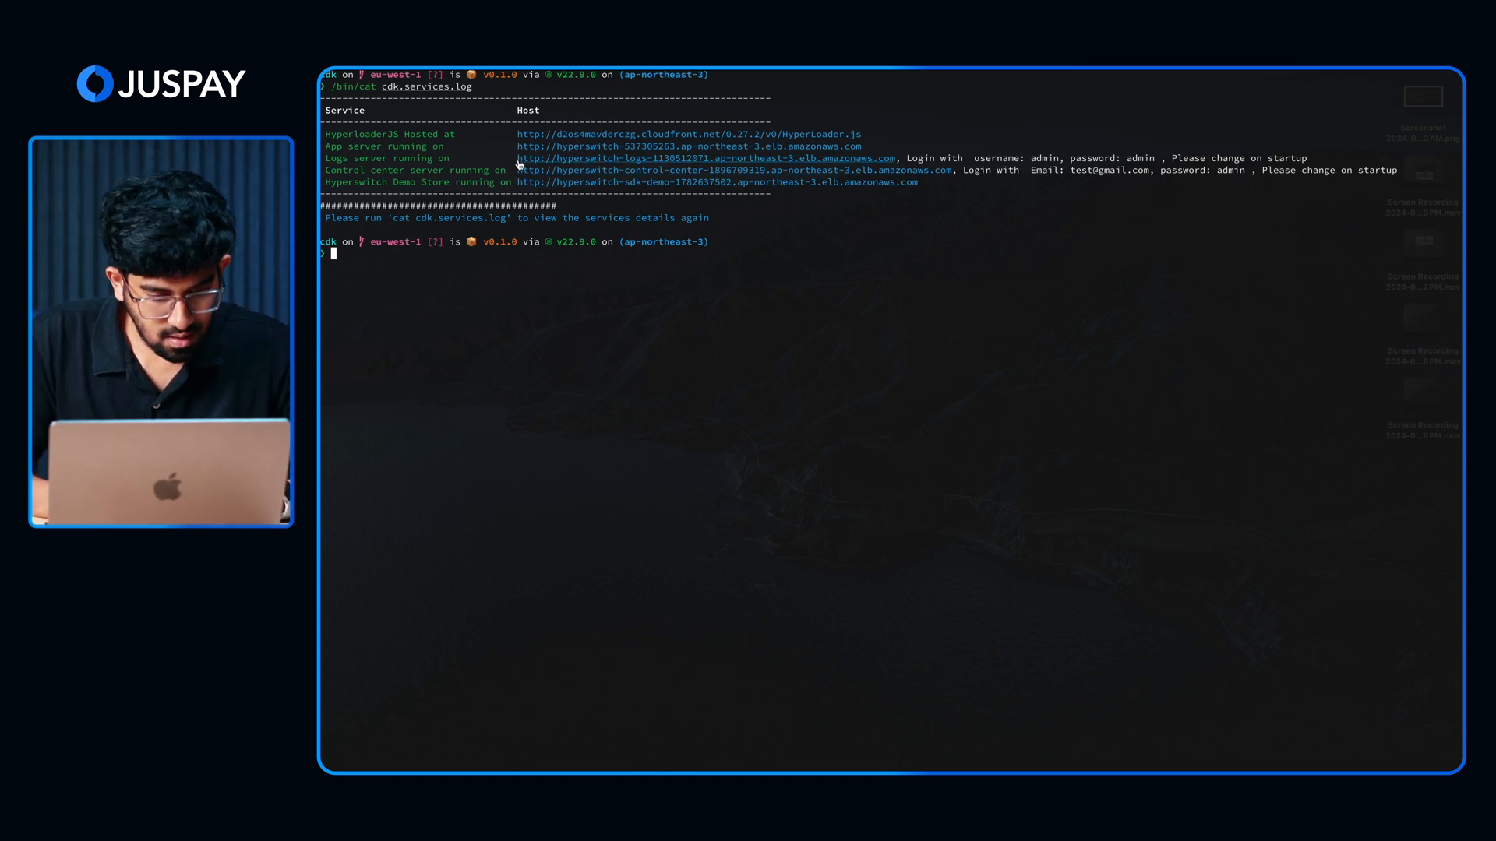
# - Launch the Logs server URL from cdk.services.log in the browser
pyautogui.doubleClick(705, 159)
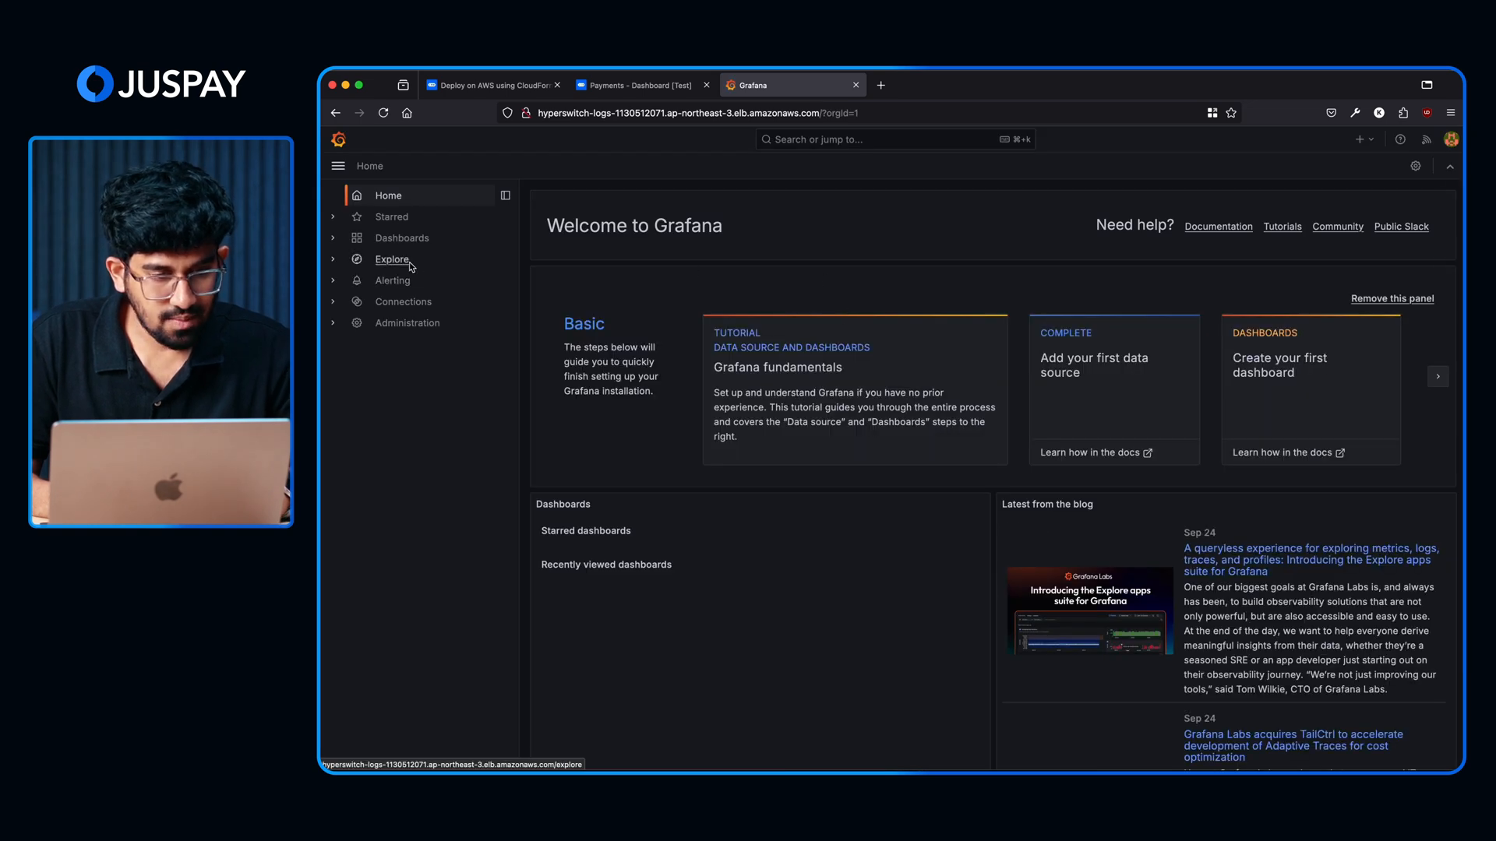
# - In Explore > Loki, filter logs by label app = hyperswitch-server
pyautogui.click(393, 259)
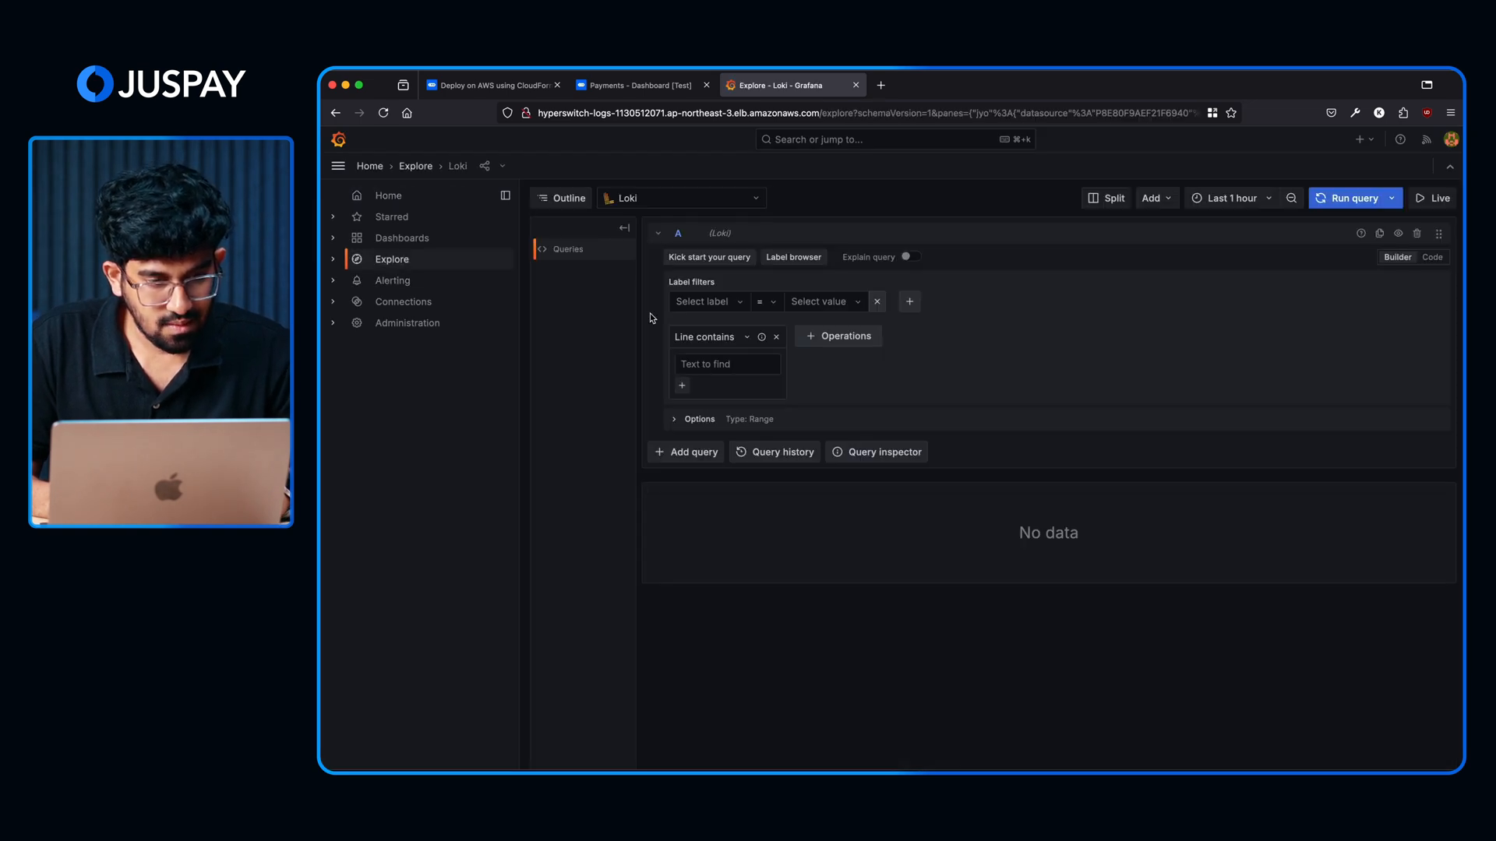
pyautogui.click(708, 302)
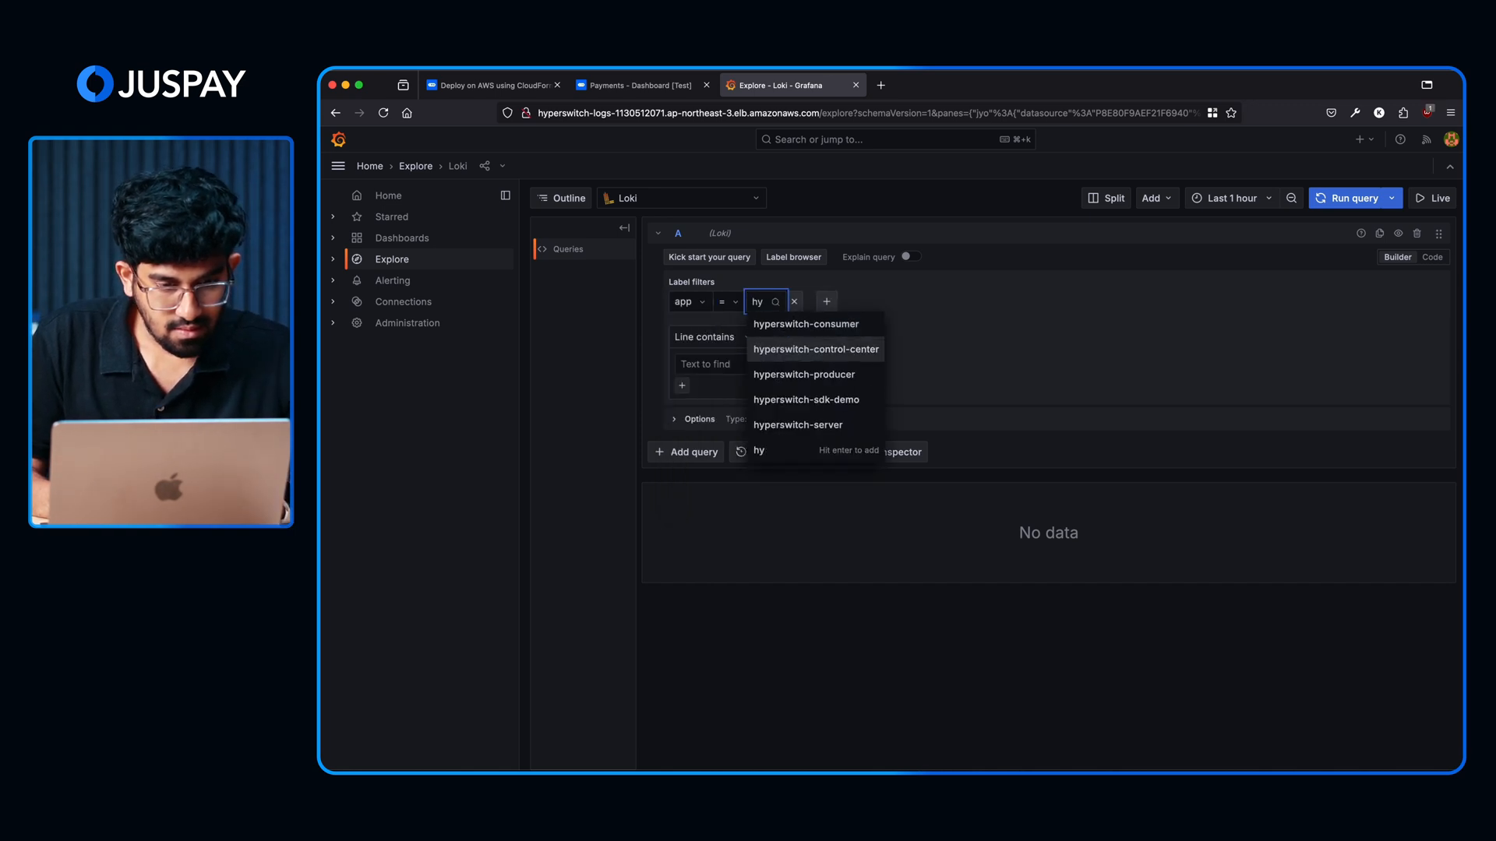
pyautogui.click(798, 424)
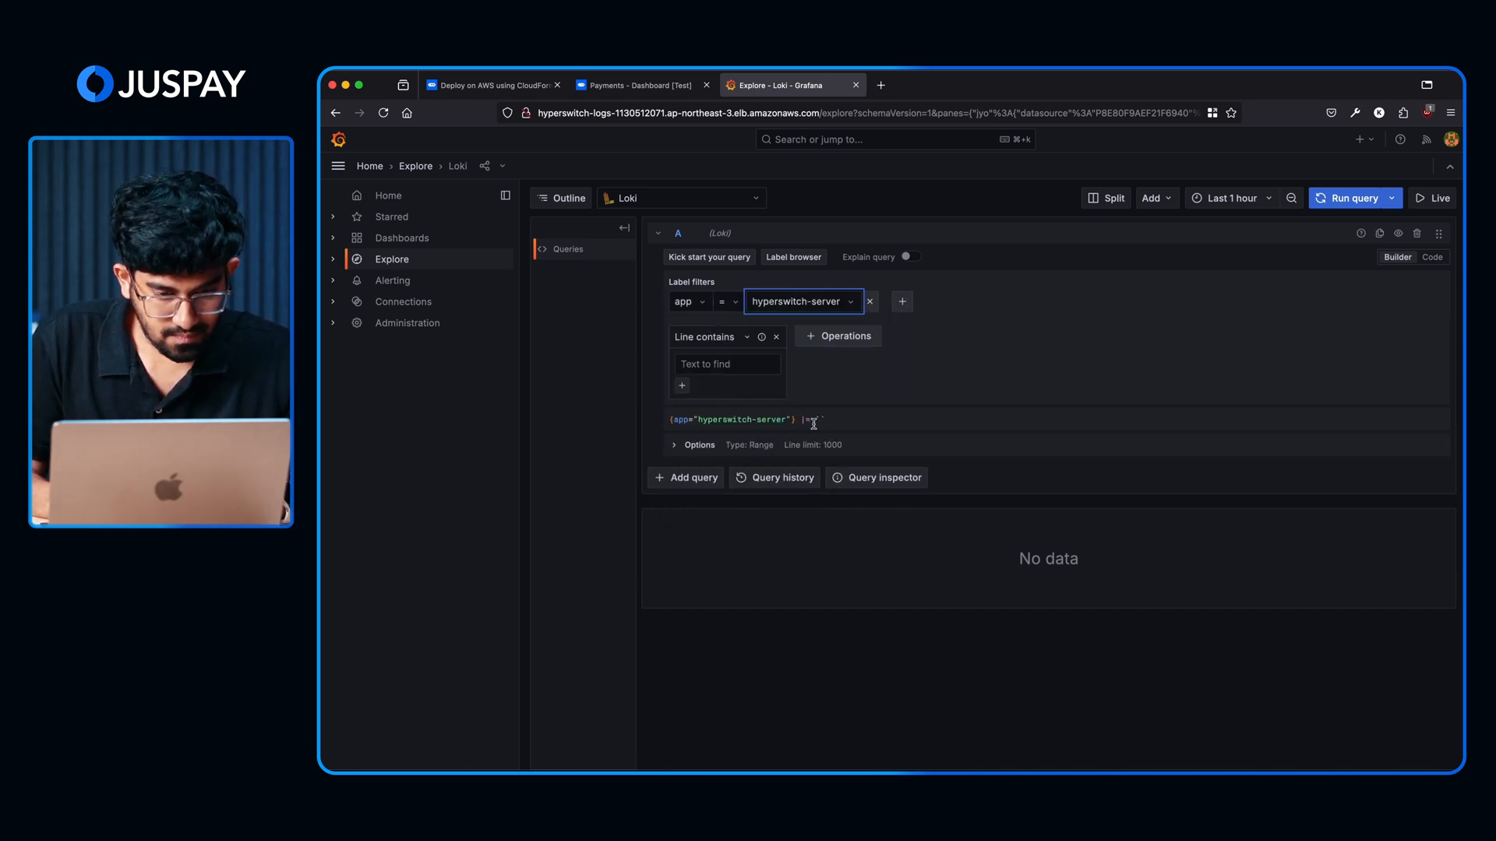
pyautogui.click(639, 84)
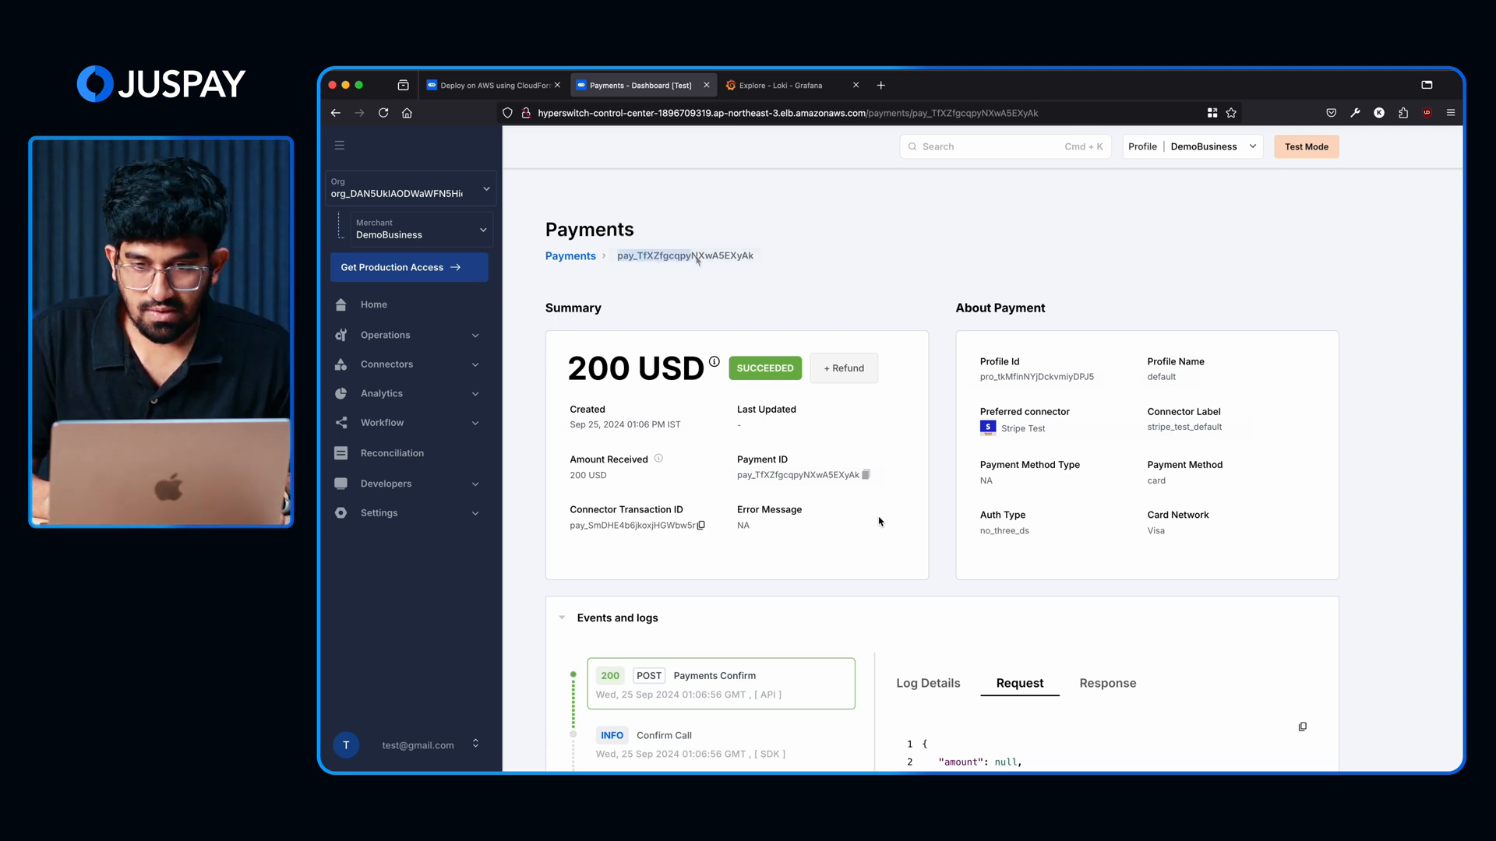
pyautogui.click(790, 85)
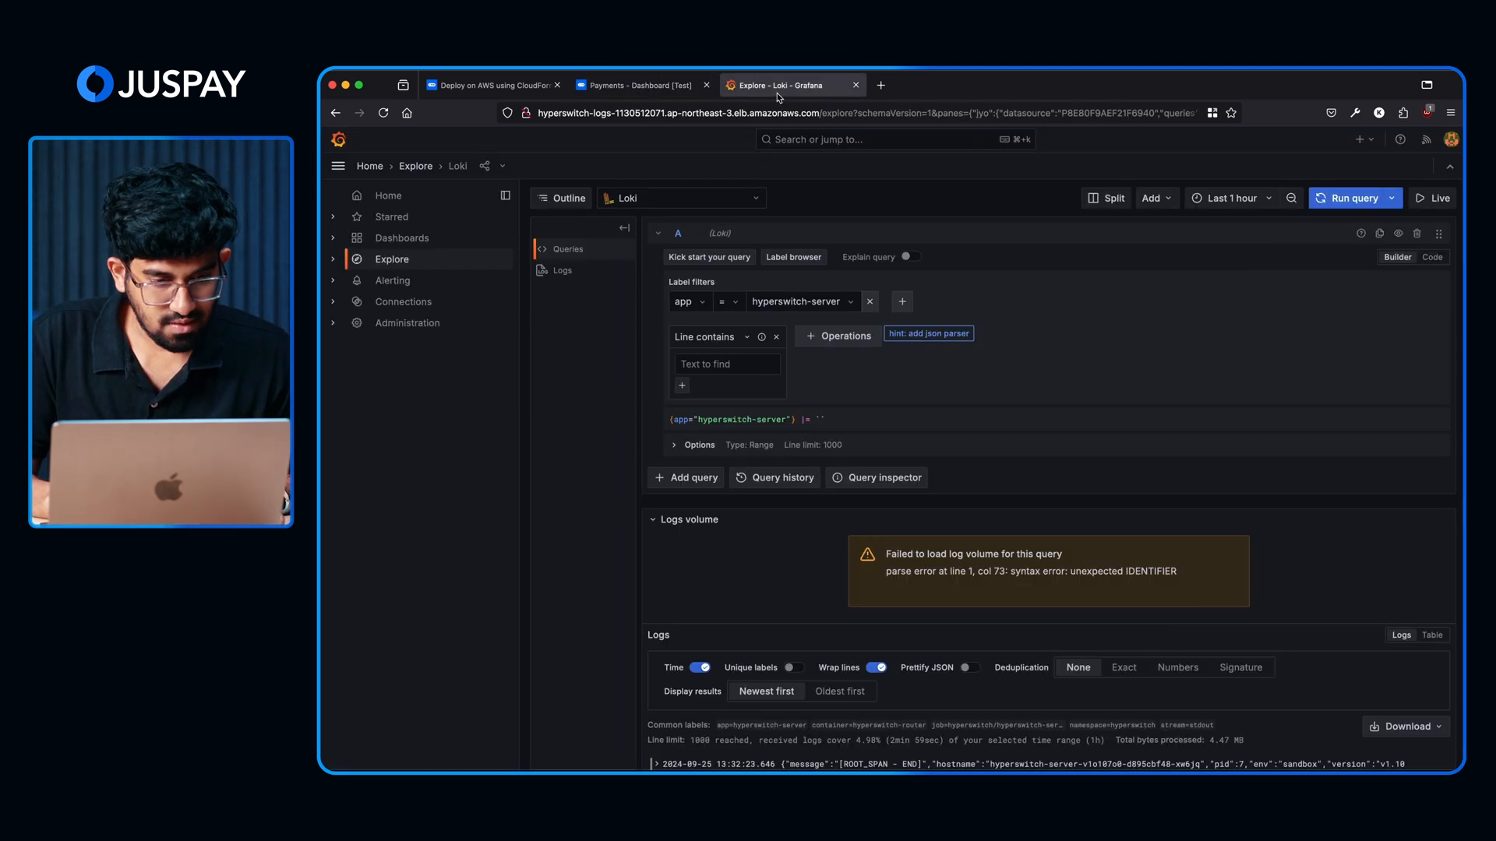
# - Run the query with Line contains pay_TfXZfgcqpyNXwA5EXyAk
pyautogui.write('pay_TfXZfgcqpyNXwA5EXyAk')
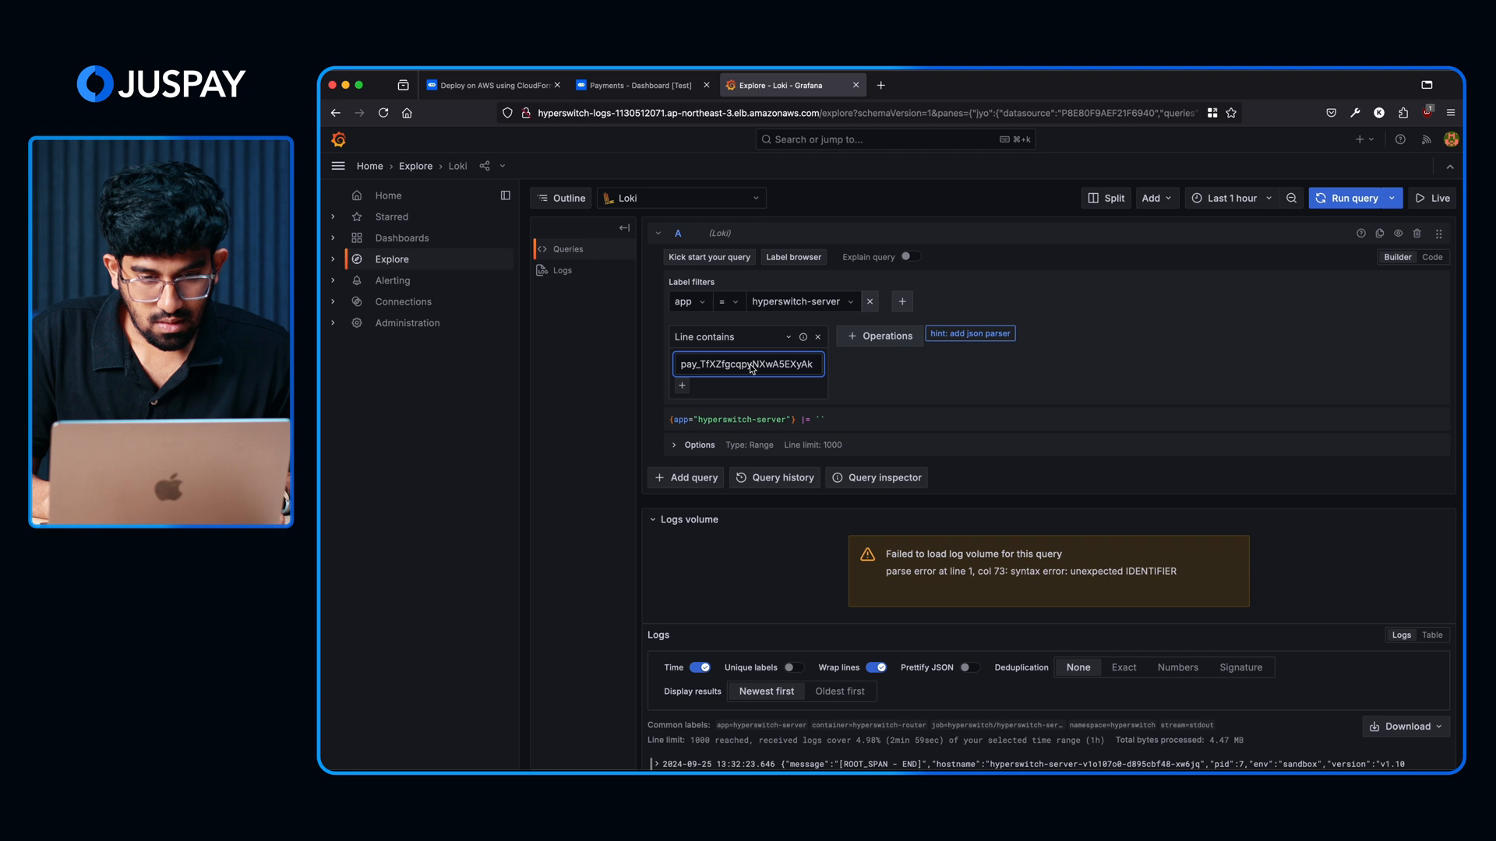
pyautogui.click(1350, 198)
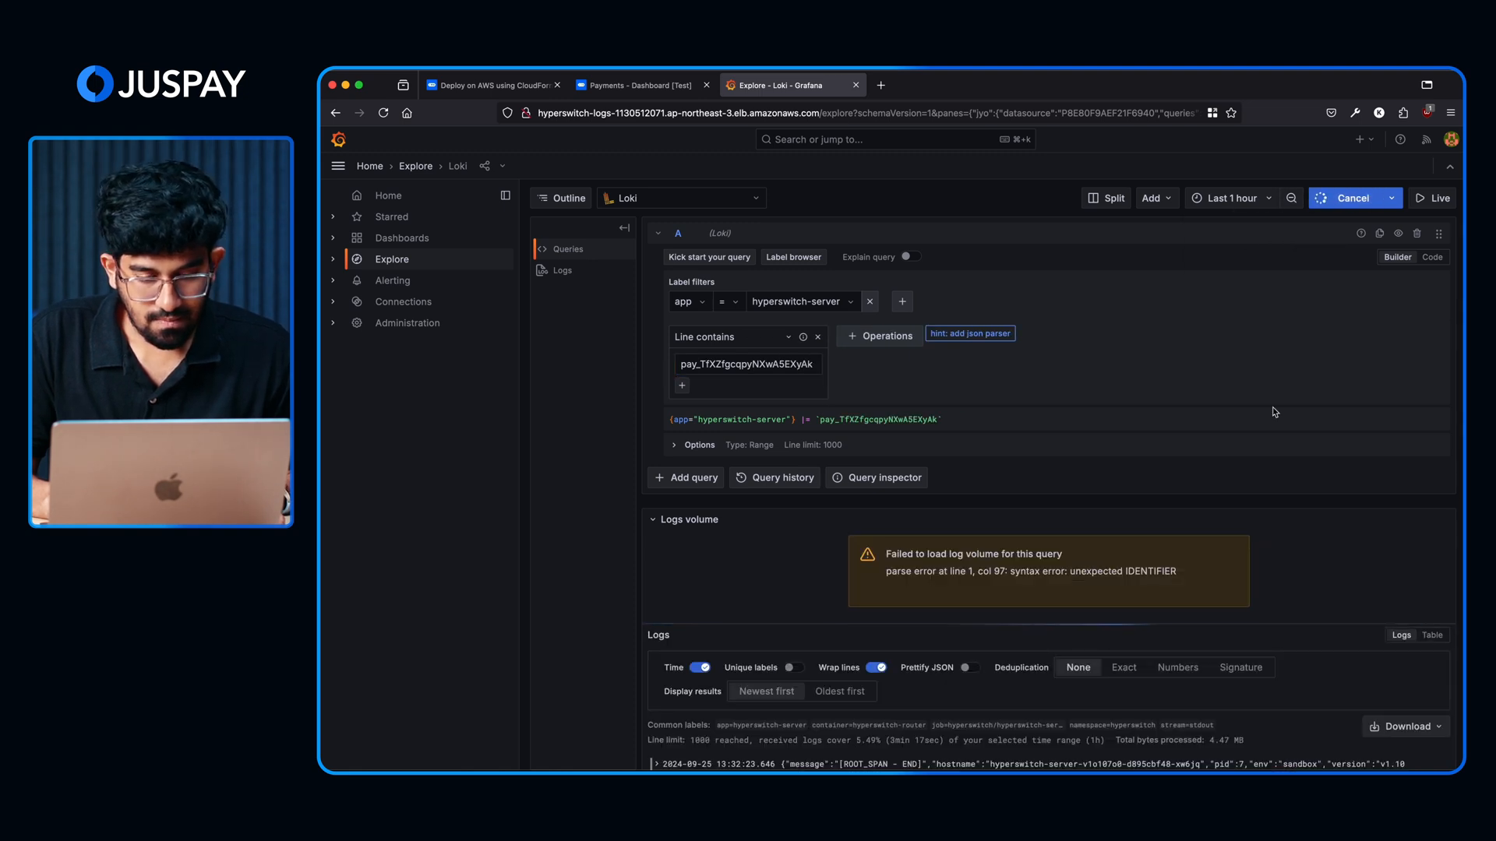
pyautogui.click(1350, 198)
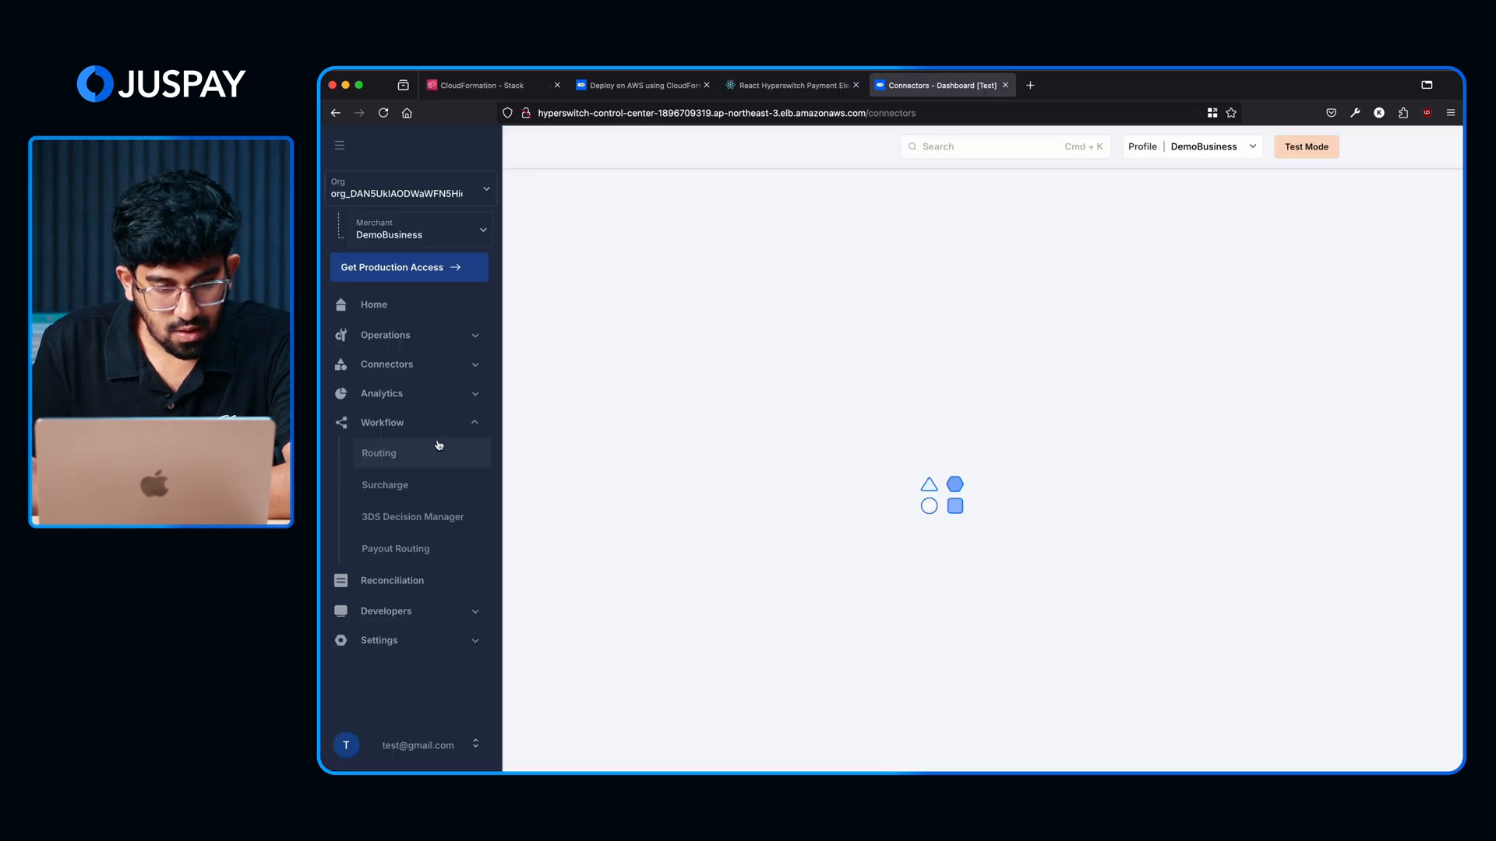
# - View Workflow > Routing with volume-based, rule-based and default fallback options
pyautogui.click(378, 452)
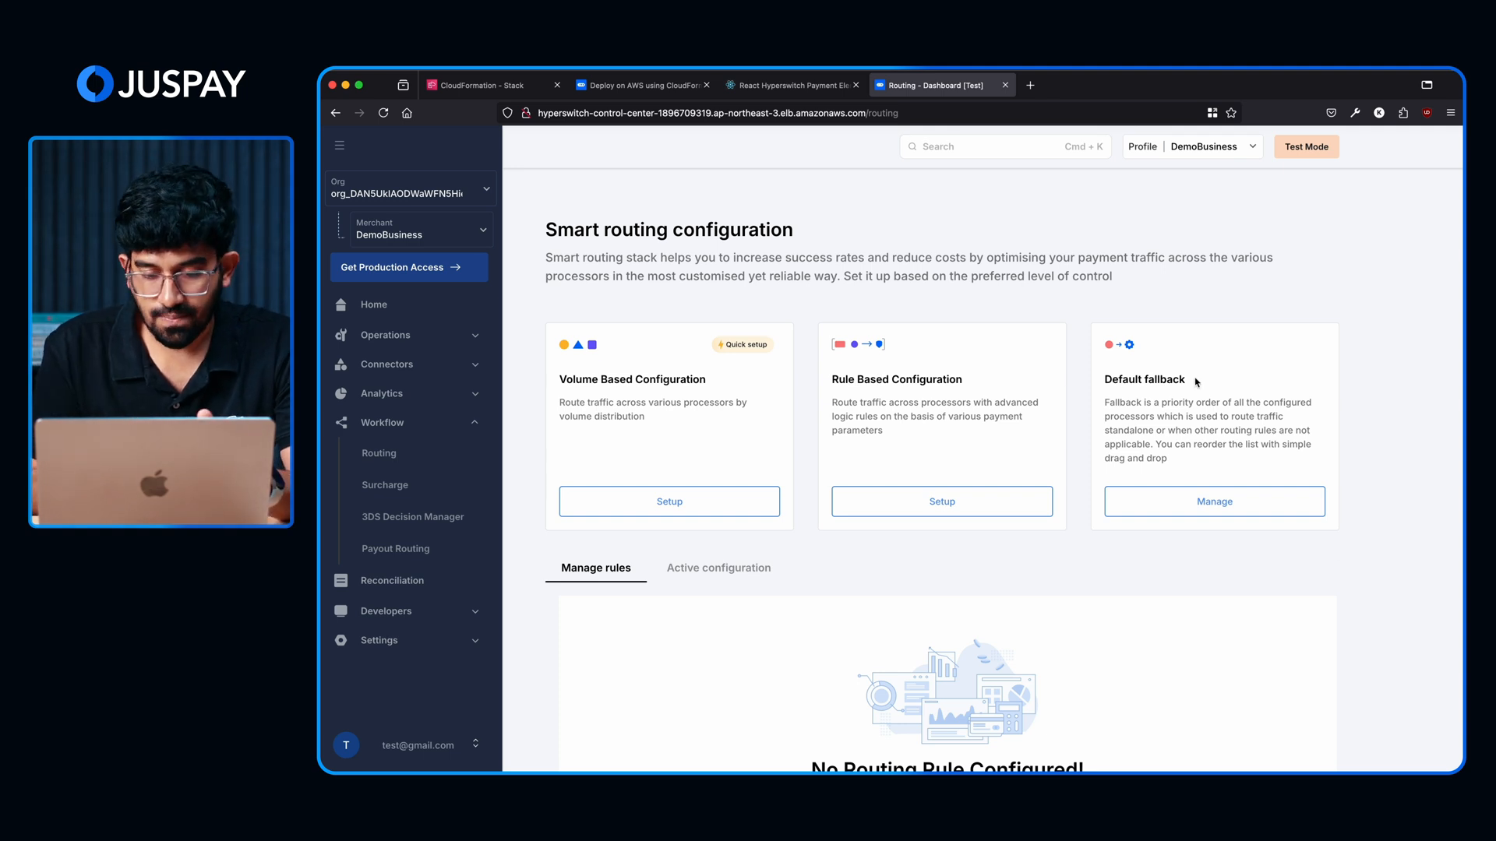
pyautogui.moveTo(723, 418)
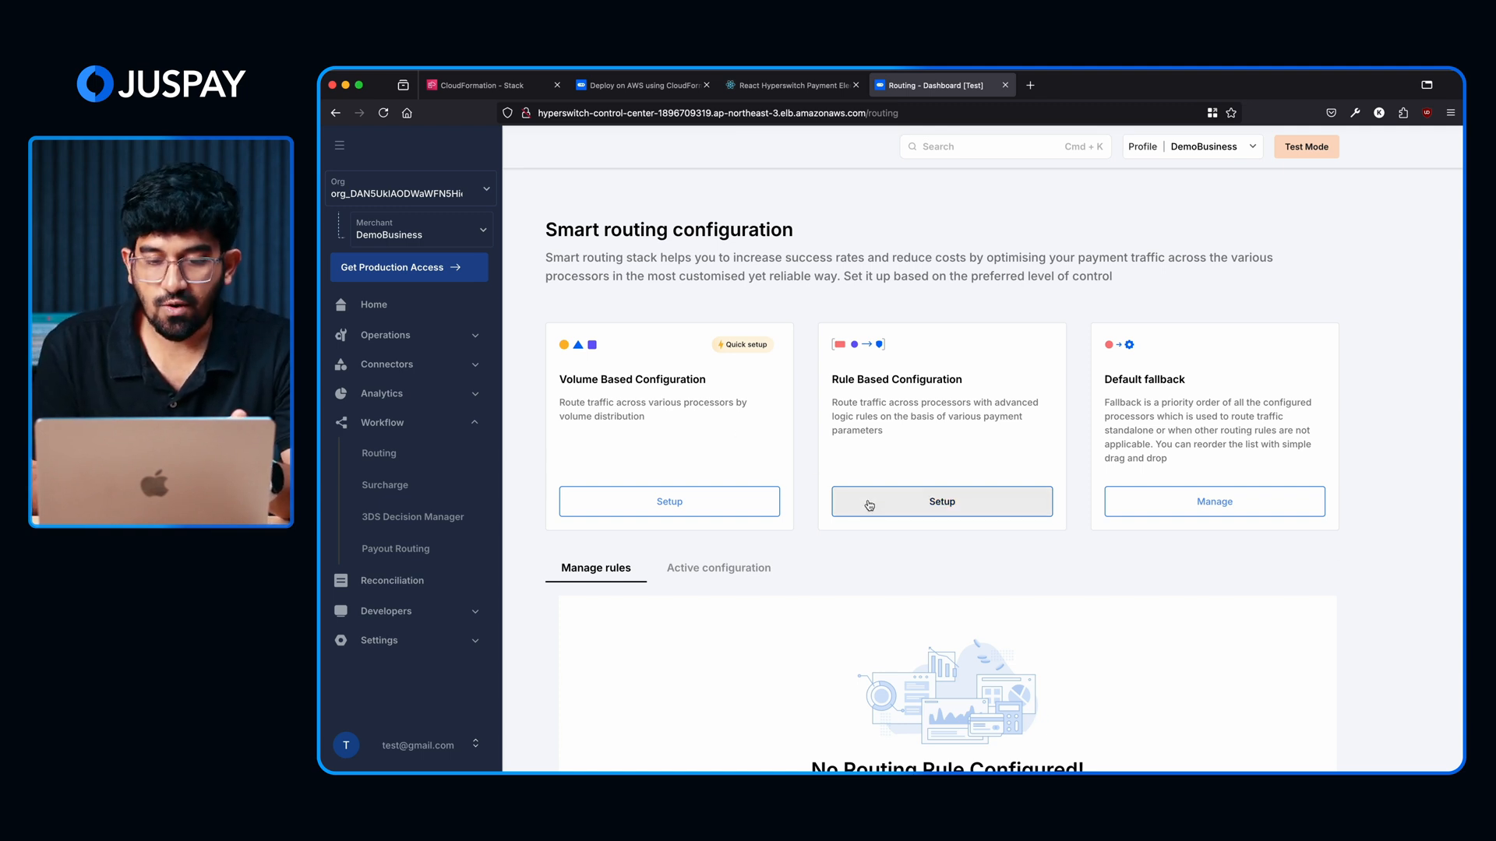
pyautogui.click(942, 502)
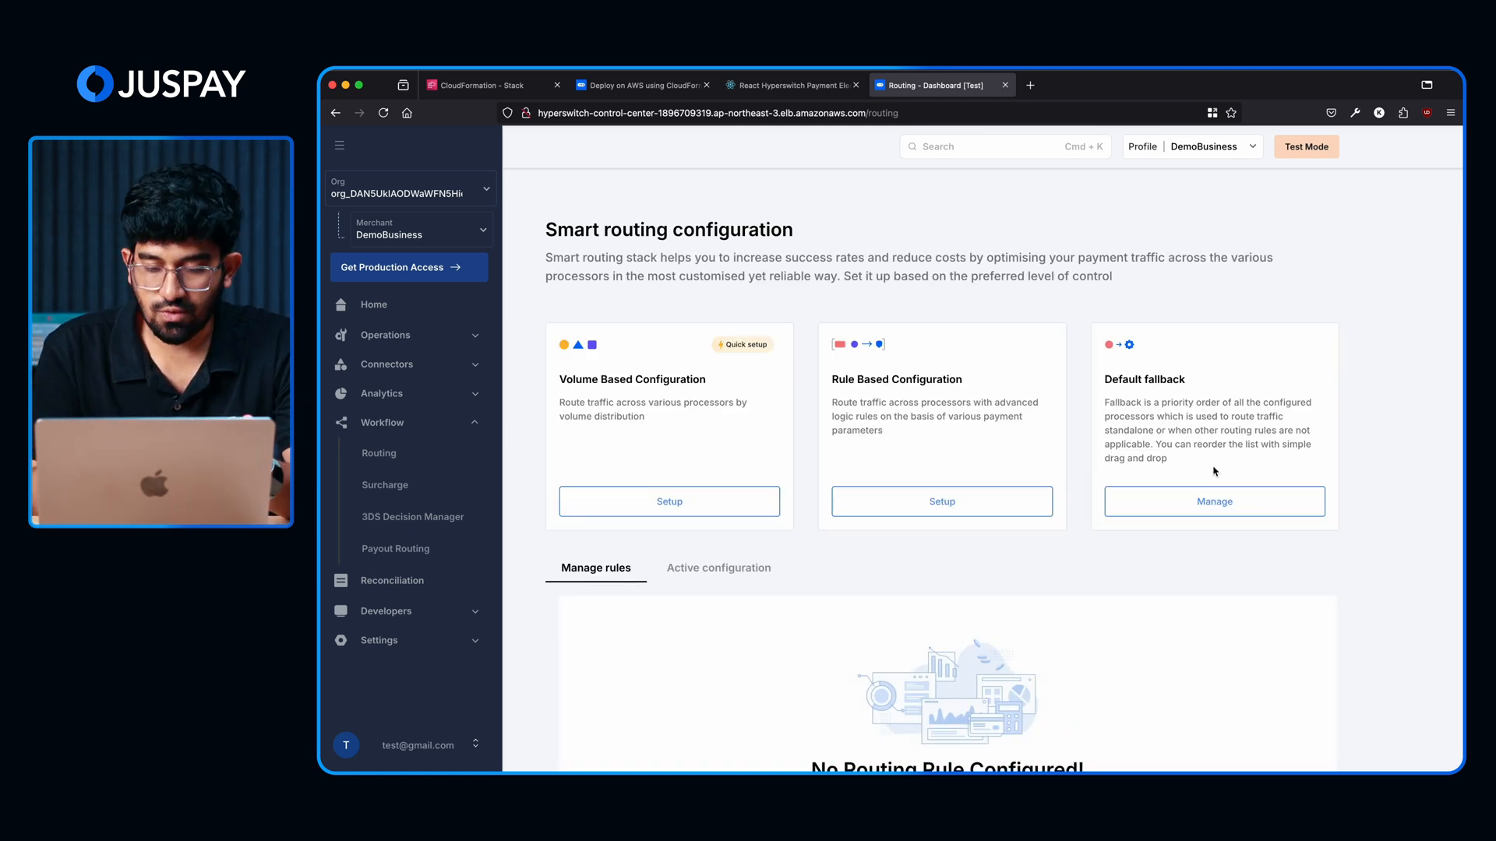
pyautogui.moveTo(1234, 468)
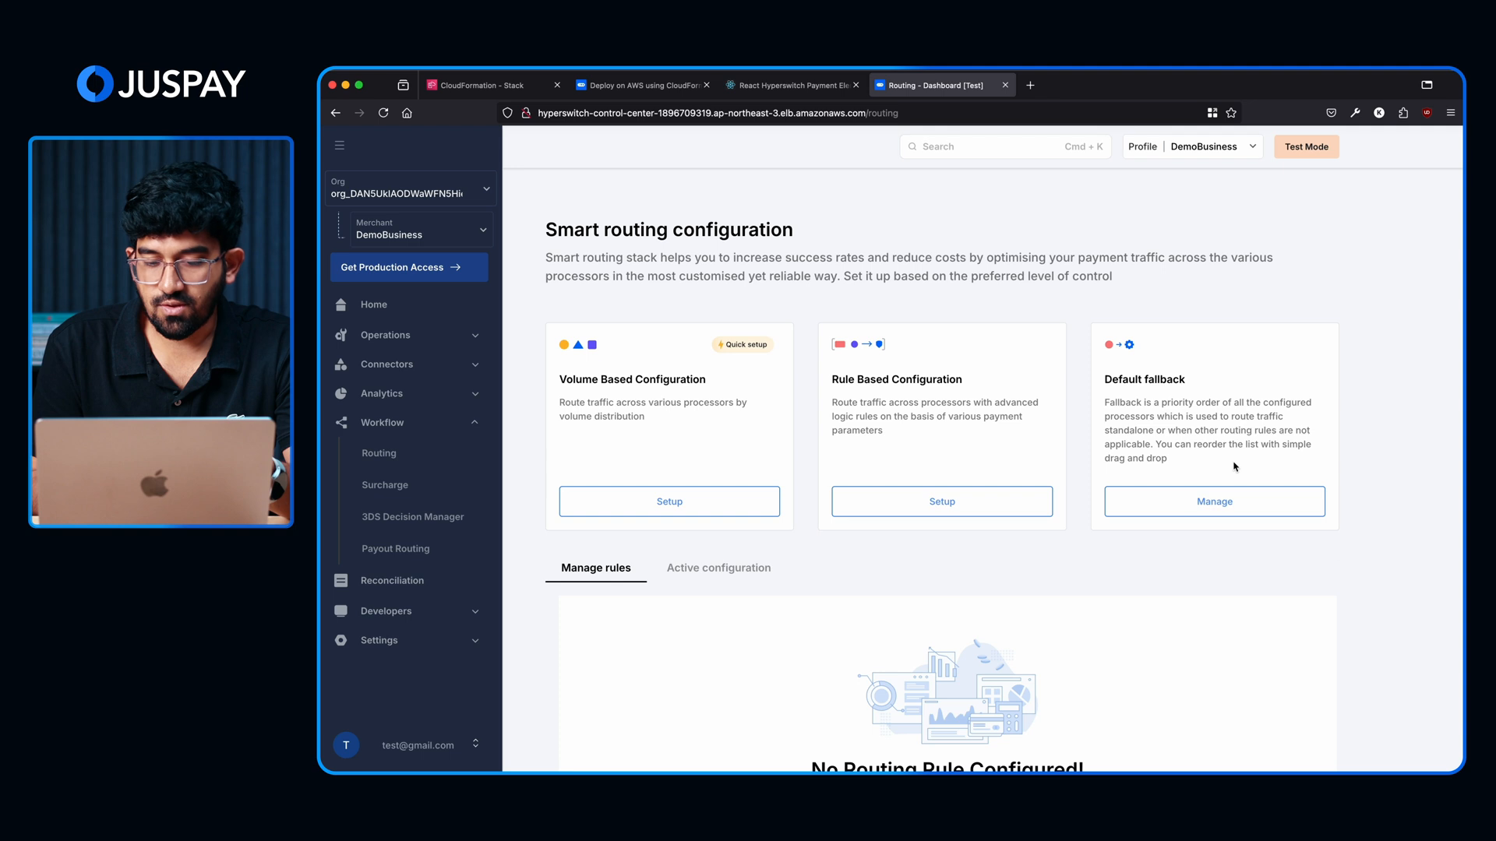
pyautogui.moveTo(1221, 463)
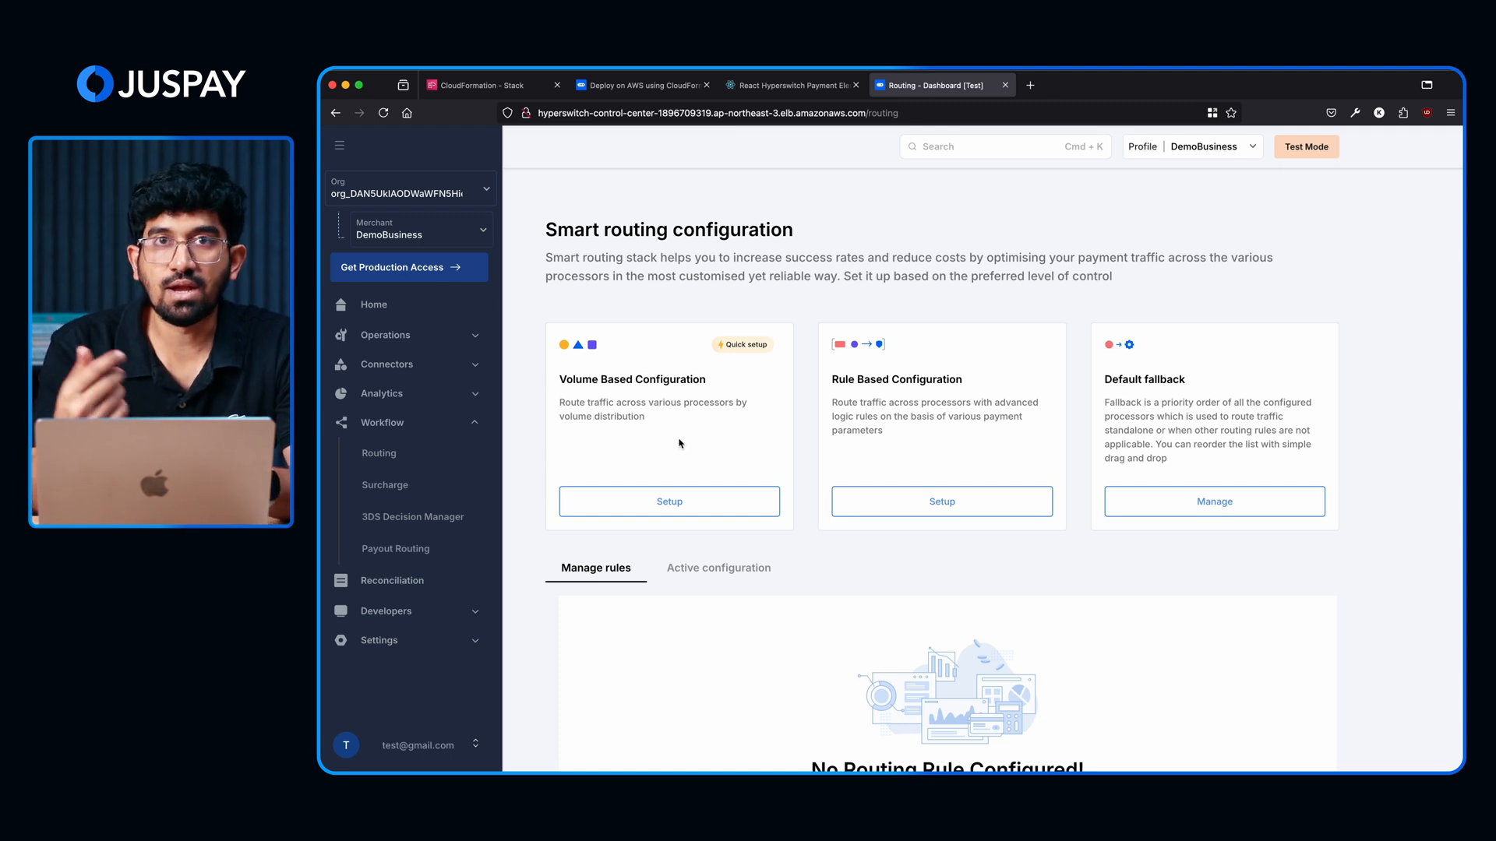
pyautogui.moveTo(514, 471)
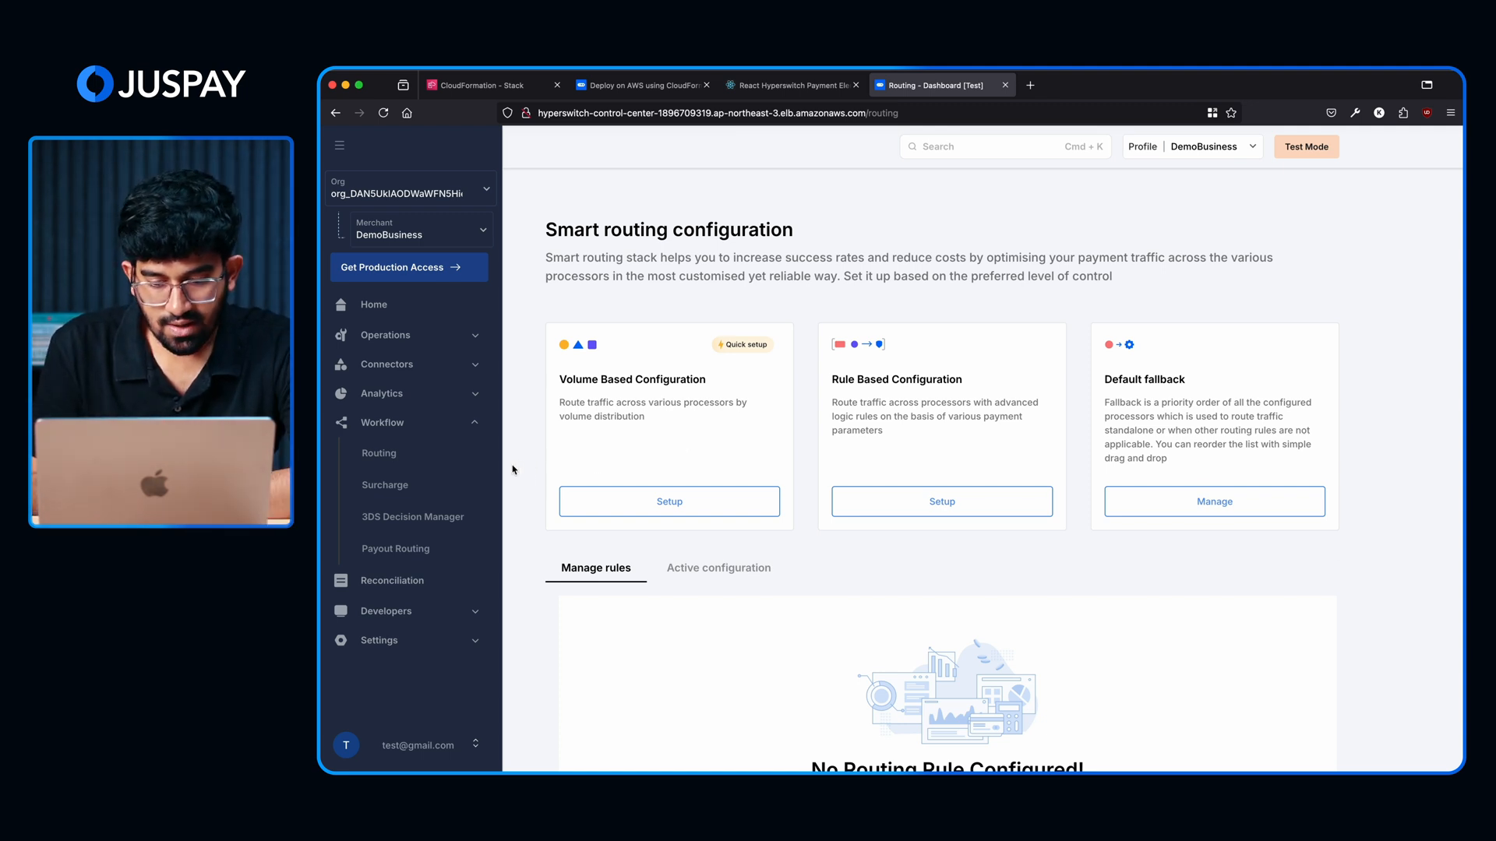
pyautogui.moveTo(438, 519)
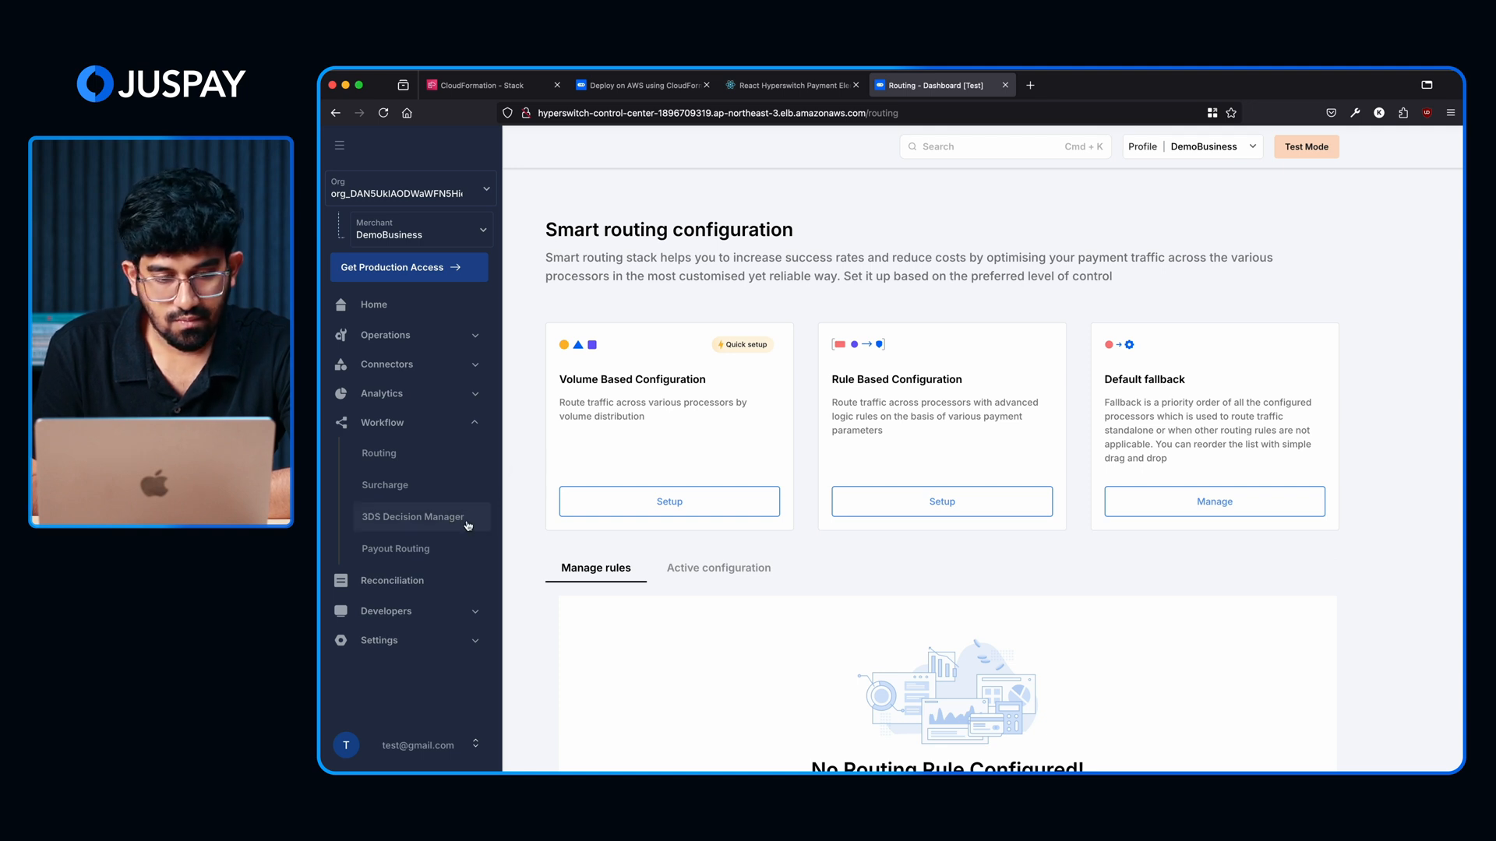
# - Create a new rule in 3DS Decision Manager and review the payment fields available for Rule 1 conditions
pyautogui.click(413, 516)
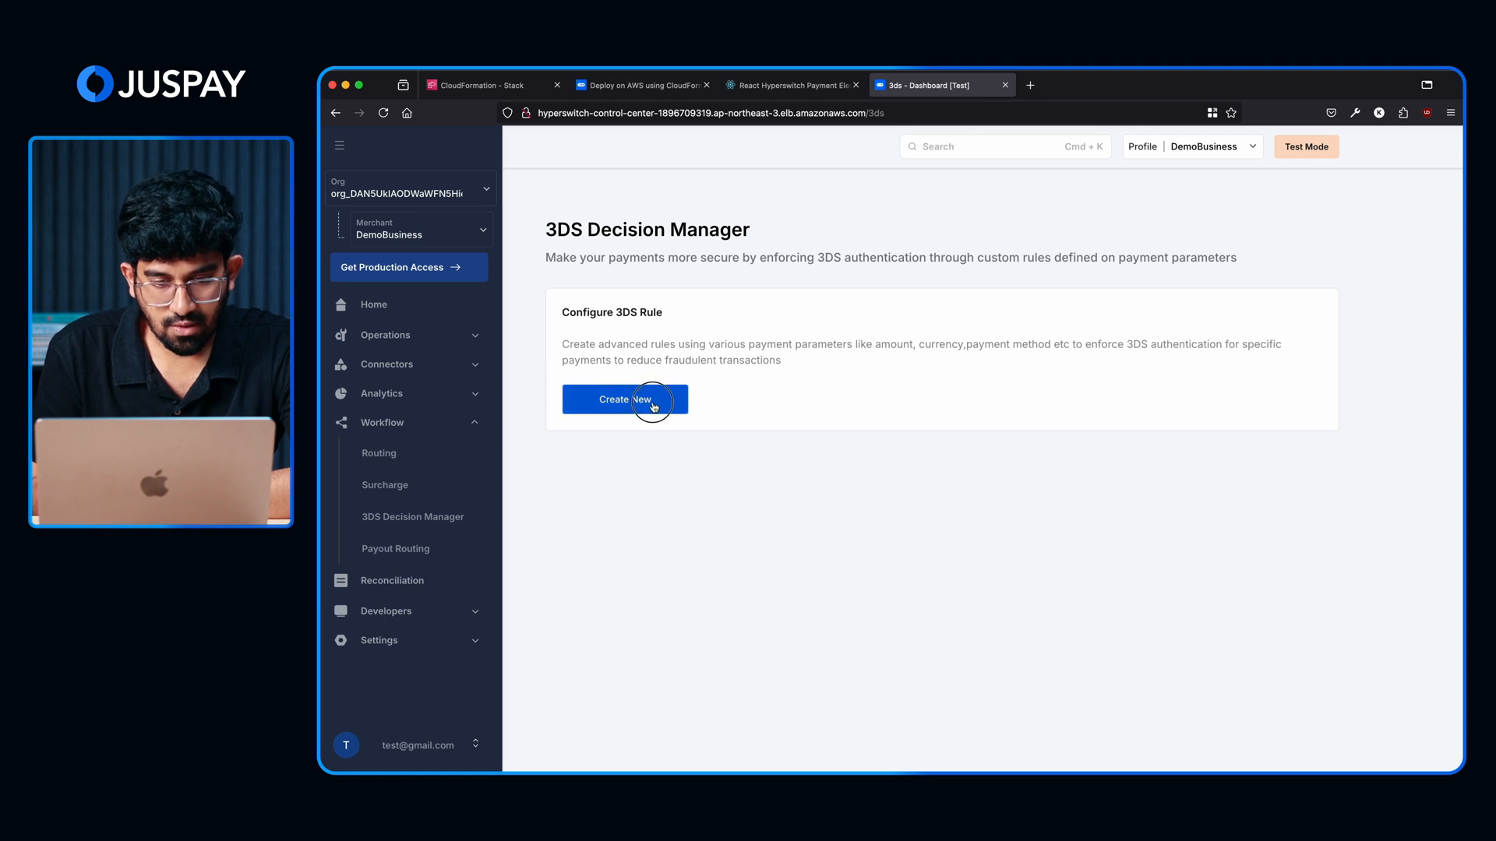
pyautogui.click(625, 399)
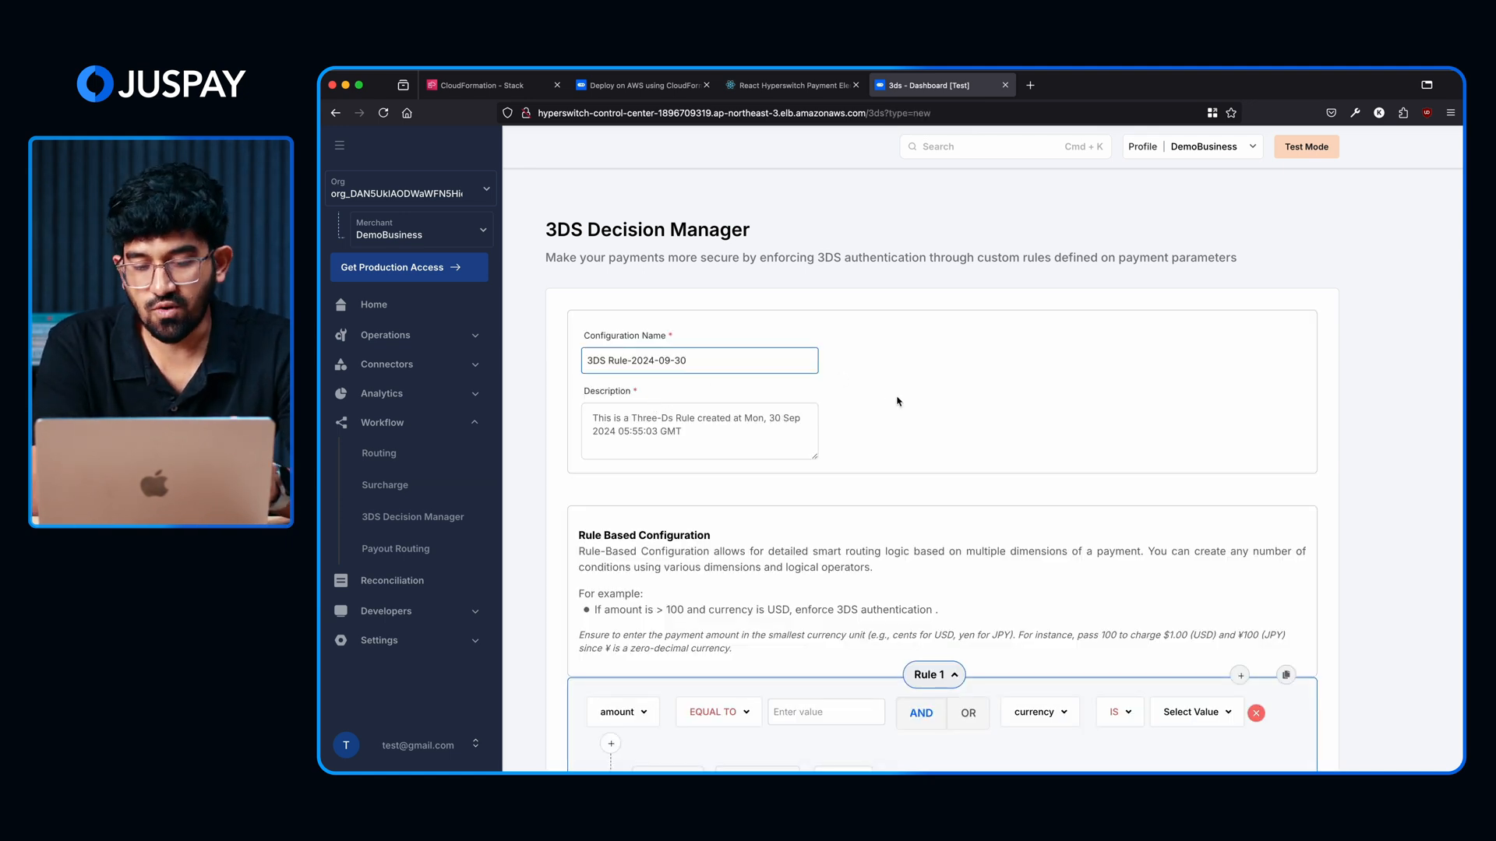
pyautogui.scroll(-3)
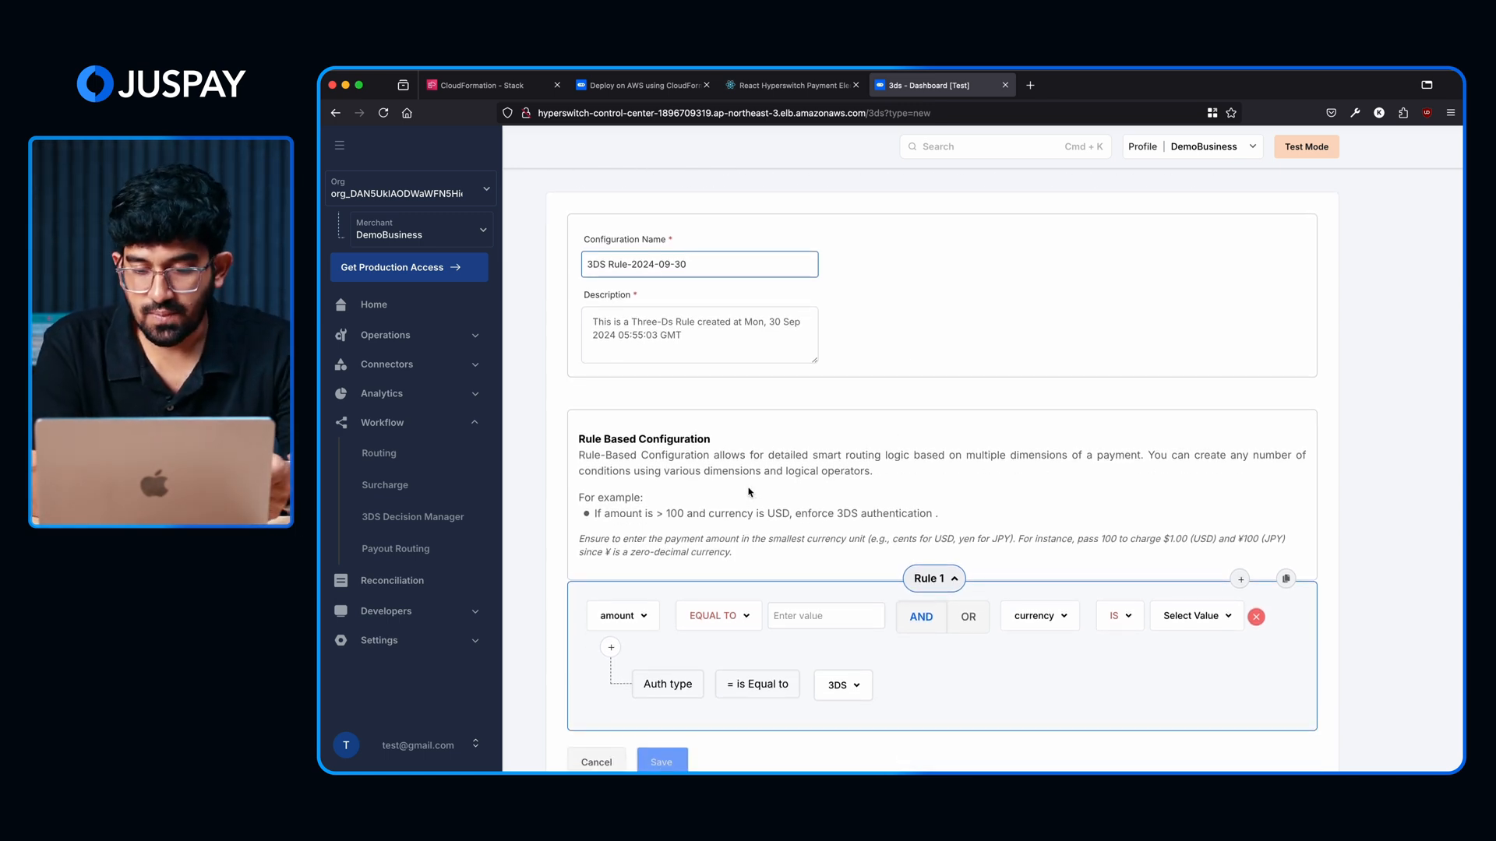
pyautogui.click(623, 615)
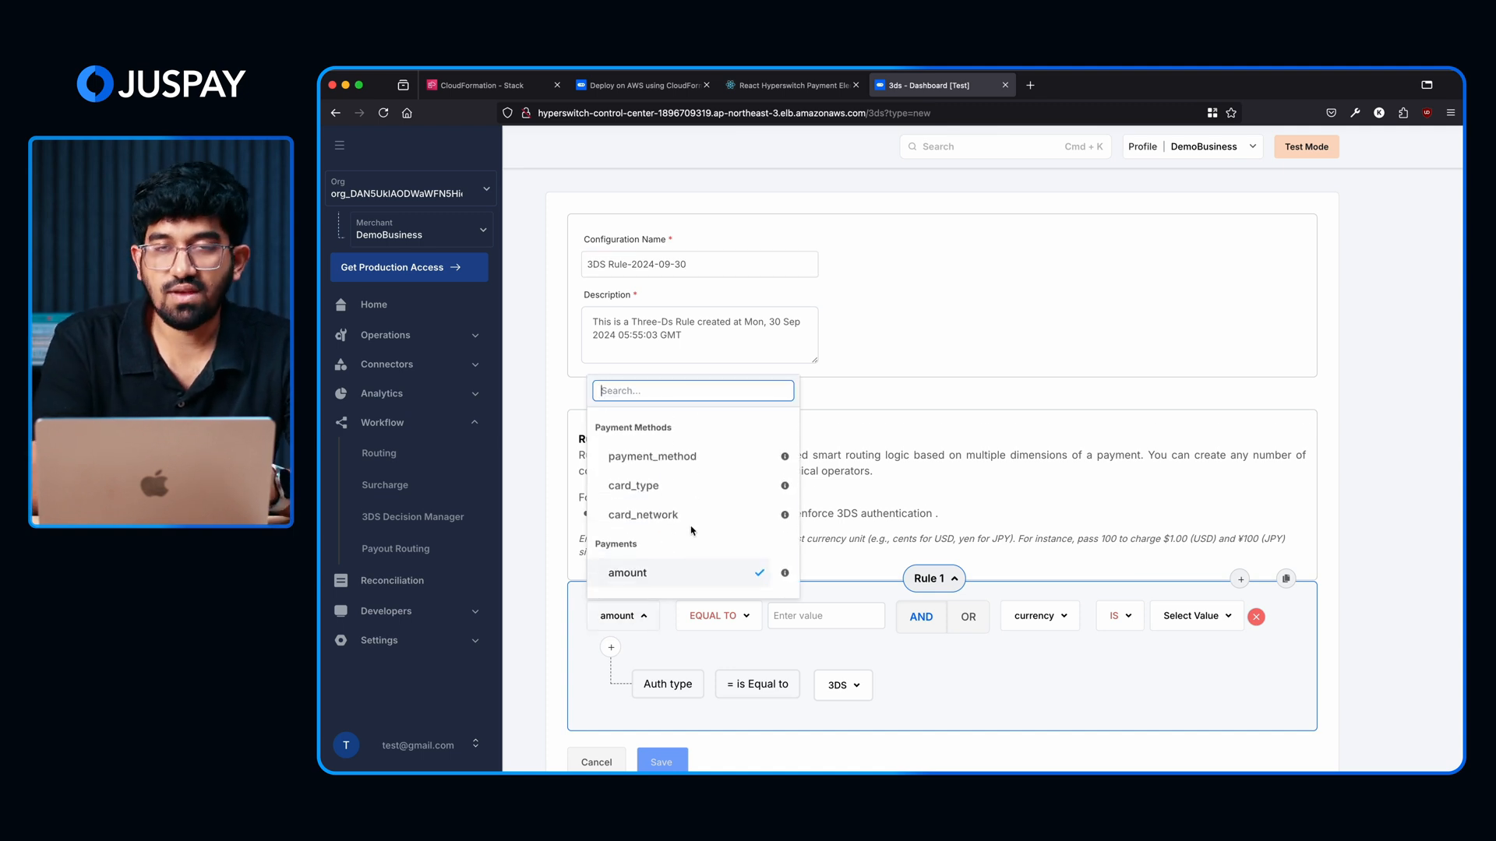
pyautogui.scroll(-3)
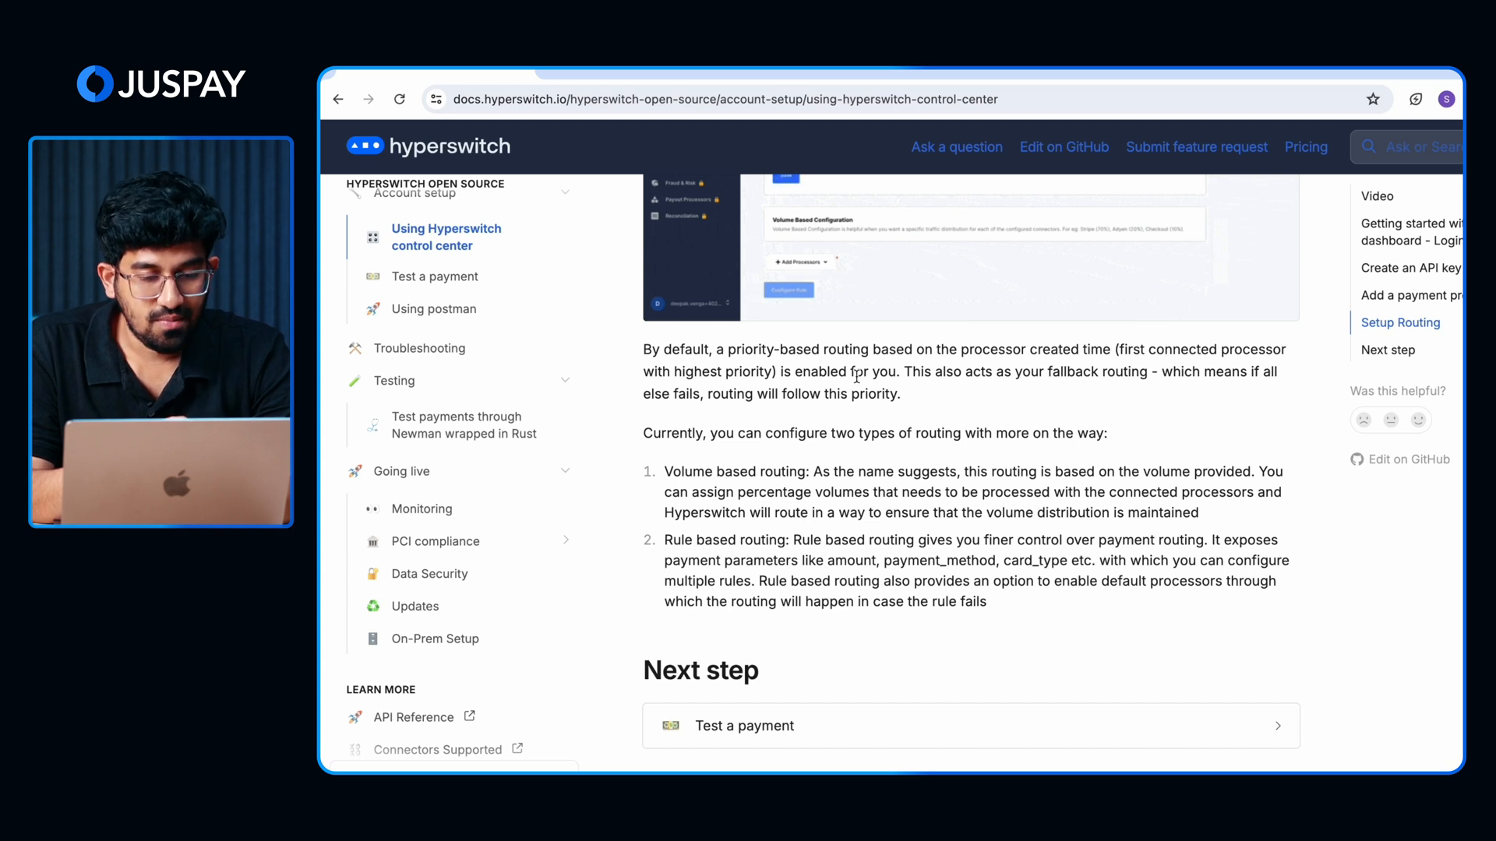
pyautogui.moveTo(433, 289)
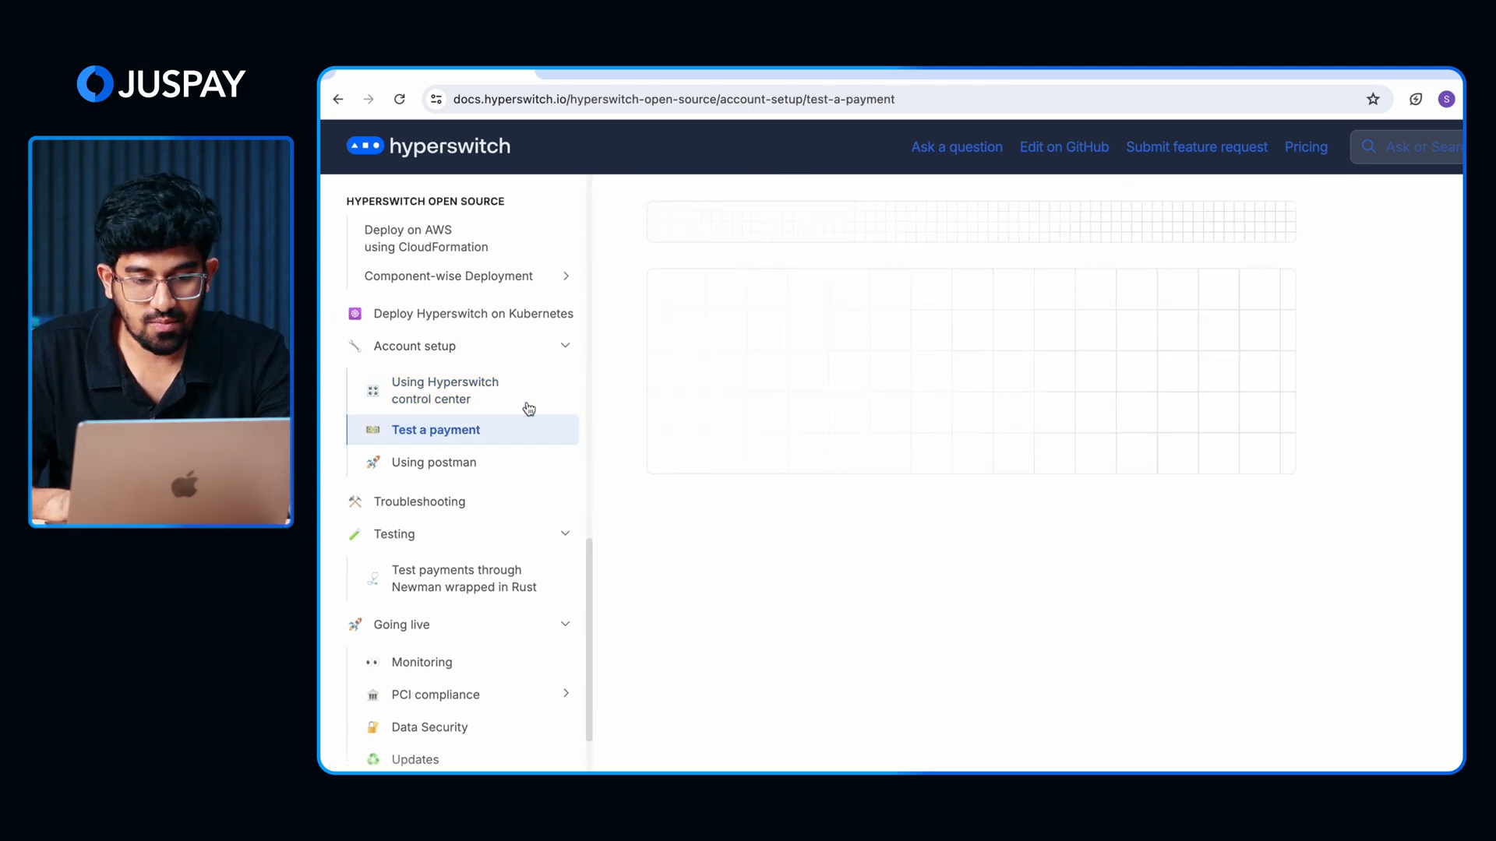
# - View the Going live > Monitoring page on Promtail, Loki, OpenTelemetry and Grafana
pyautogui.click(433, 461)
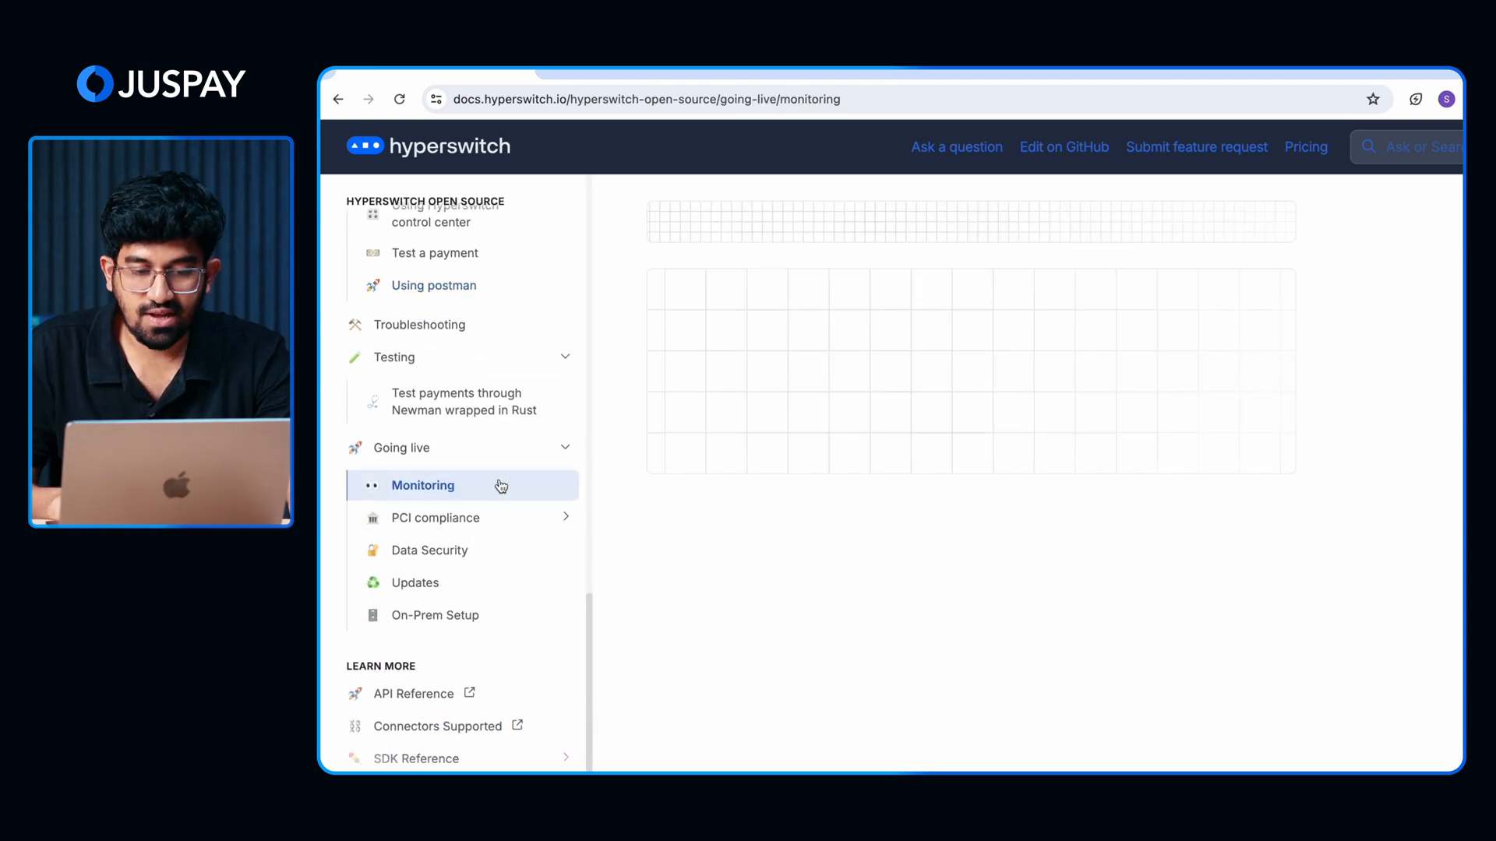
pyautogui.click(422, 486)
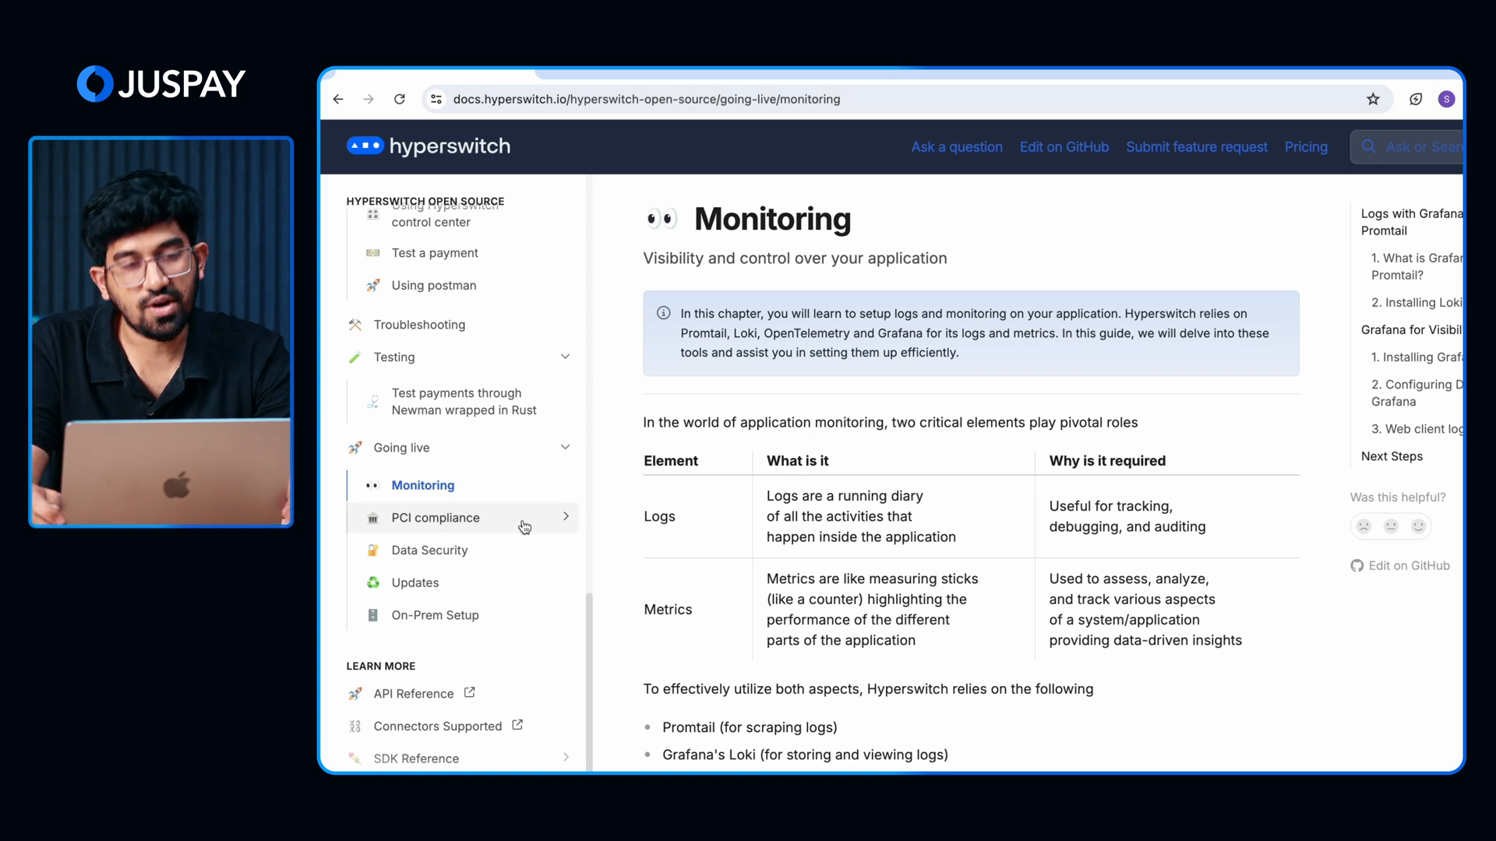